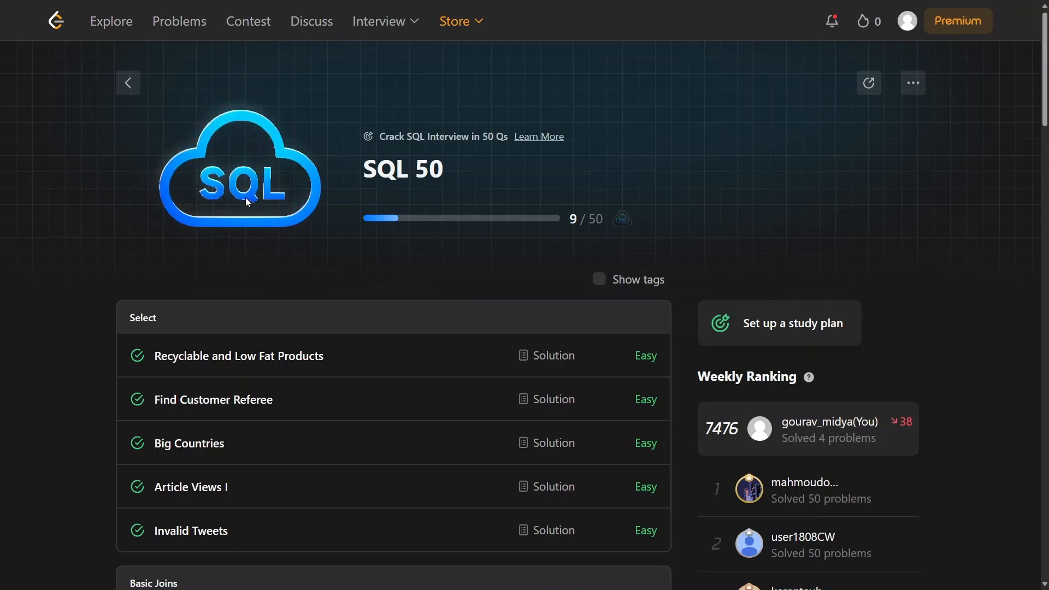
Open 'Average Time of Process per Machine' from the Basic Joins section of the SQL 50 list
{"action": "scroll", "scroll_direction": "down", "scroll_amount": 3}
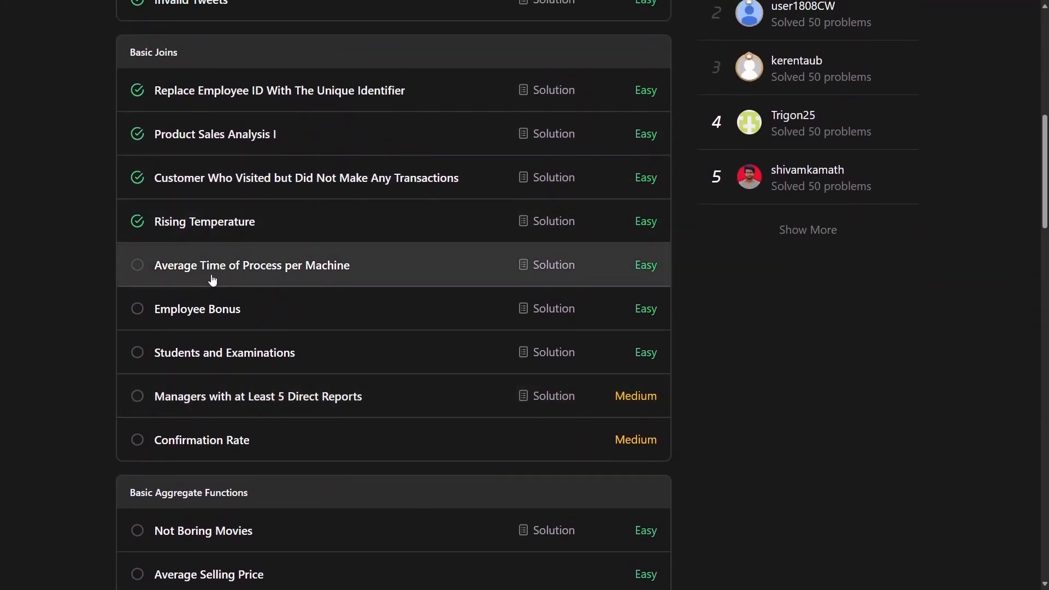
{"action": "mouse_move", "coordinate": [288, 268]}
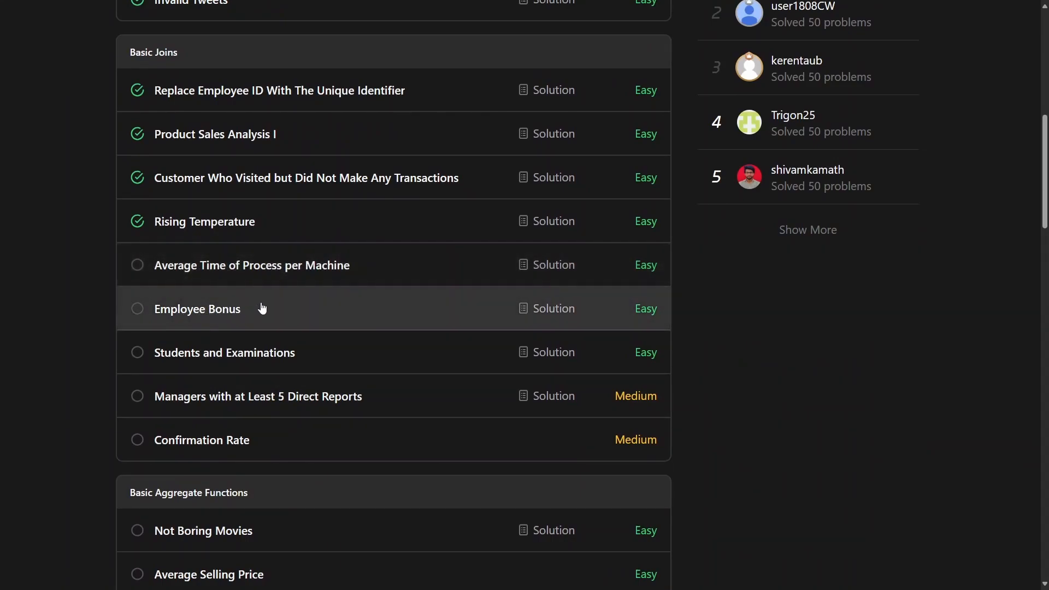
{"action": "left_click", "coordinate": [251, 266]}
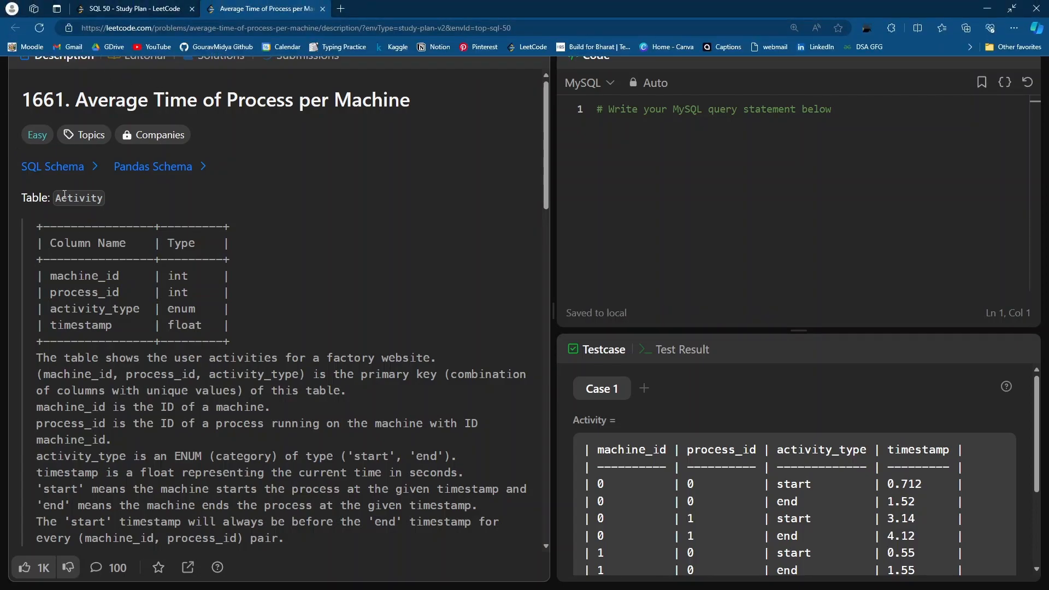
{"action": "scroll", "scroll_direction": "down", "scroll_amount": 3}
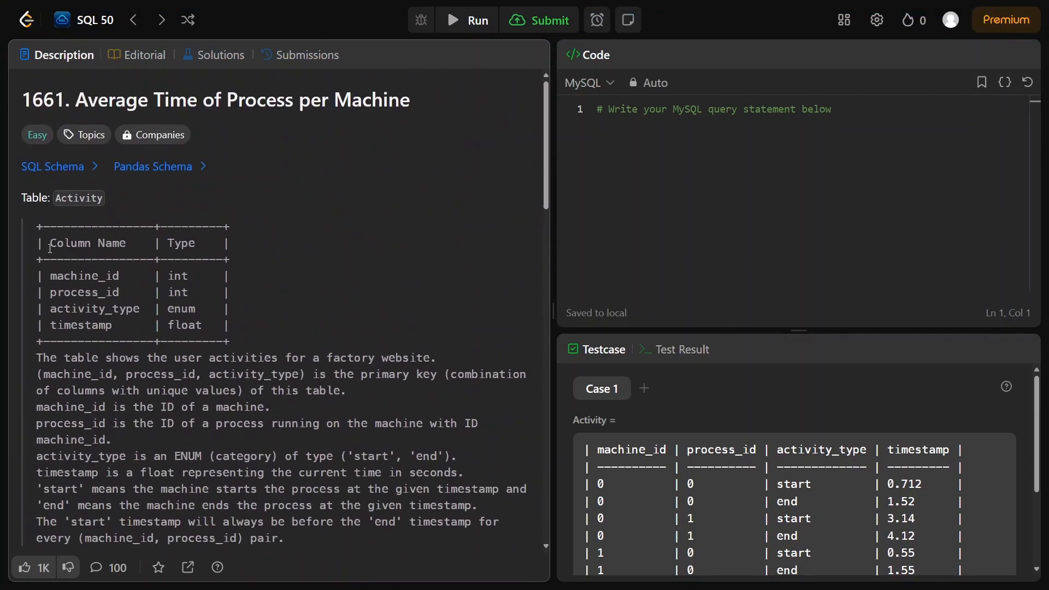
{"action": "mouse_move", "coordinate": [149, 272]}
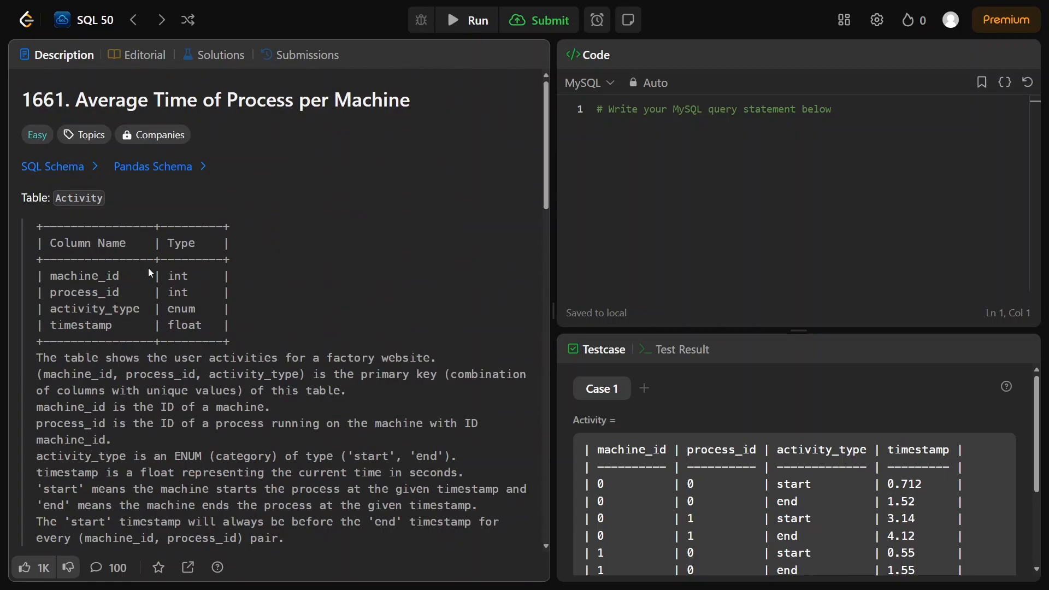
{"action": "scroll", "scroll_direction": "down", "scroll_amount": 3}
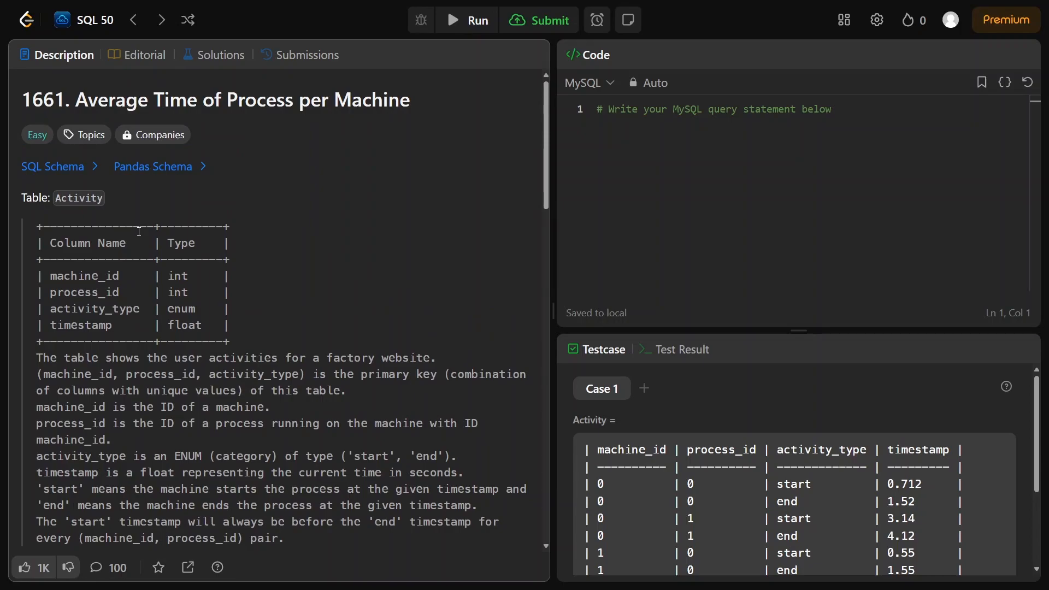
{"action": "mouse_move", "coordinate": [84, 268]}
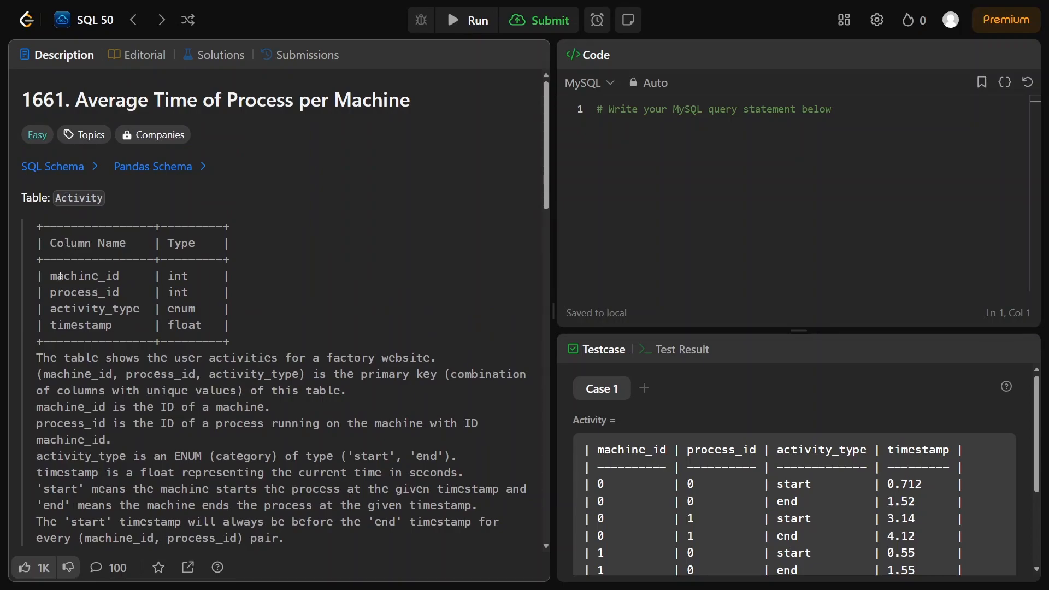
{"action": "scroll", "scroll_direction": "down", "scroll_amount": 3}
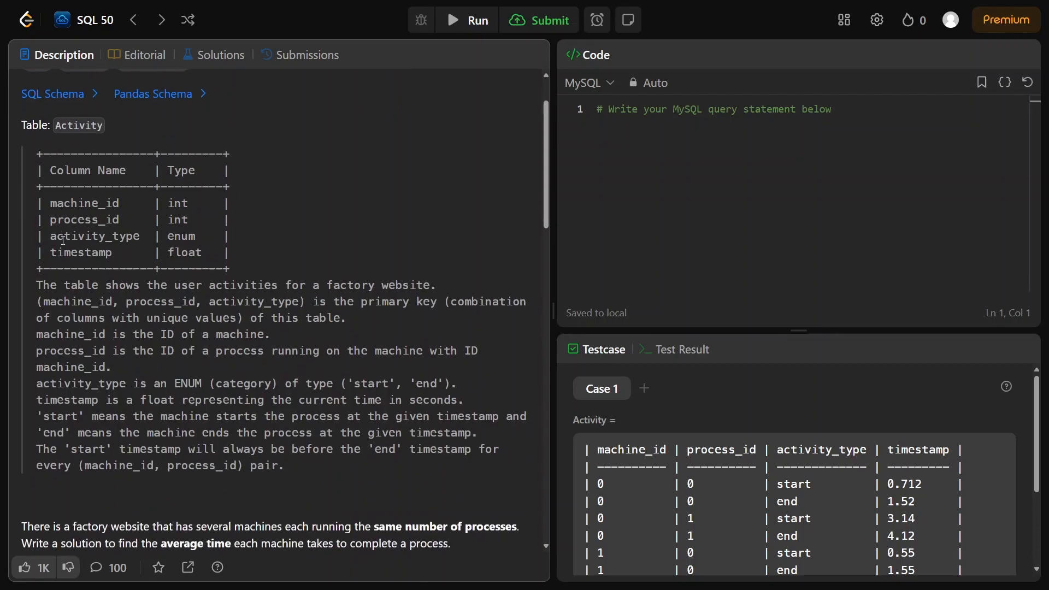
{"action": "scroll", "scroll_direction": "down", "scroll_amount": 3}
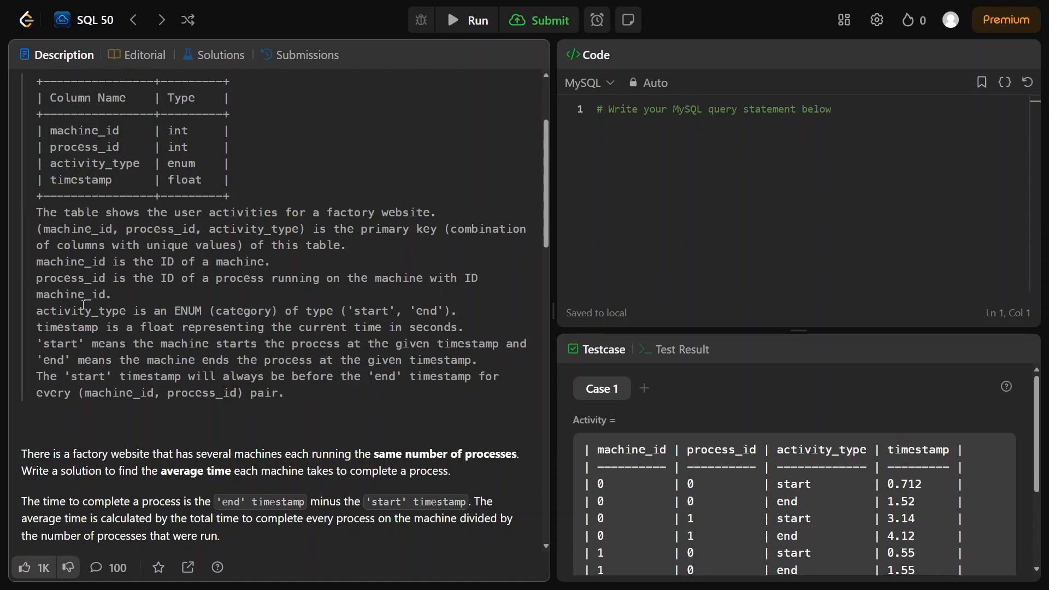
{"action": "mouse_move", "coordinate": [185, 307]}
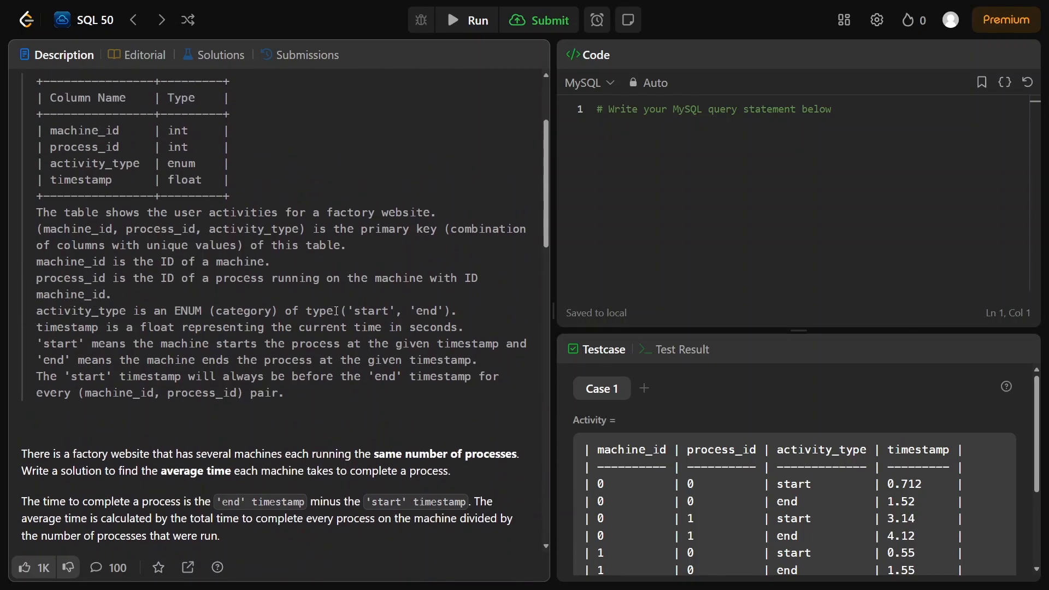
{"action": "left_click_drag", "start_coordinate": [341, 310], "coordinate": [450, 310]}
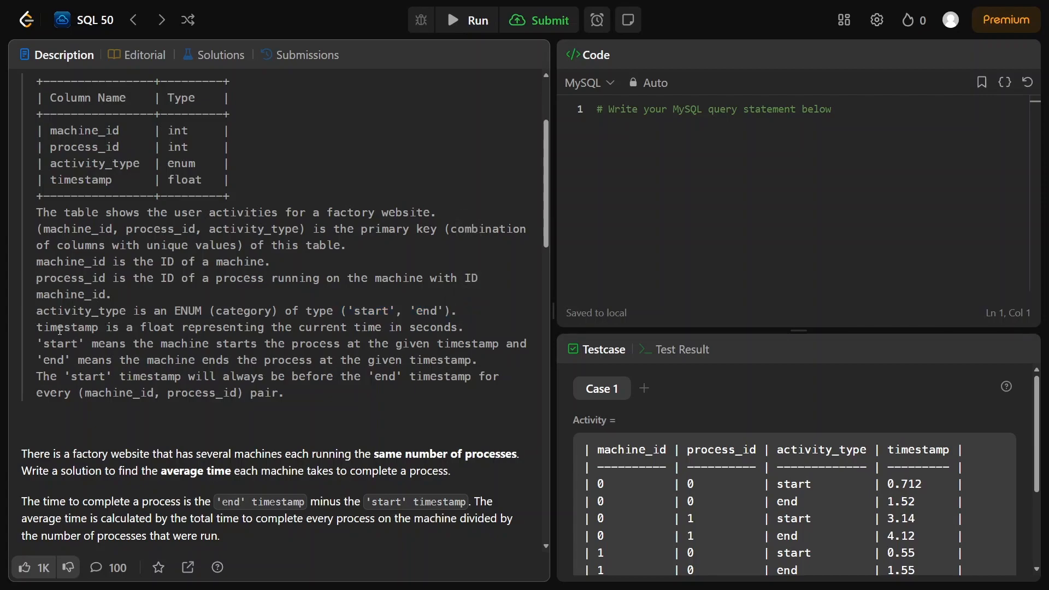
{"action": "mouse_move", "coordinate": [365, 328]}
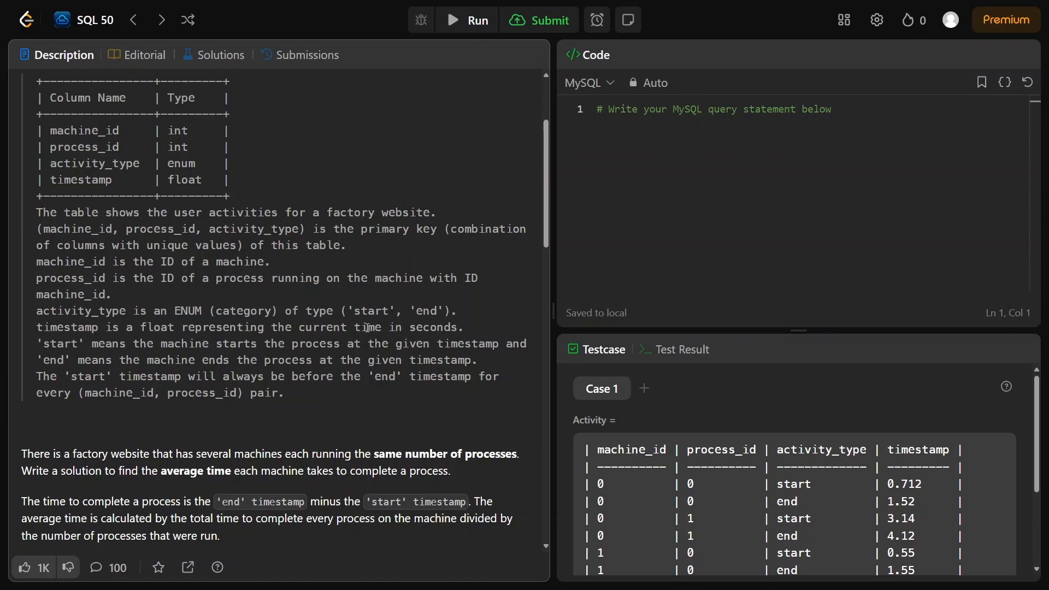
{"action": "mouse_move", "coordinate": [235, 372]}
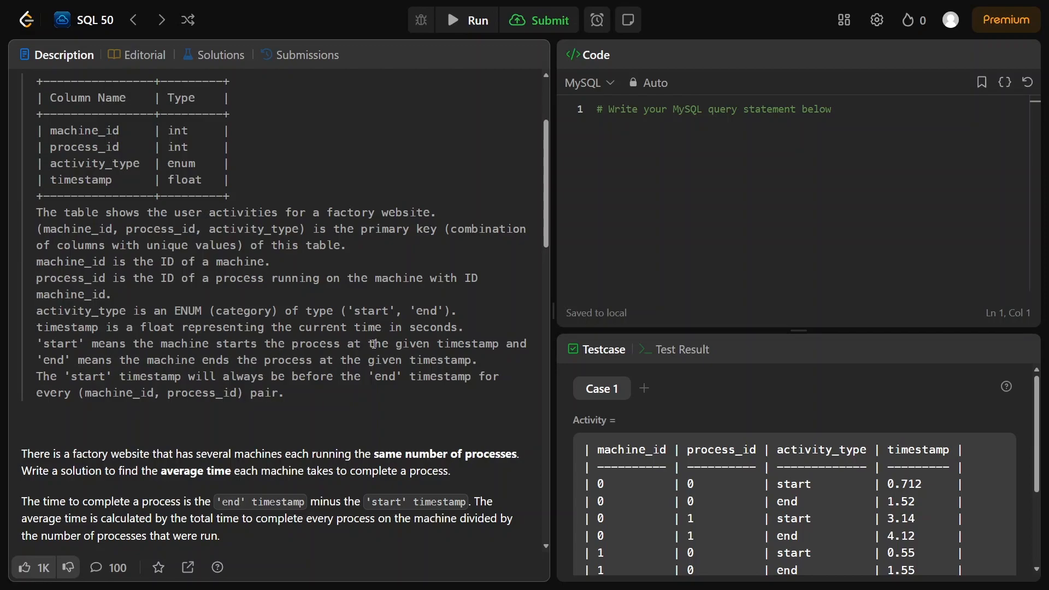
{"action": "mouse_move", "coordinate": [79, 375]}
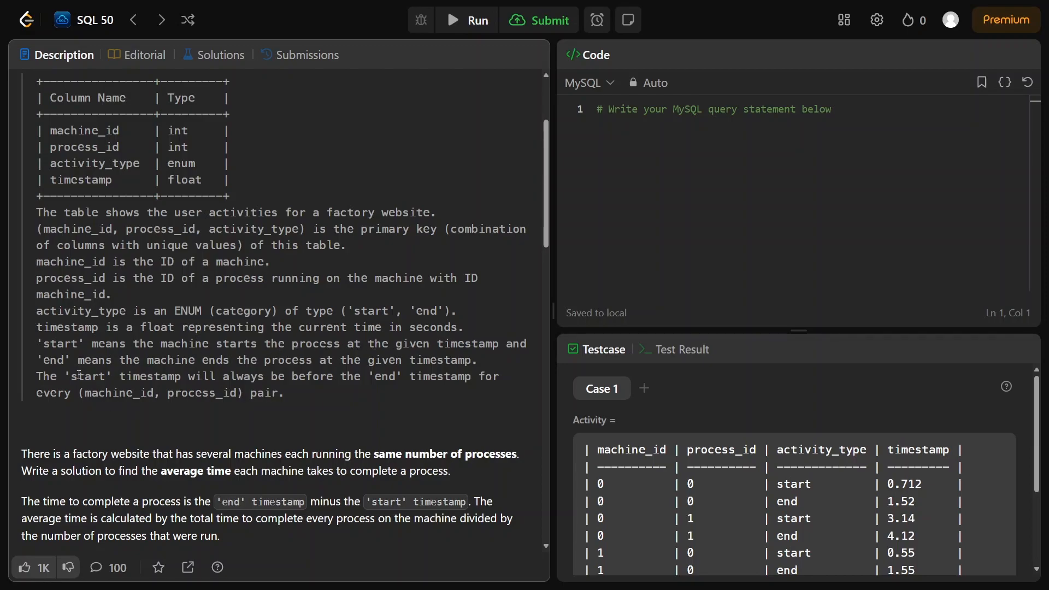
{"action": "mouse_move", "coordinate": [361, 355]}
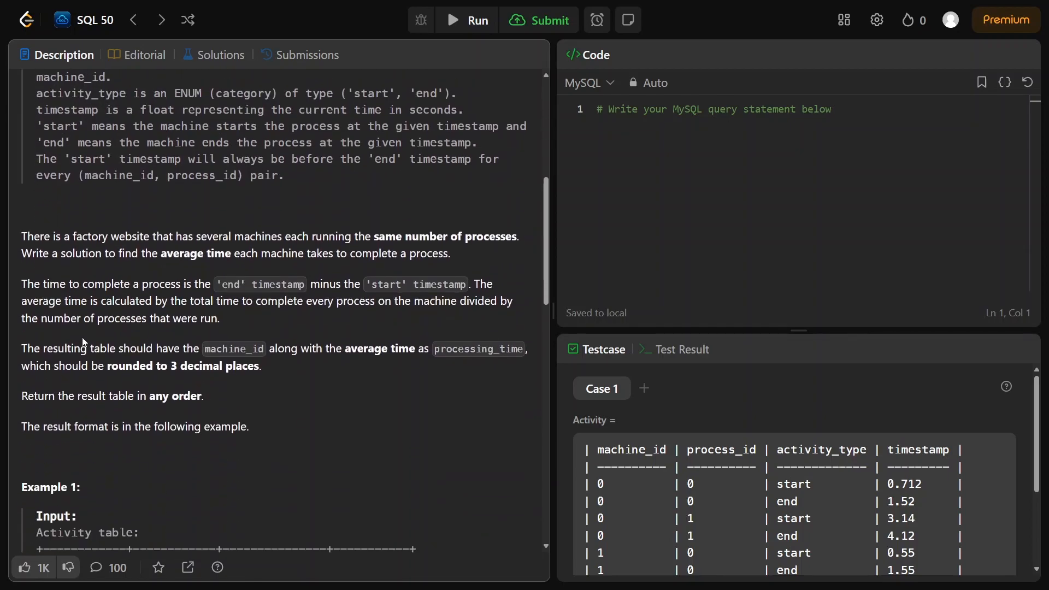
{"action": "scroll", "scroll_direction": "down", "scroll_amount": 3}
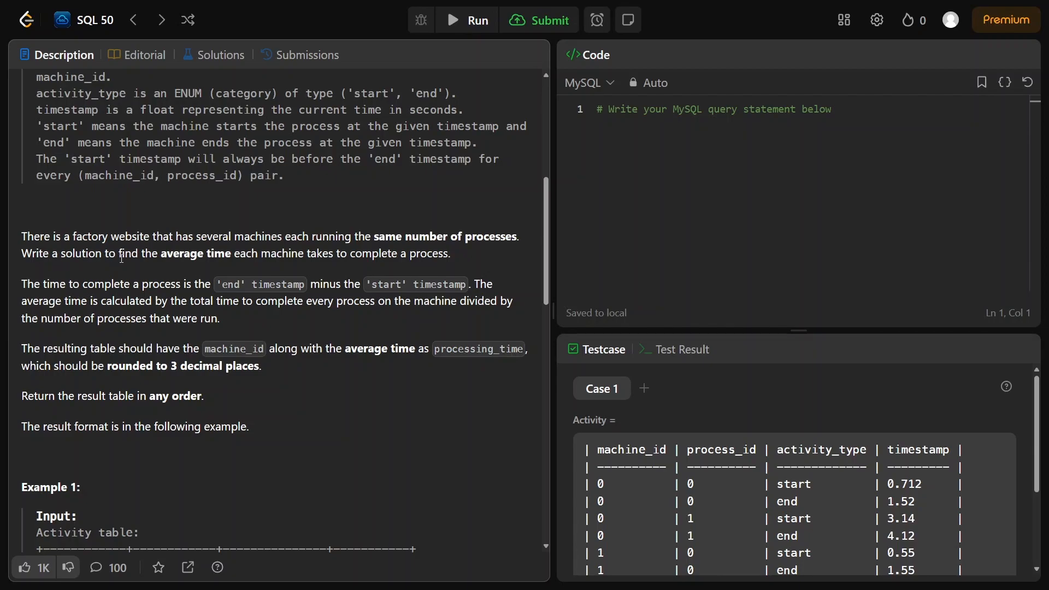
{"action": "mouse_move", "coordinate": [257, 255]}
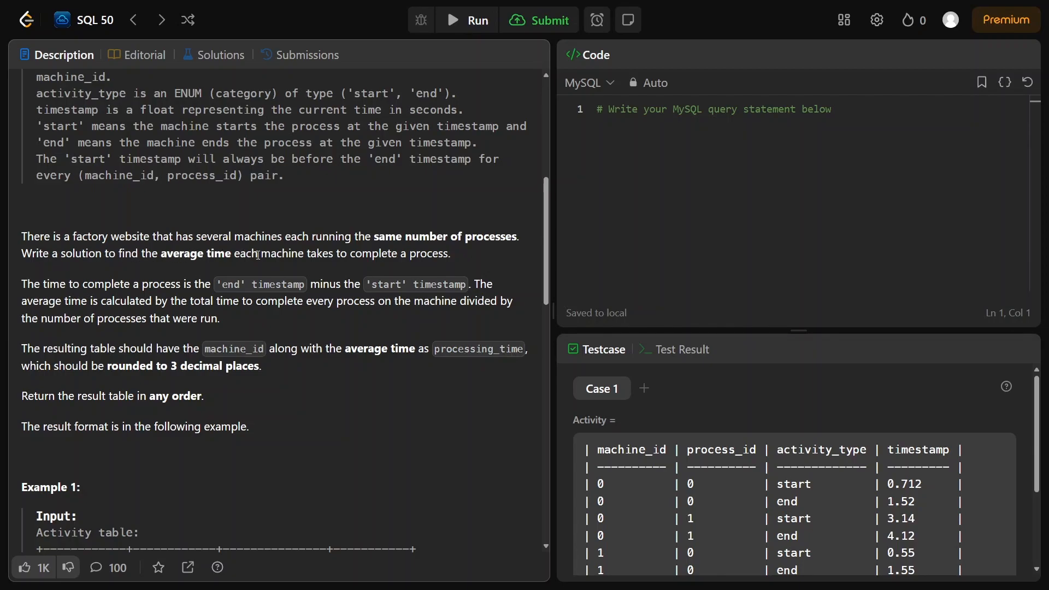
{"action": "mouse_move", "coordinate": [435, 256]}
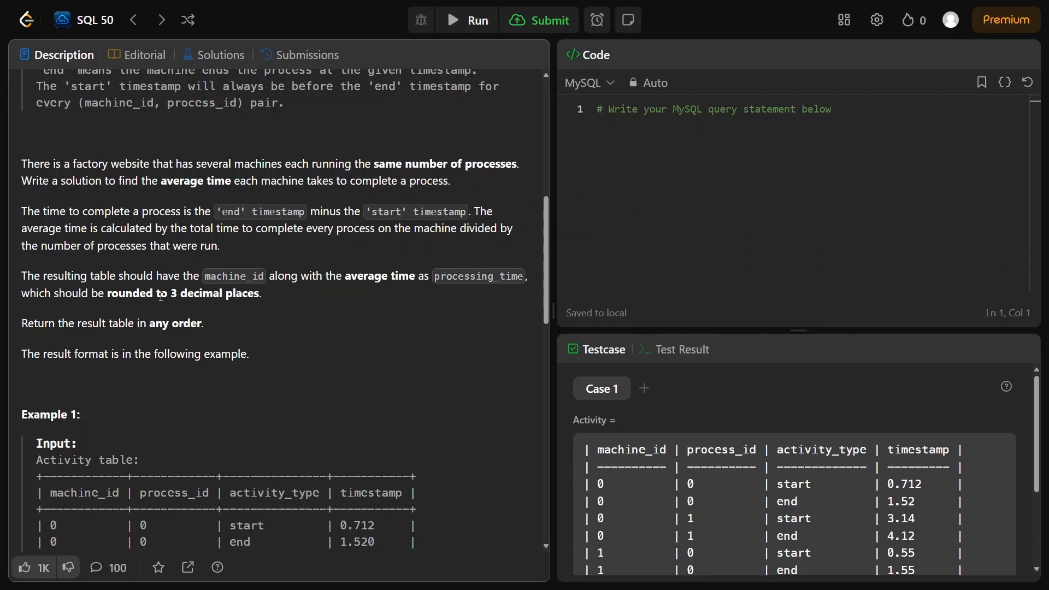
Review Example 1, highlighting machine 0's process rows in the input table
{"action": "scroll", "scroll_direction": "down", "scroll_amount": 3}
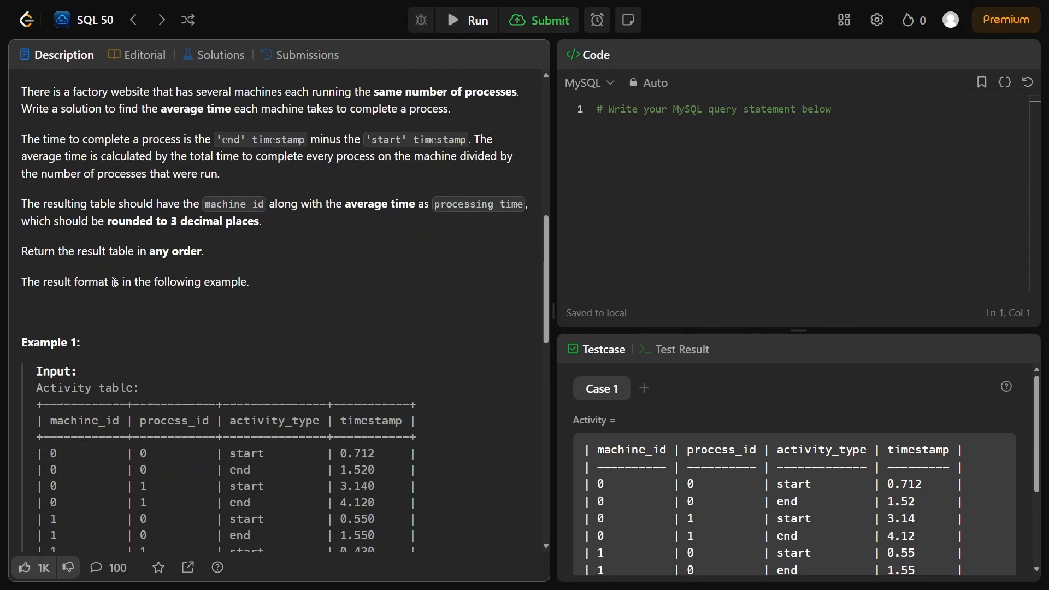
{"action": "scroll", "scroll_direction": "down", "scroll_amount": 3}
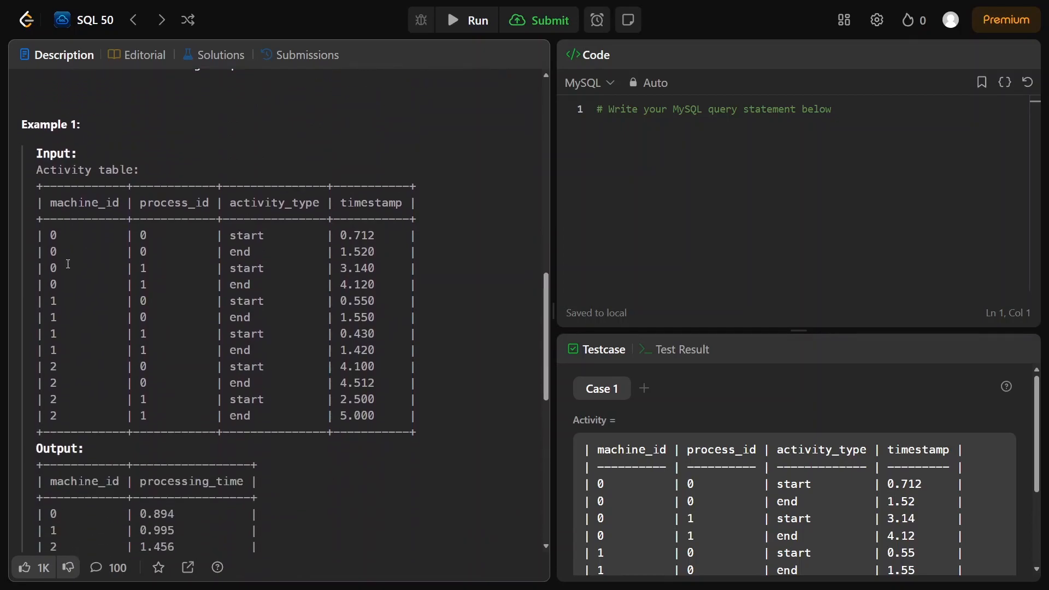
{"action": "mouse_move", "coordinate": [3, 451]}
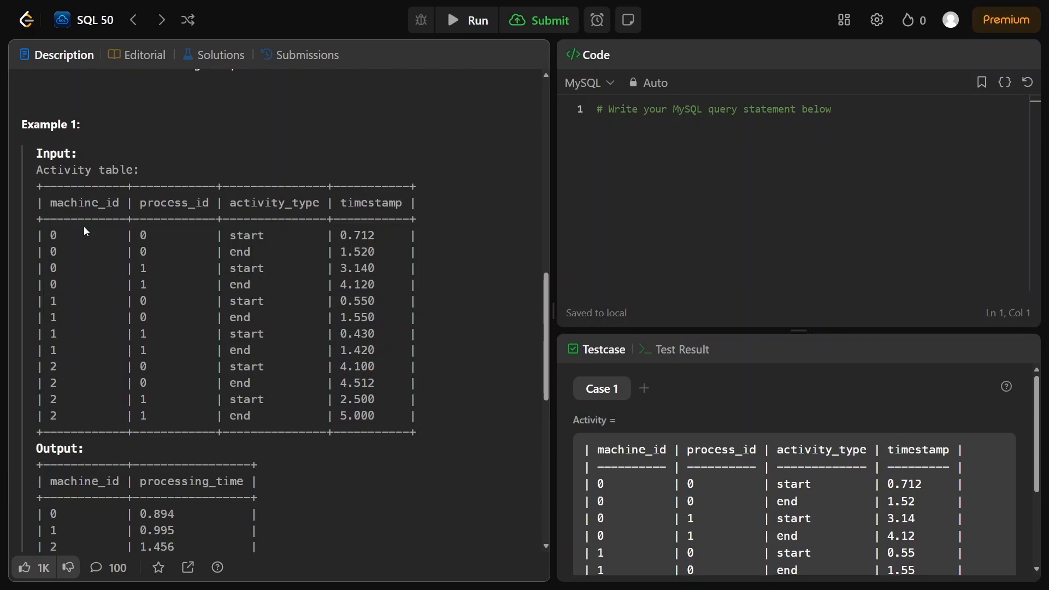
{"action": "mouse_move", "coordinate": [261, 215]}
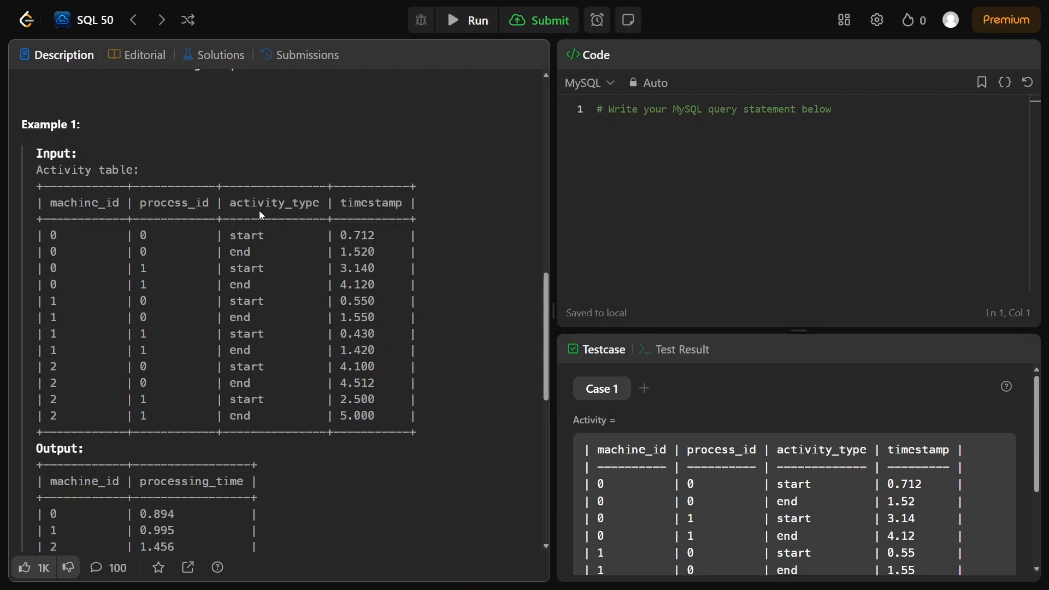
{"action": "mouse_move", "coordinate": [165, 287]}
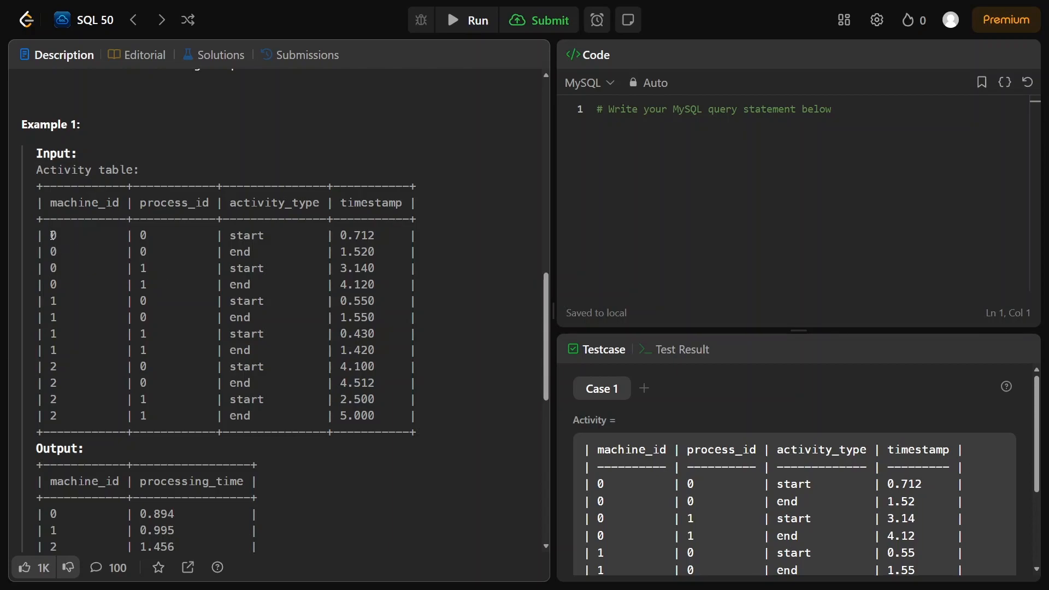
{"action": "left_click_drag", "start_coordinate": [40, 235], "coordinate": [315, 251]}
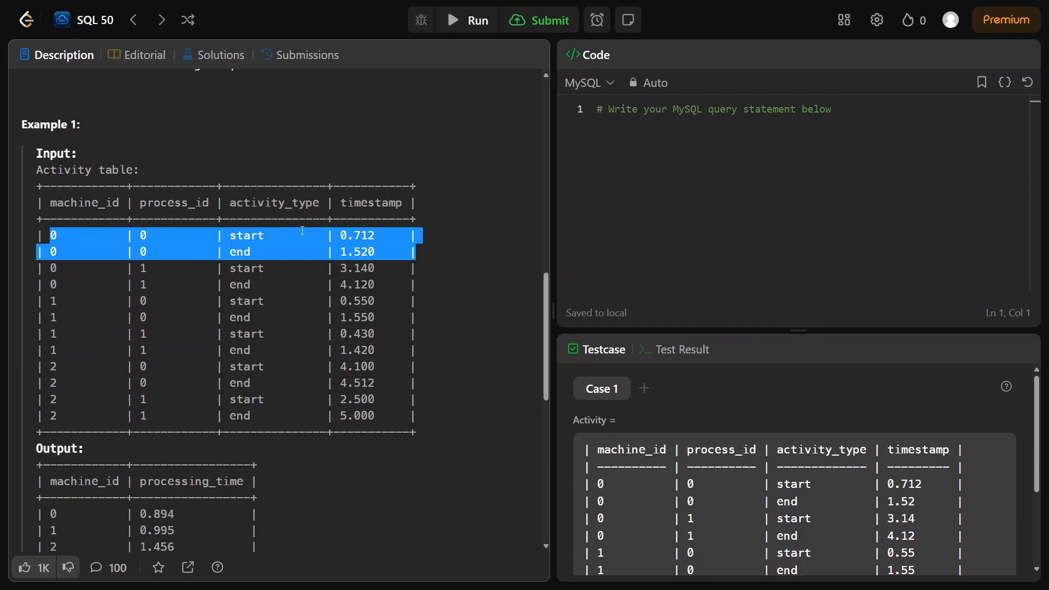
{"action": "mouse_move", "coordinate": [354, 251]}
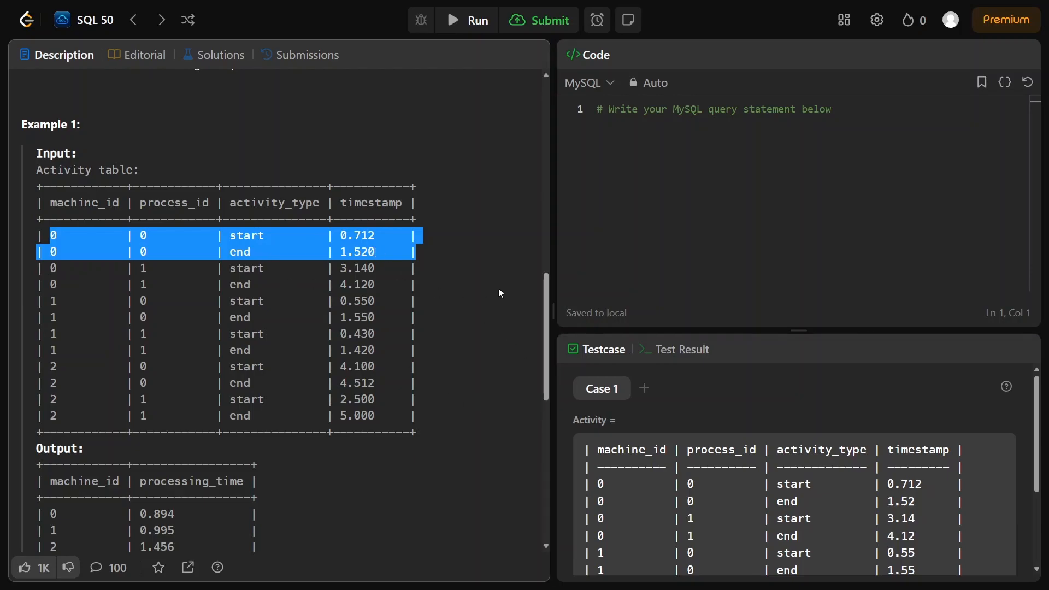
{"action": "mouse_move", "coordinate": [105, 283]}
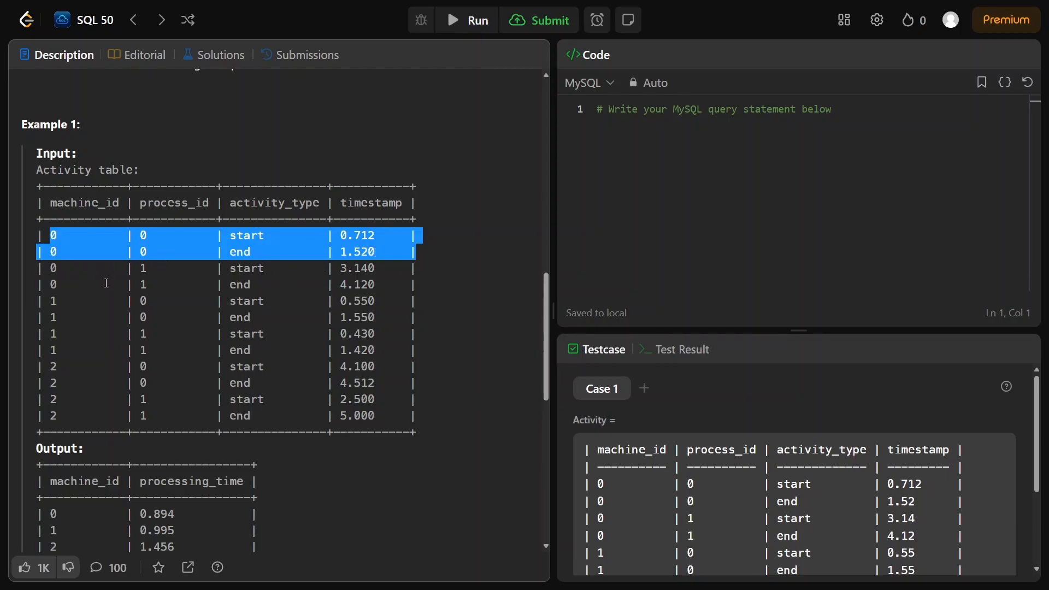
{"action": "mouse_move", "coordinate": [124, 287]}
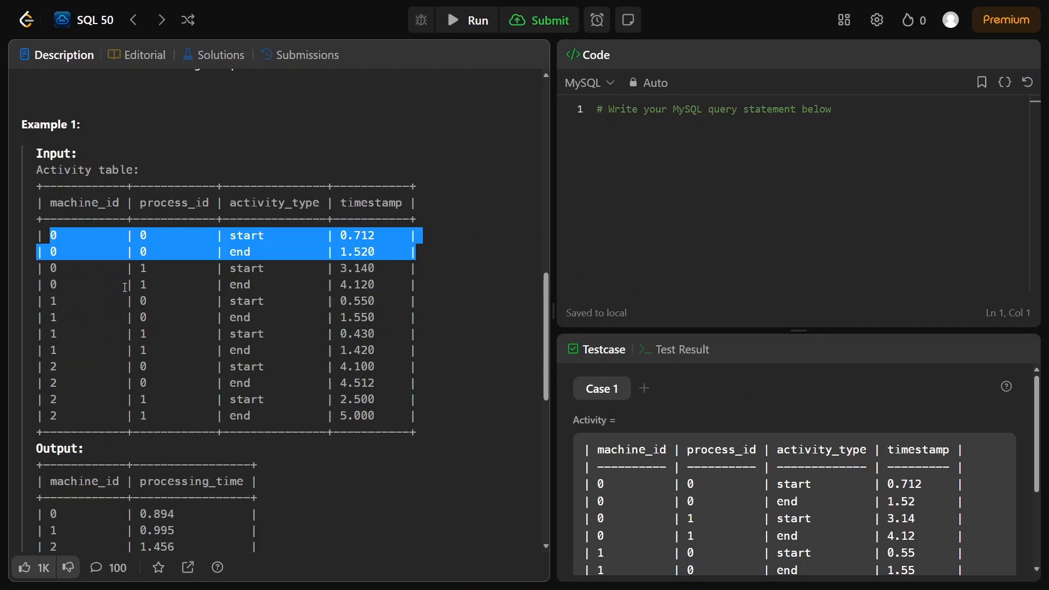
{"action": "left_click", "coordinate": [64, 264]}
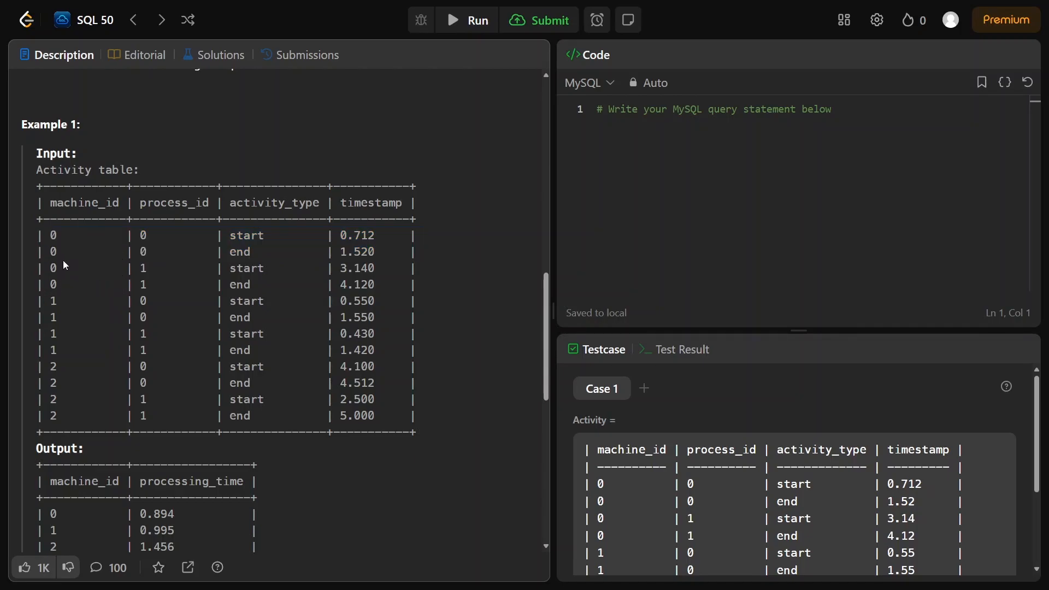
{"action": "left_click_drag", "start_coordinate": [64, 235], "coordinate": [428, 289]}
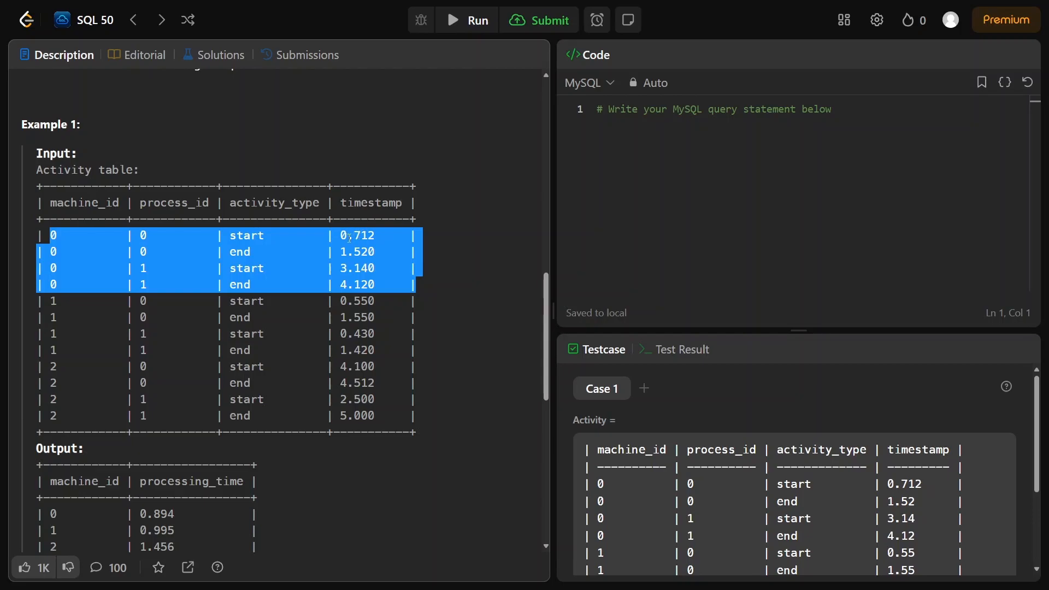
{"action": "mouse_move", "coordinate": [468, 311]}
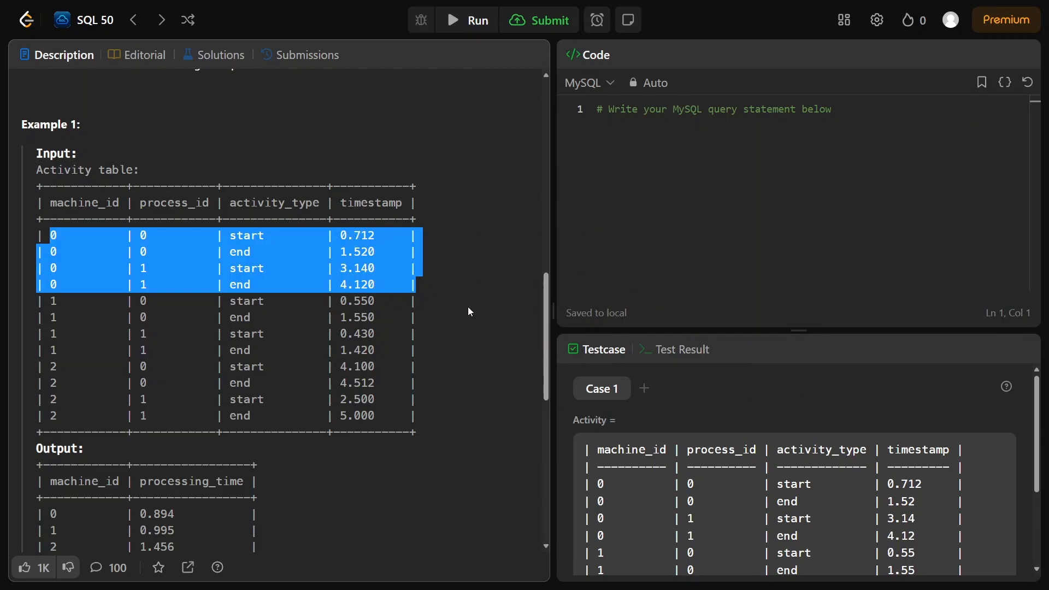
Read the output explanation and start a blank line under the query comment
{"action": "scroll", "scroll_direction": "down", "scroll_amount": 3}
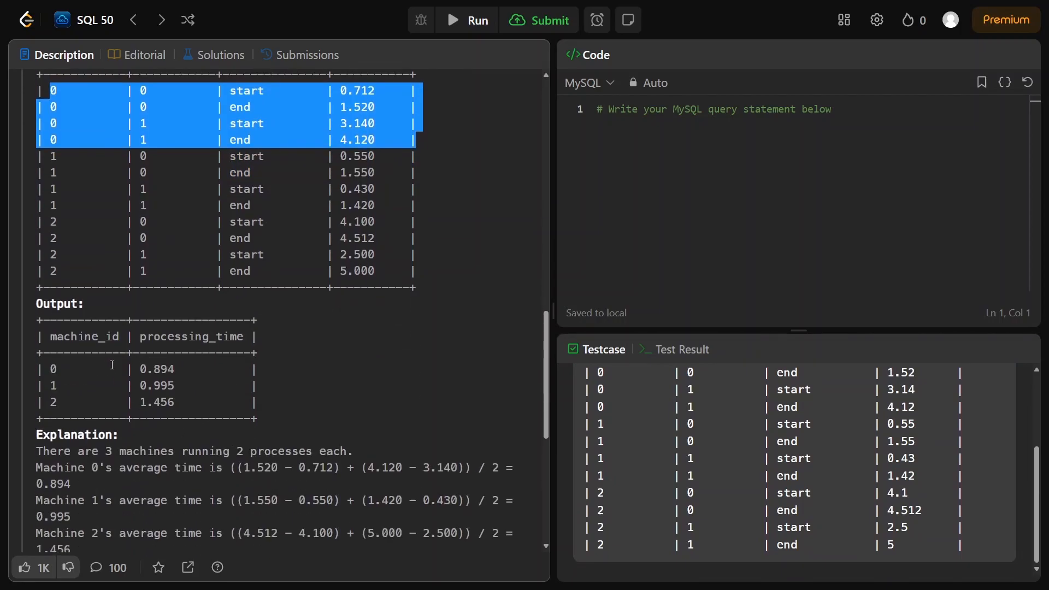
{"action": "double_click", "coordinate": [157, 369]}
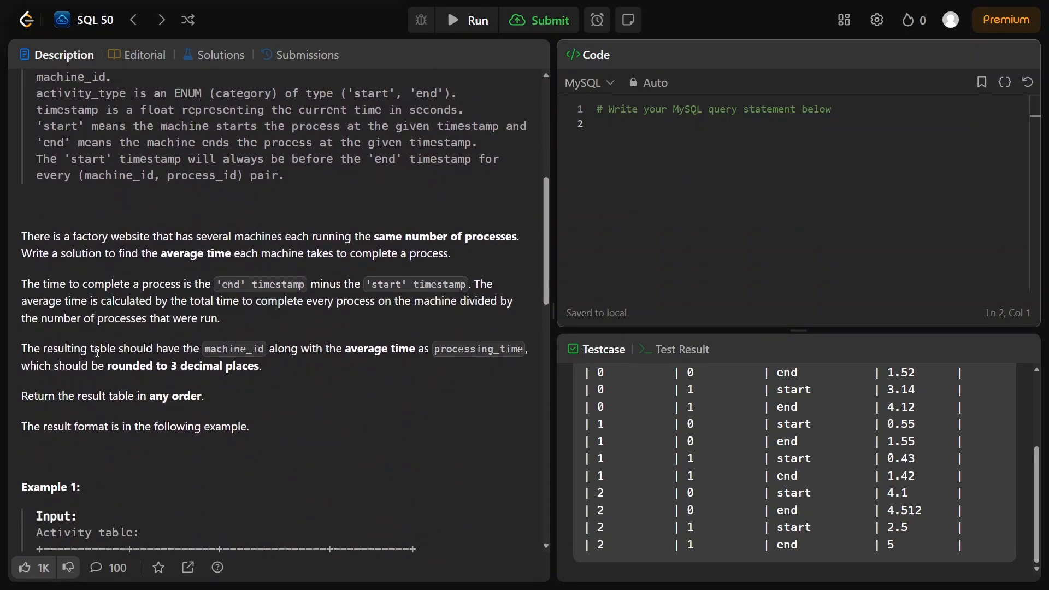
Begin the query with select machine_id,
{"action": "scroll", "scroll_direction": "down", "scroll_amount": 3}
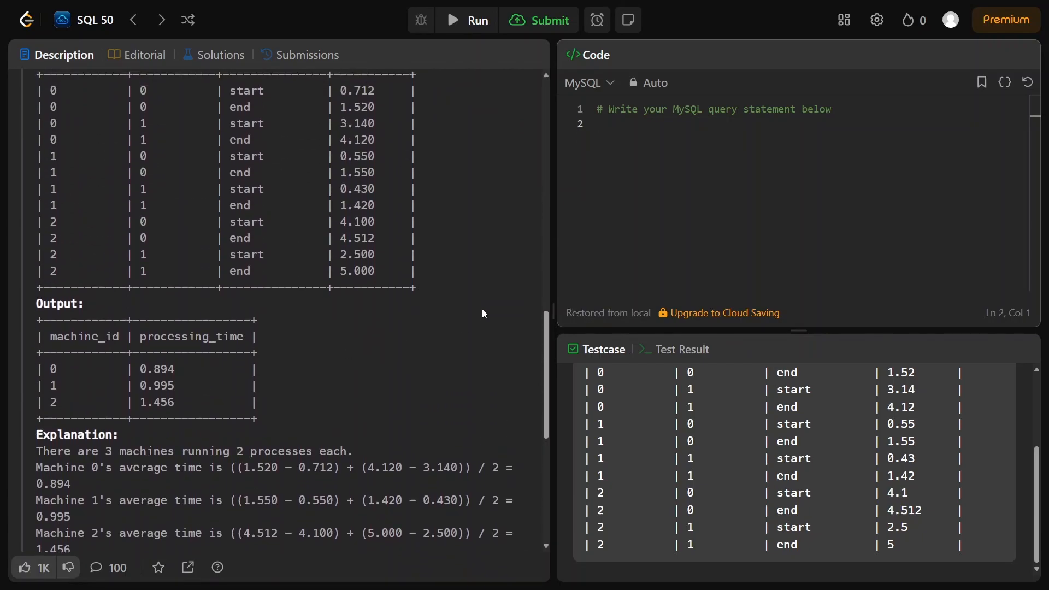
{"action": "type", "text": "select"}
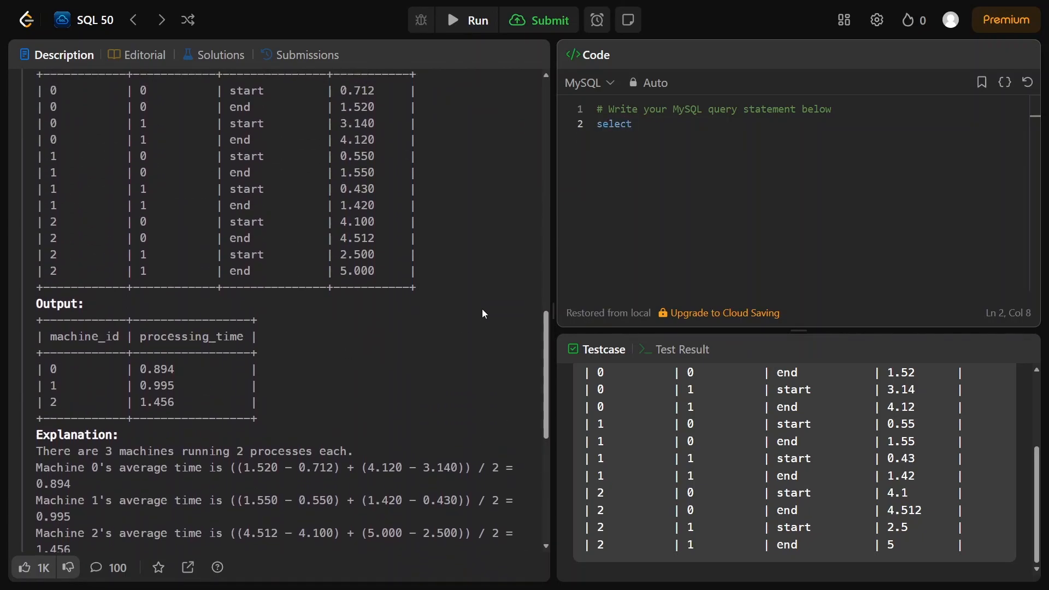
{"action": "type", "text": "machine_"}
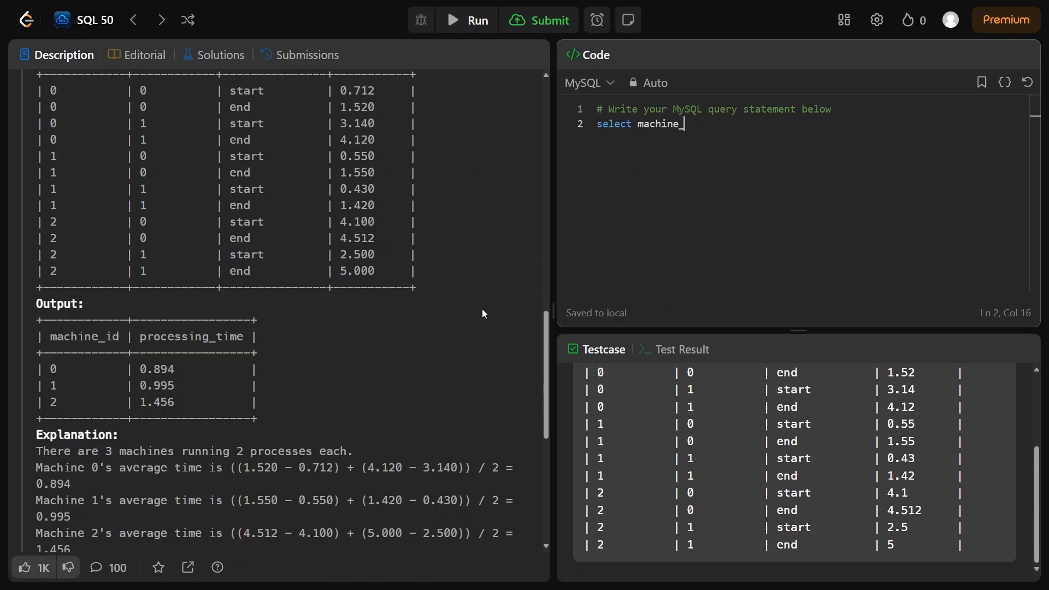
{"action": "type", "text": "id"}
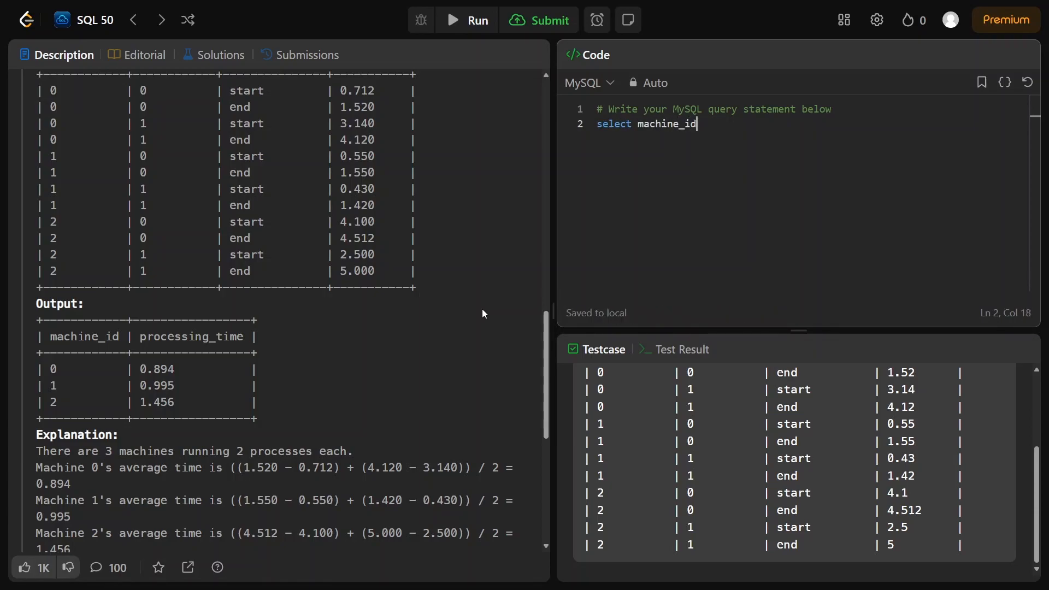
{"action": "type", "text": ","}
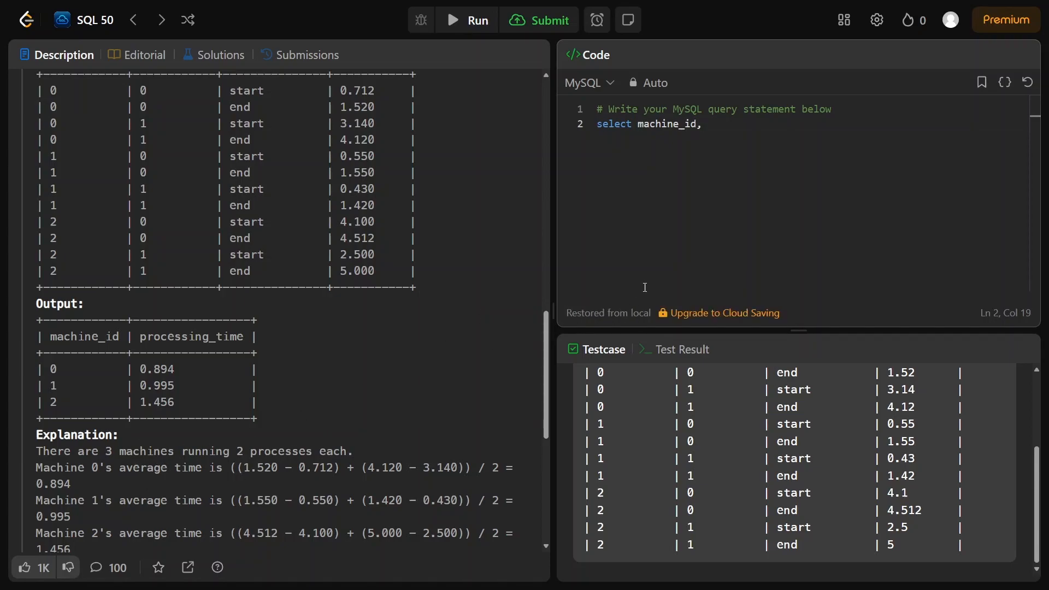
Add round(,3) as processing_time with the inner calculation left empty
{"action": "type", "text": "round(,"}
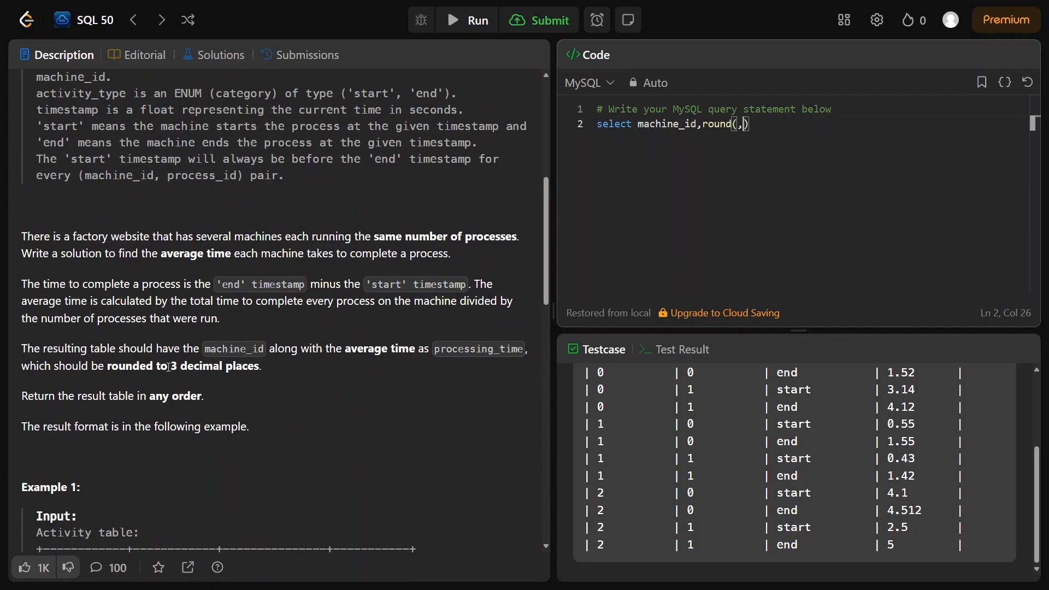
{"action": "type", "text": "3"}
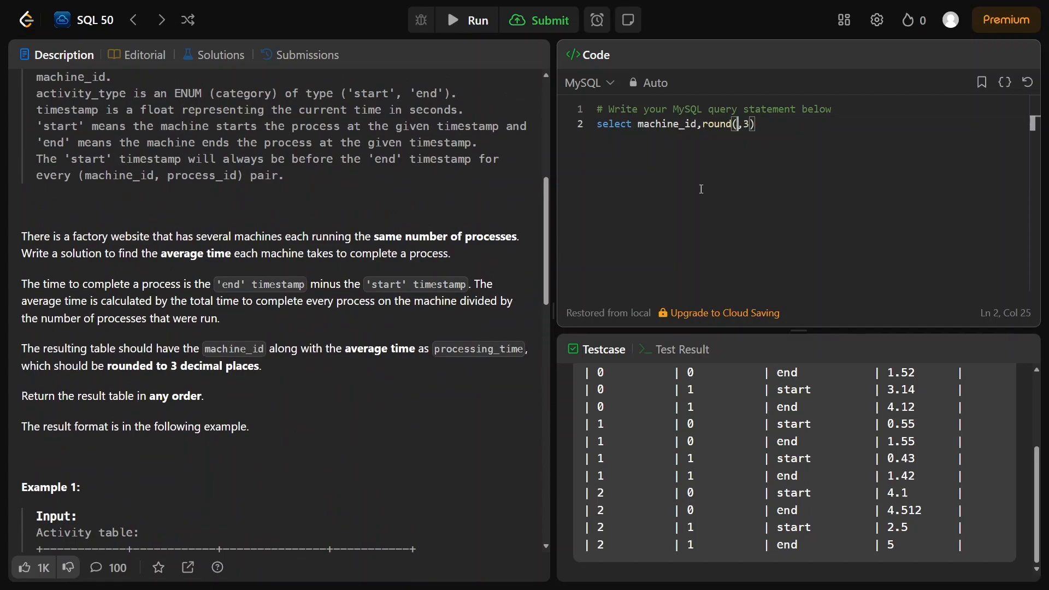
{"action": "scroll", "scroll_direction": "down", "scroll_amount": 3}
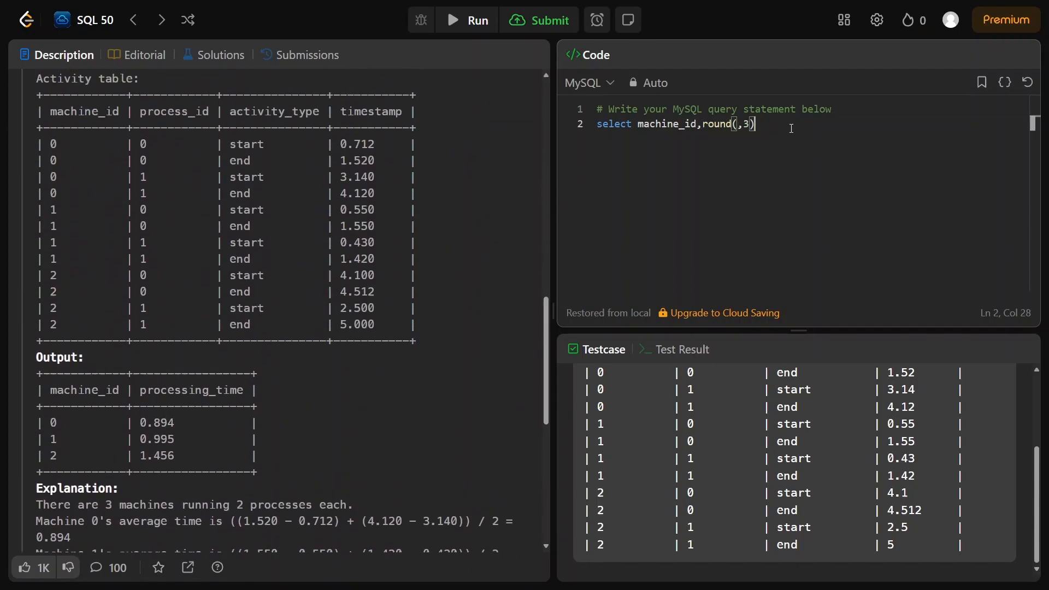
{"action": "type", "text": "as processing"}
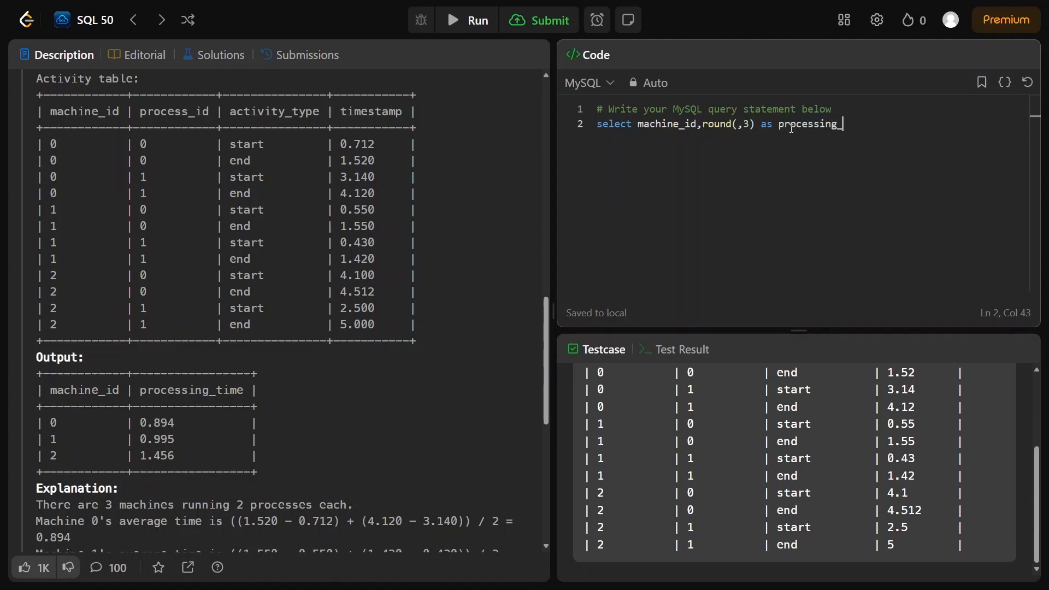
{"action": "type", "text": "_time"}
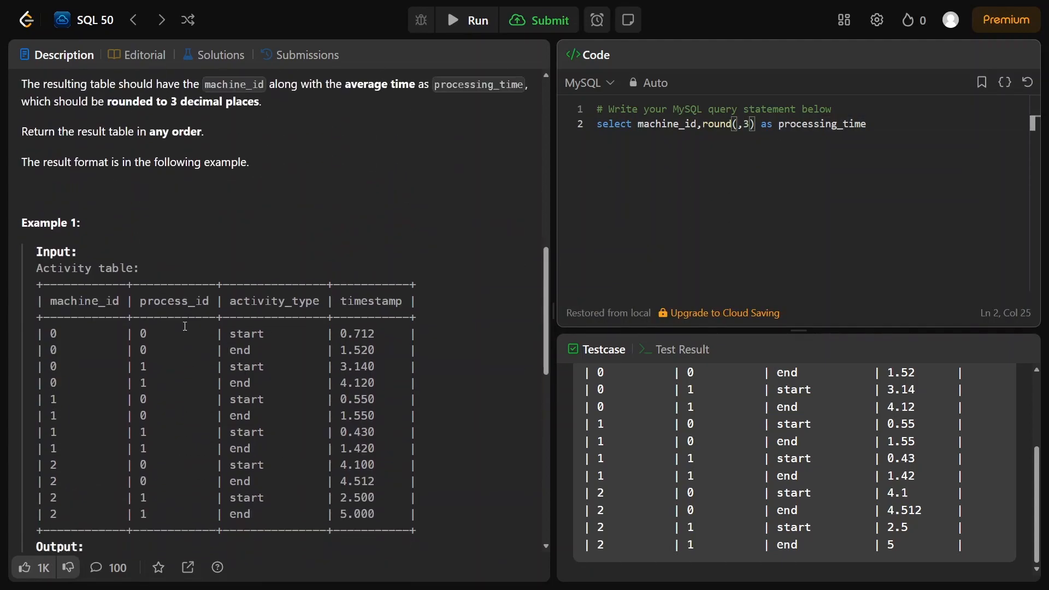
Fill round() with avg(timestampdiff(a1.timestamp, a.timestamp))
{"action": "scroll", "scroll_direction": "down", "scroll_amount": 3}
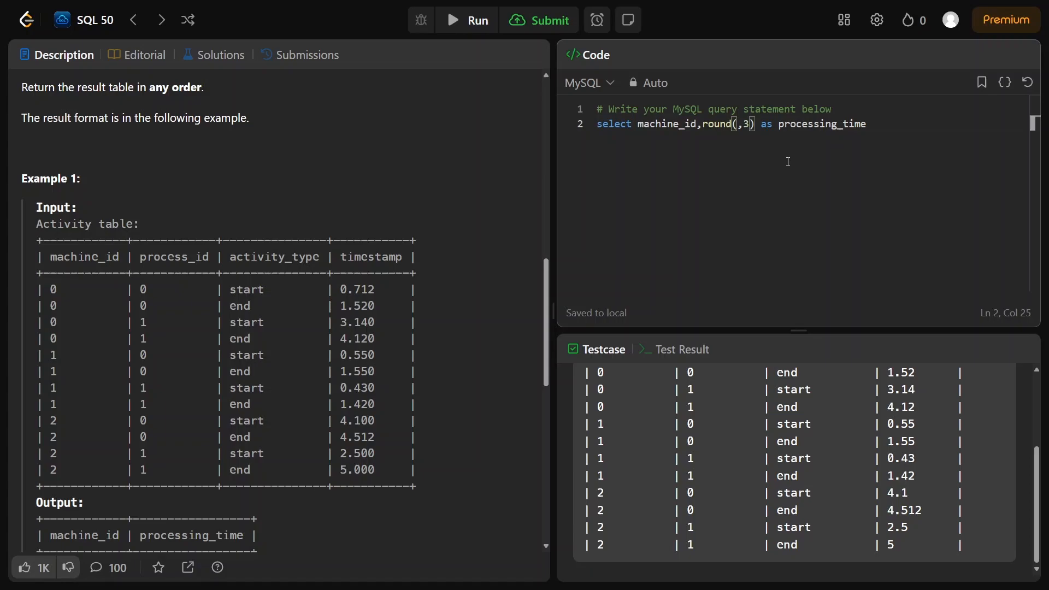
{"action": "type", "text": "avg("}
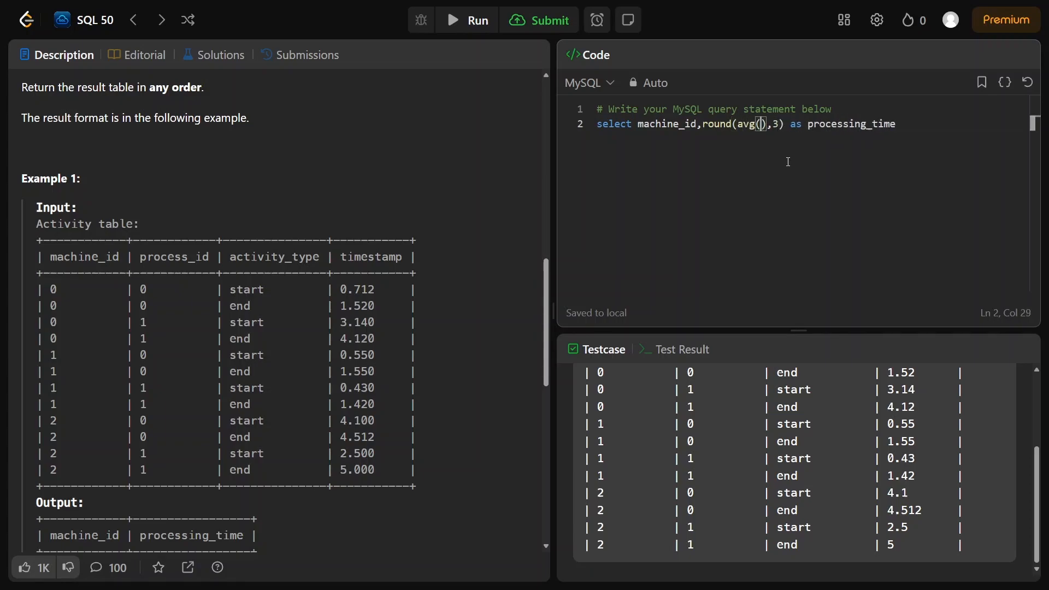
{"action": "type", "text": "timestampdiff("}
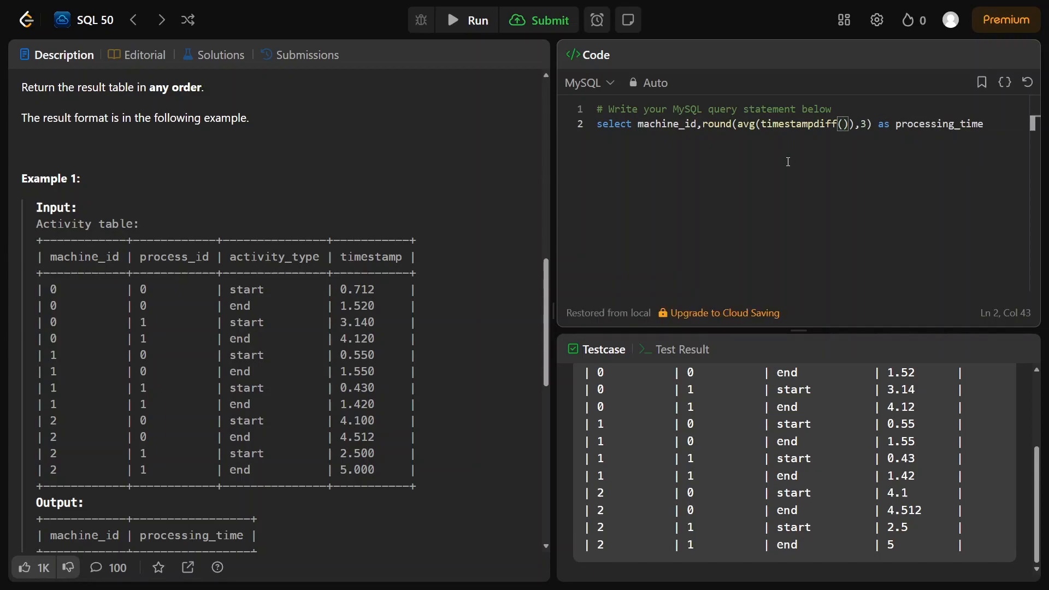
{"action": "type", "text": "a1"}
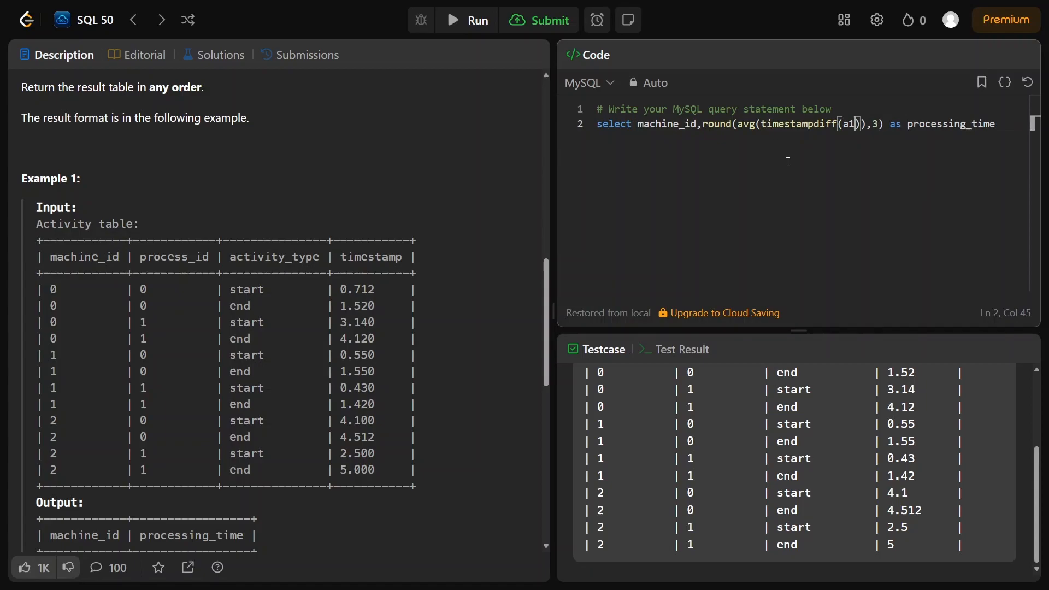
{"action": "type", "text": "."}
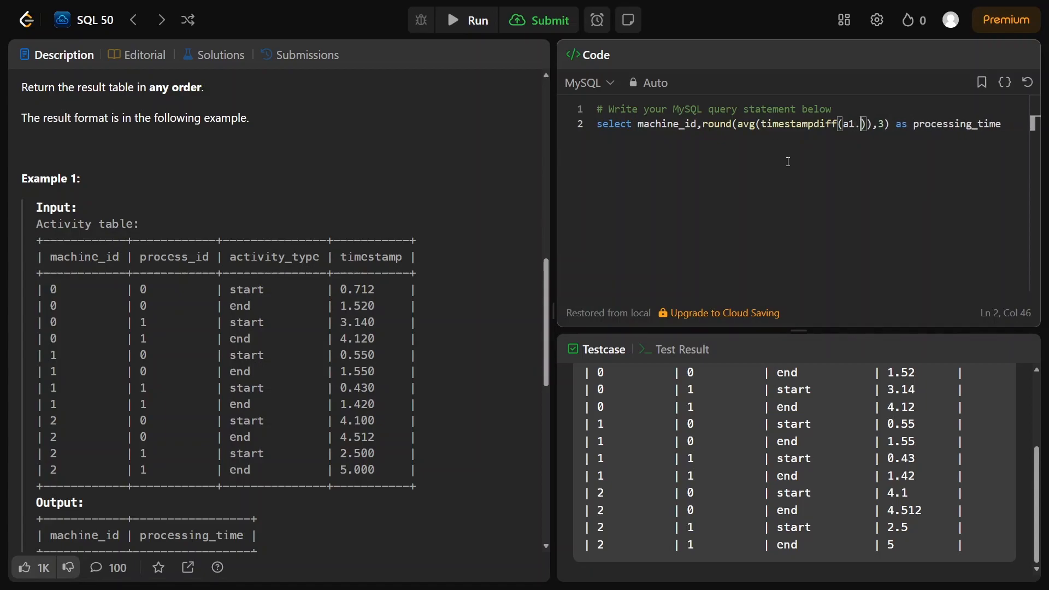
{"action": "type", "text": "timestamp,a.timestamp"}
{"action": "type", "text": " fro"}
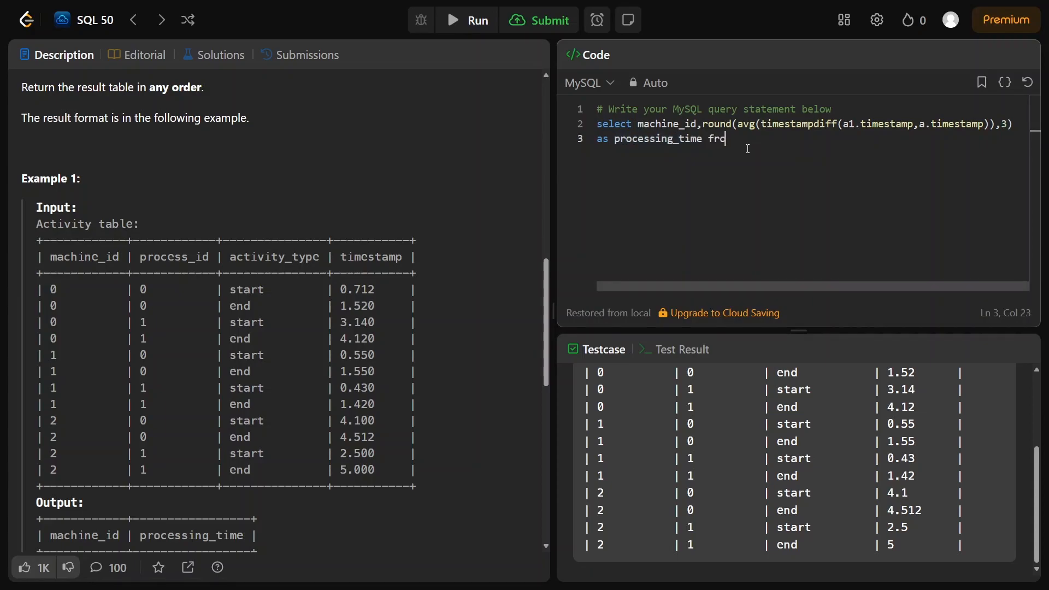
{"action": "type", "text": "m"}
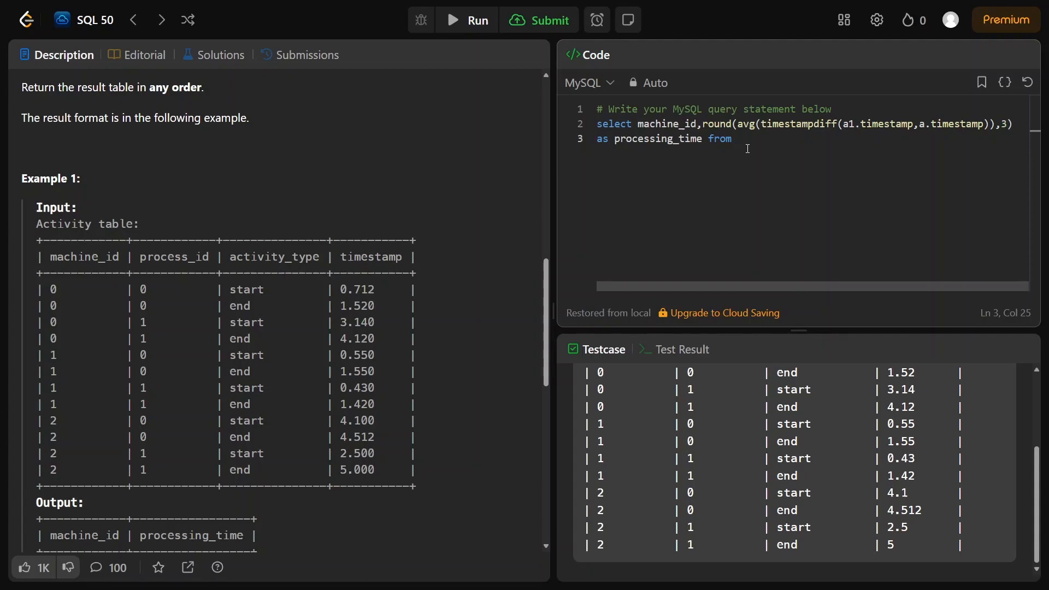
Continue the query with from activity
{"action": "type", "text": "activity"}
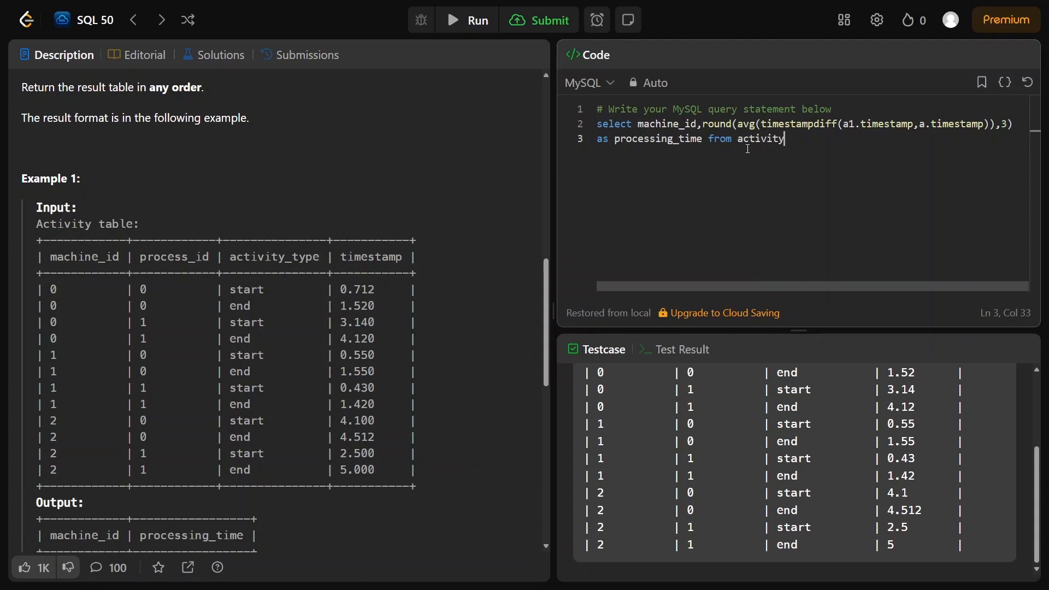
Alias activity as a and self-join activty a1, dropping a premature where
{"action": "type", "text": "a"}
{"action": "type", "text": "j"}
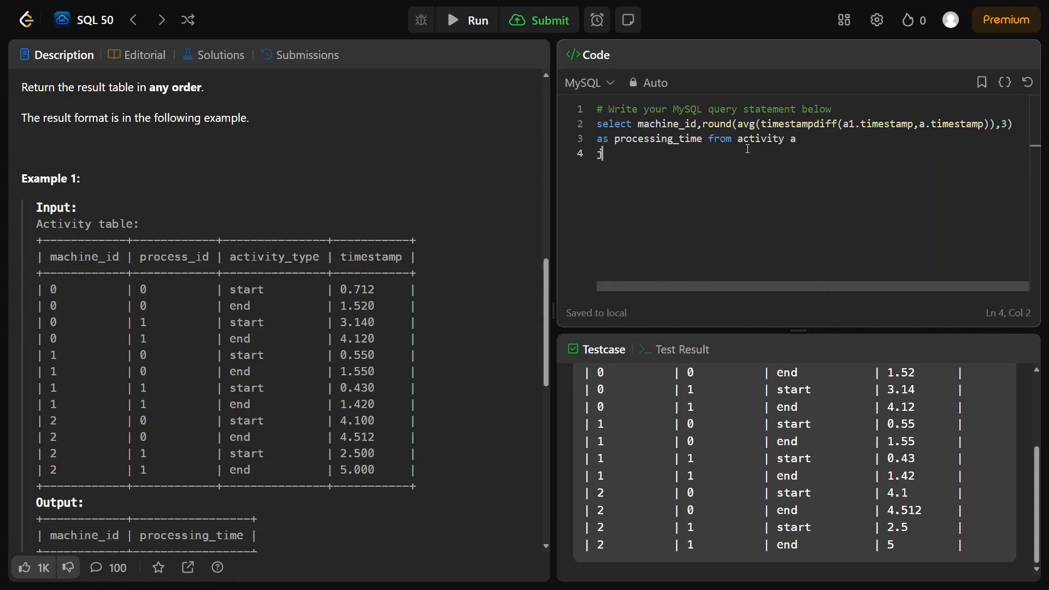
{"action": "type", "text": "oin activ"}
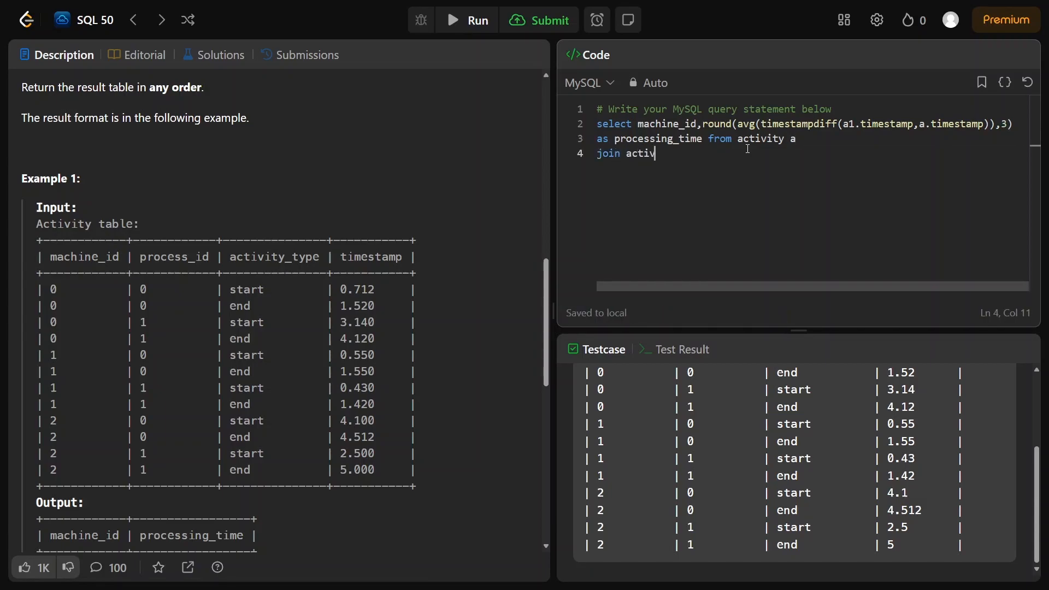
{"action": "type", "text": "ty a1"}
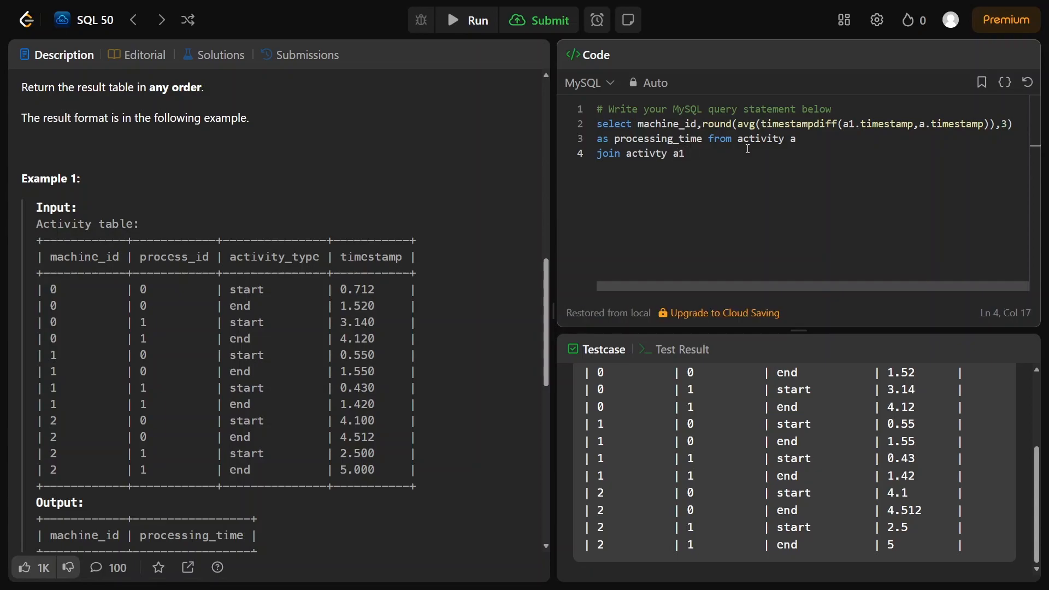
{"action": "type", "text": "where"}
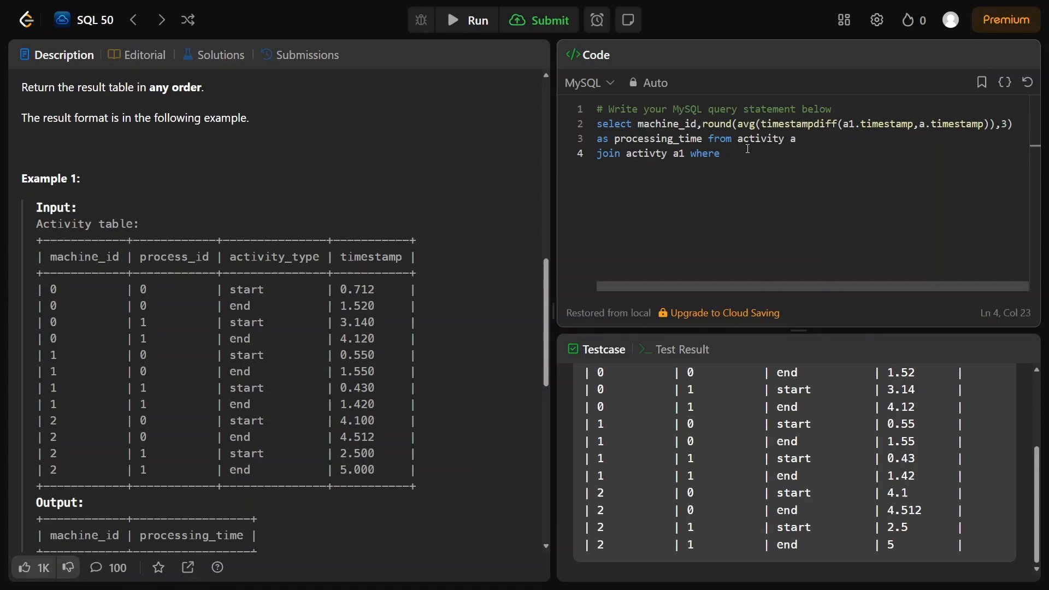
{"action": "key", "text": "Backspace"}
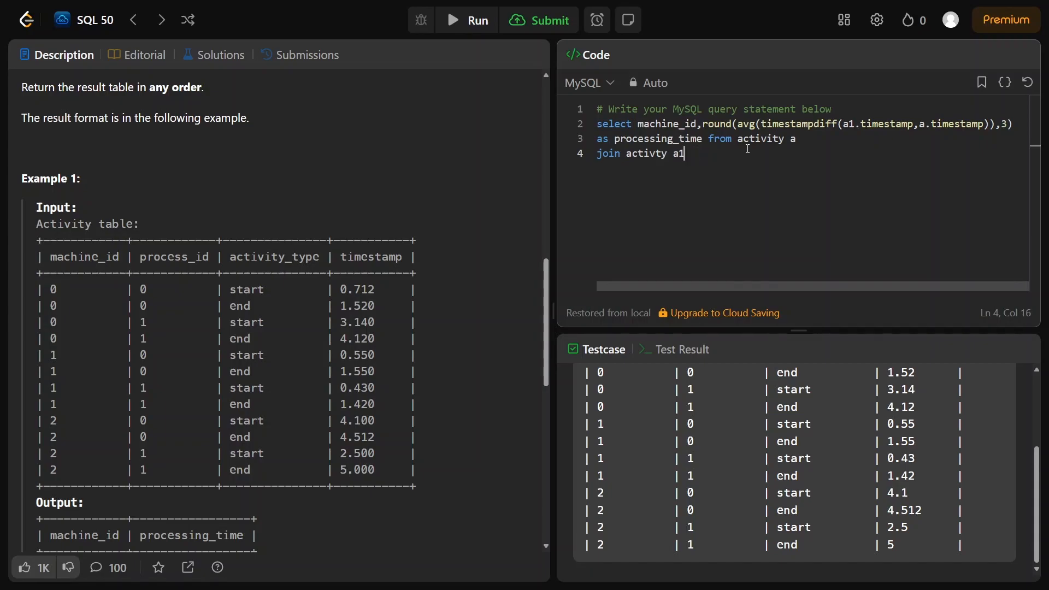
{"action": "key", "text": "Enter"}
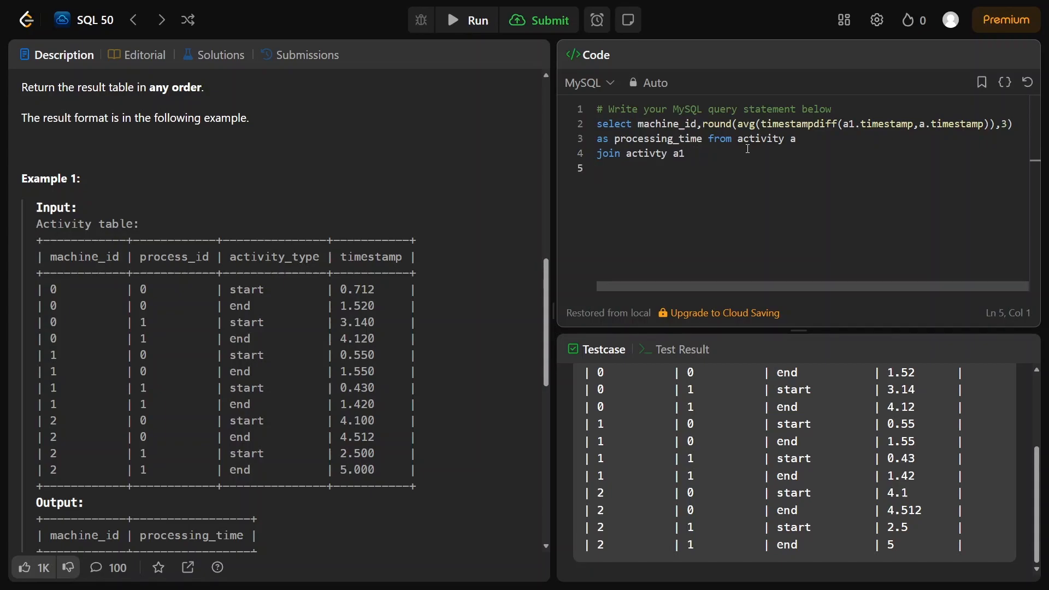
Write the join condition on a.process_id = a1.process_id
{"action": "type", "text": "on"}
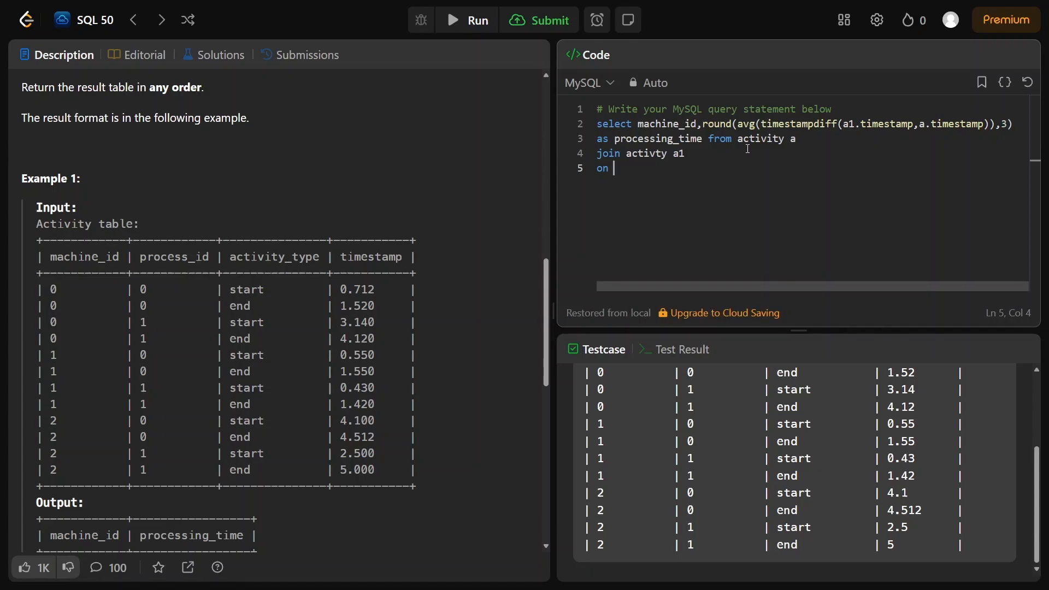
{"action": "type", "text": "a."}
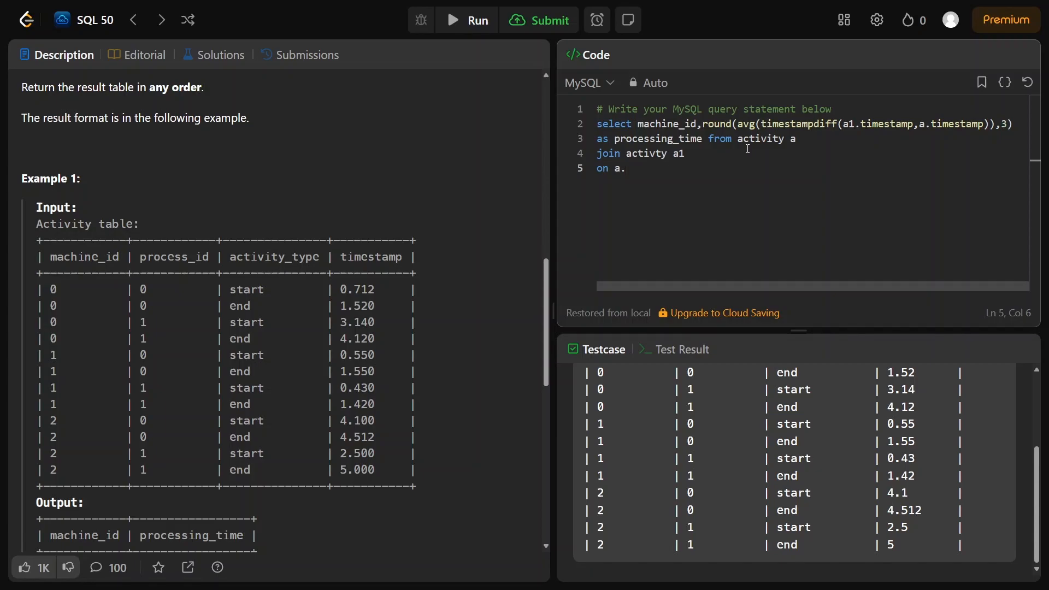
{"action": "type", "text": "process_id = a"}
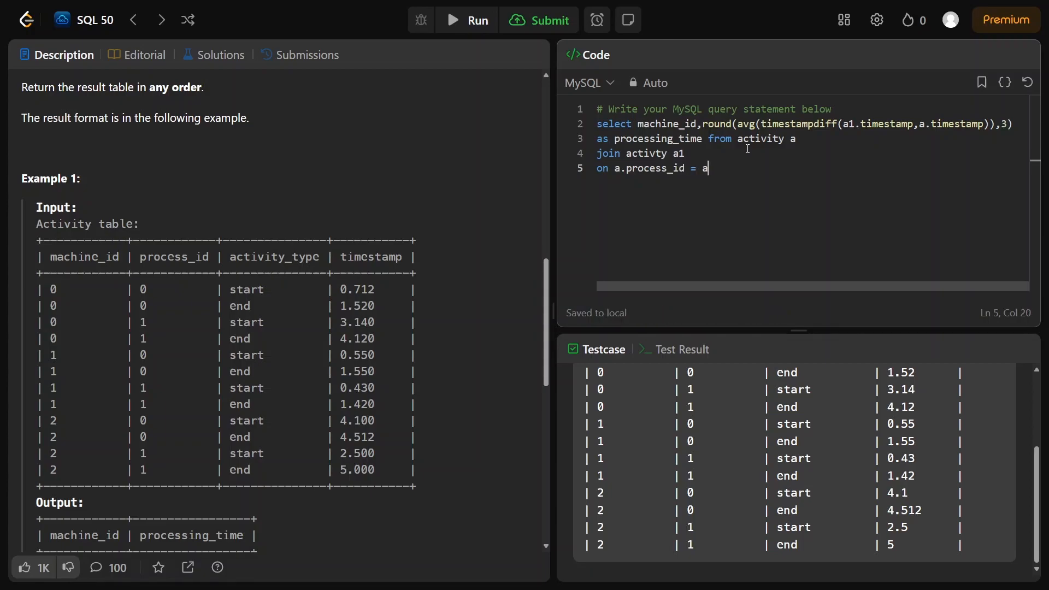
{"action": "type", "text": "1.process"}
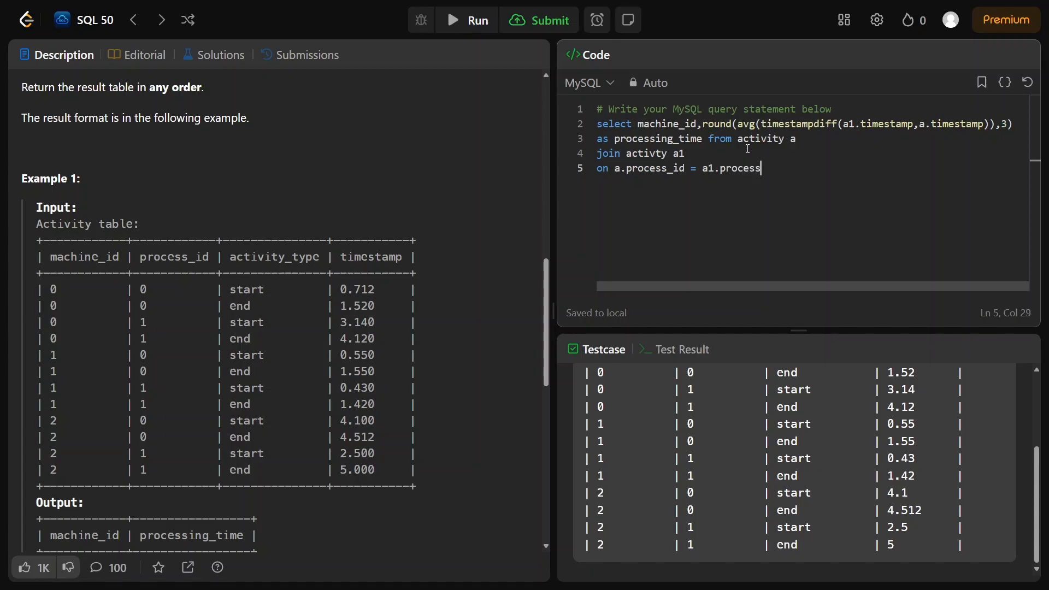
{"action": "type", "text": "_id"}
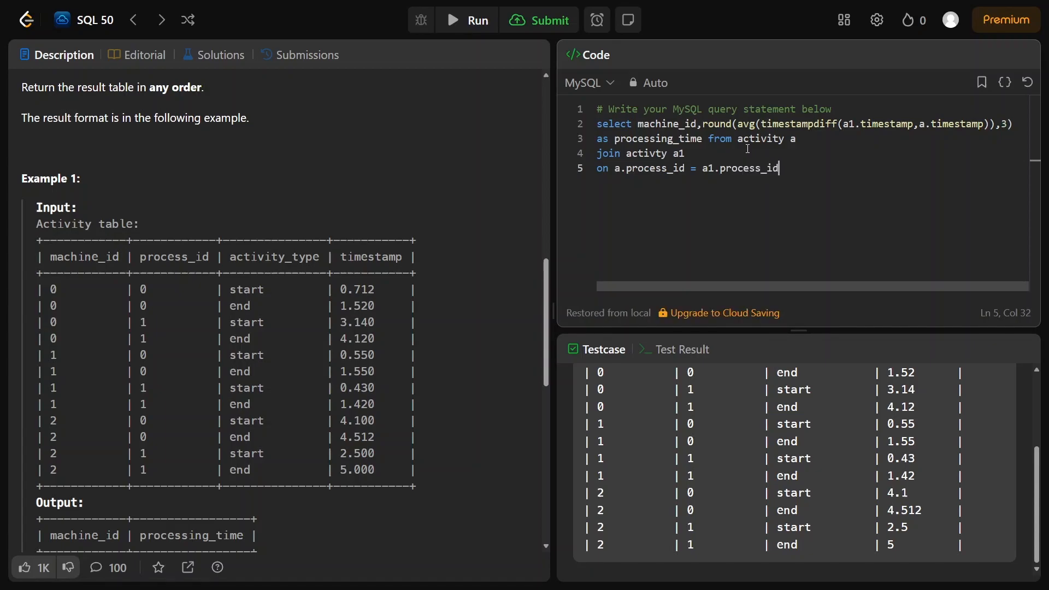
{"action": "key", "text": "Enter"}
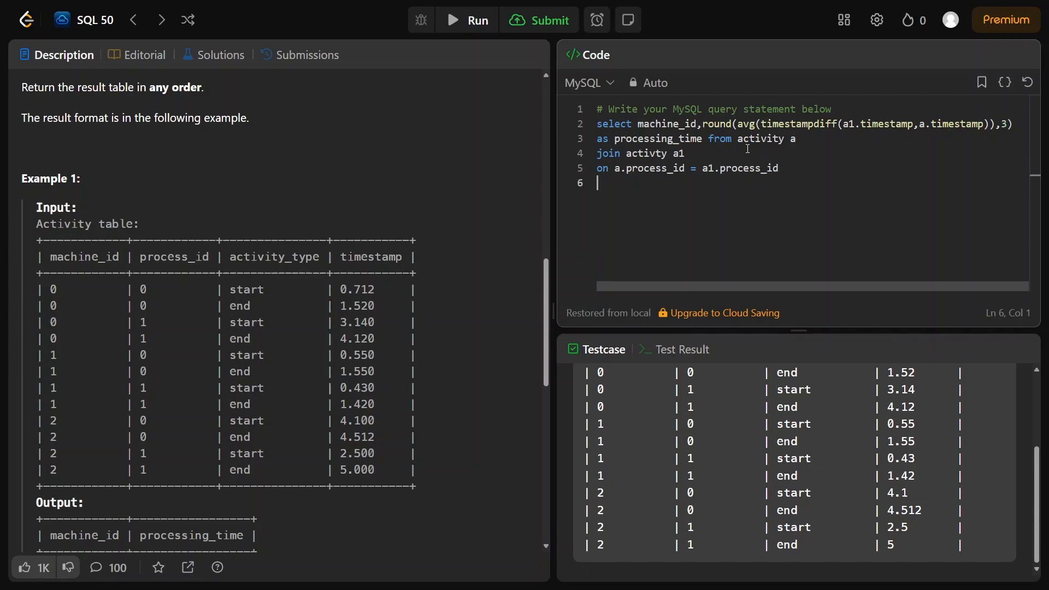
Add where a.activity_type = 'start'
{"action": "type", "text": "whe"}
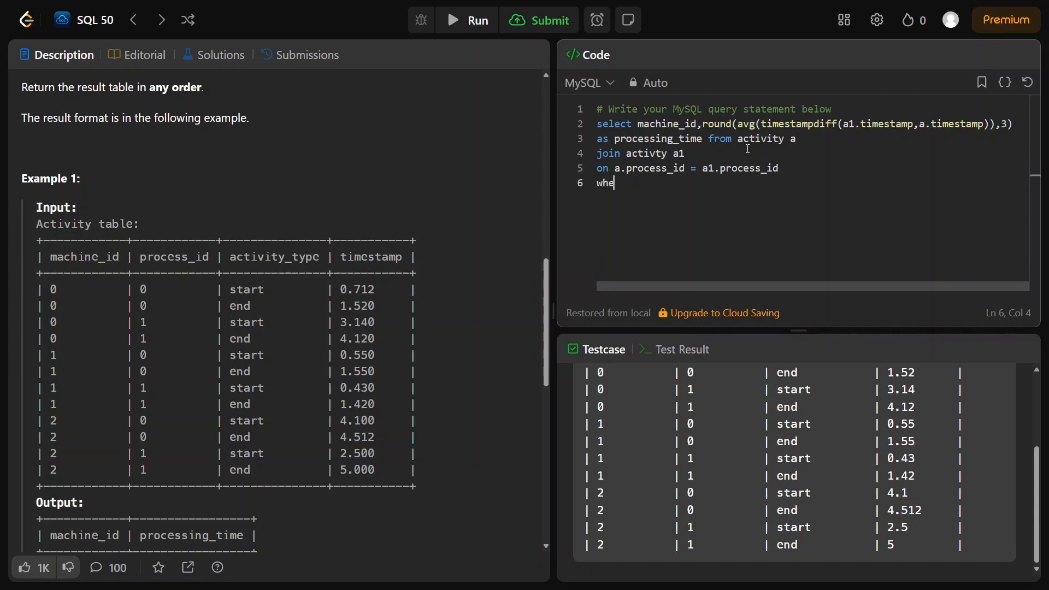
{"action": "type", "text": "re"}
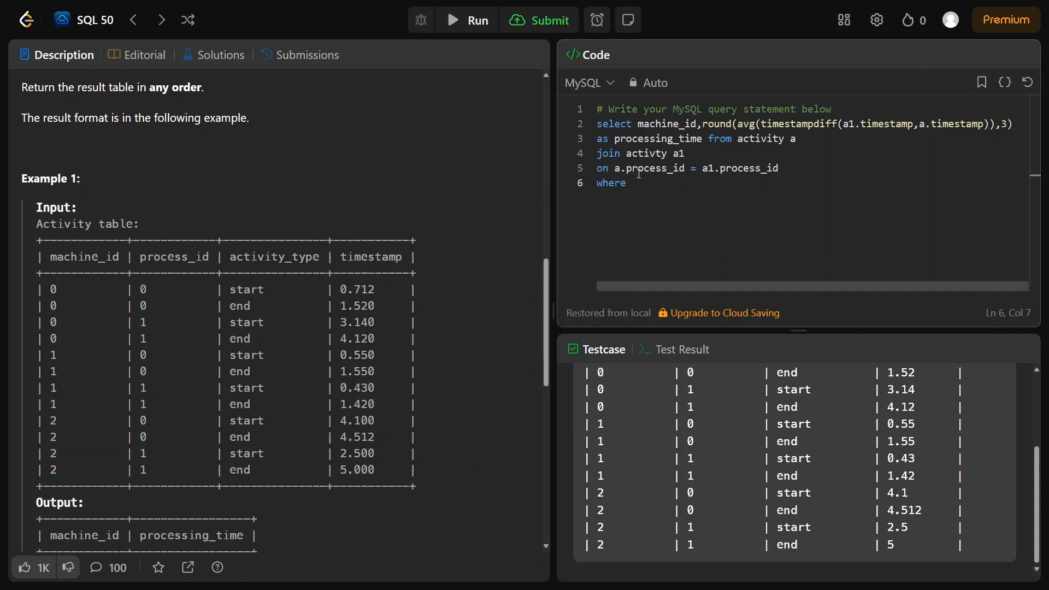
{"action": "type", "text": "a."}
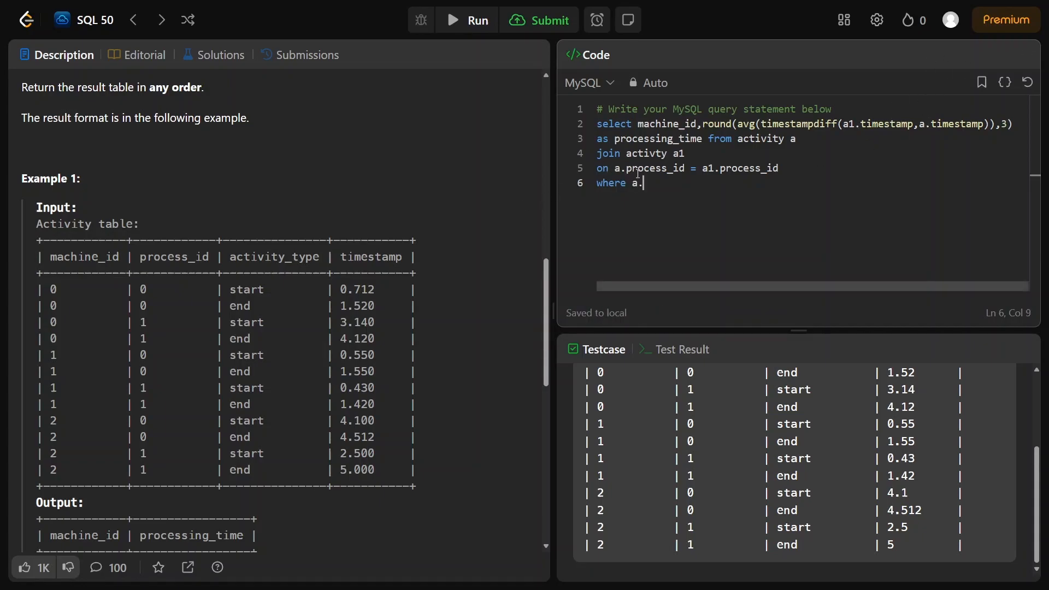
{"action": "type", "text": "actv"}
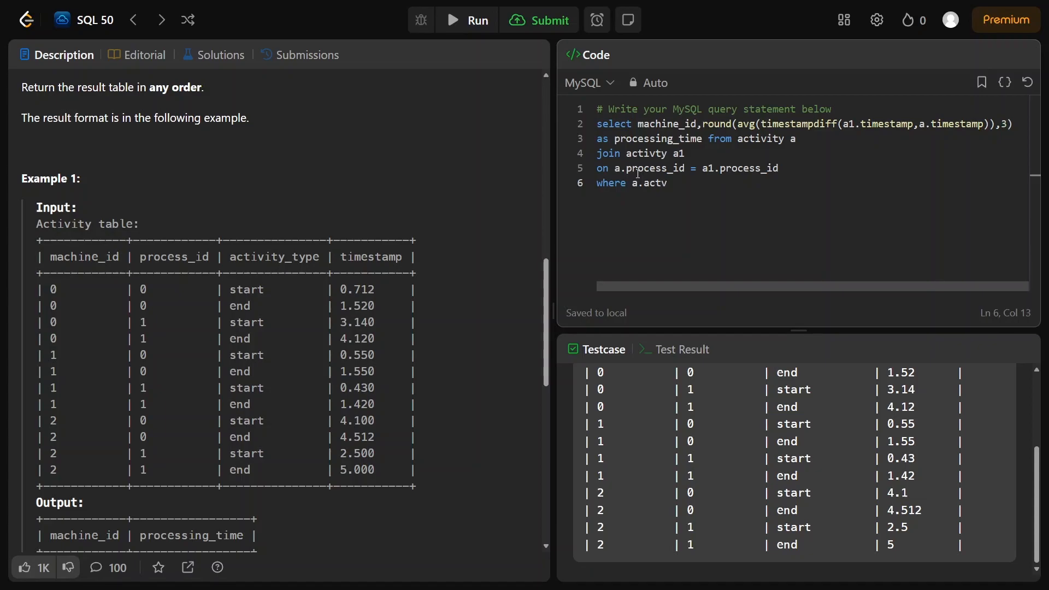
{"action": "type", "text": "ity_type ="}
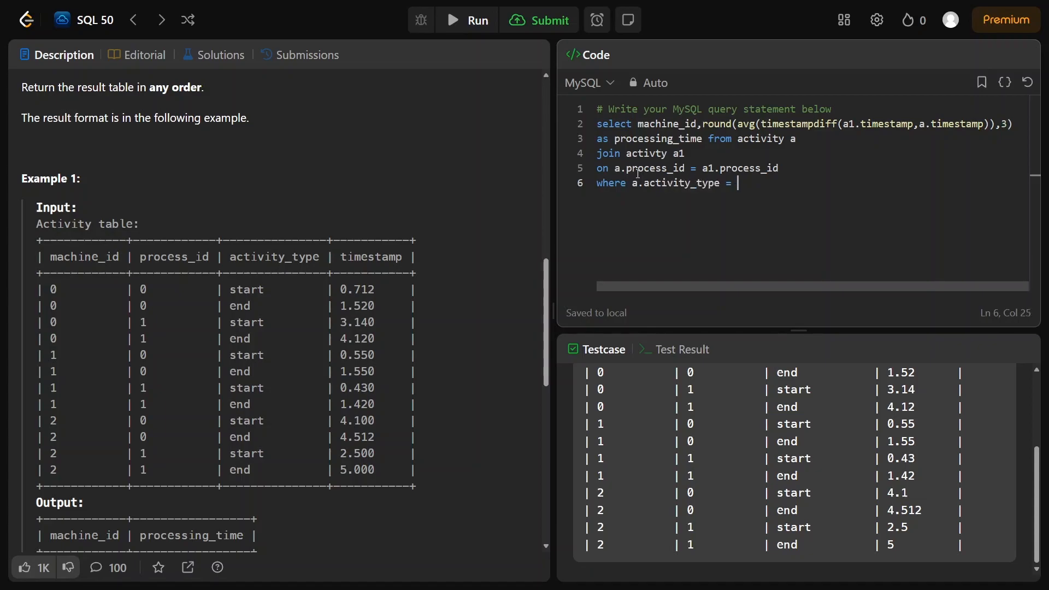
{"action": "type", "text": "'start'"}
{"action": "type", "text": "and"}
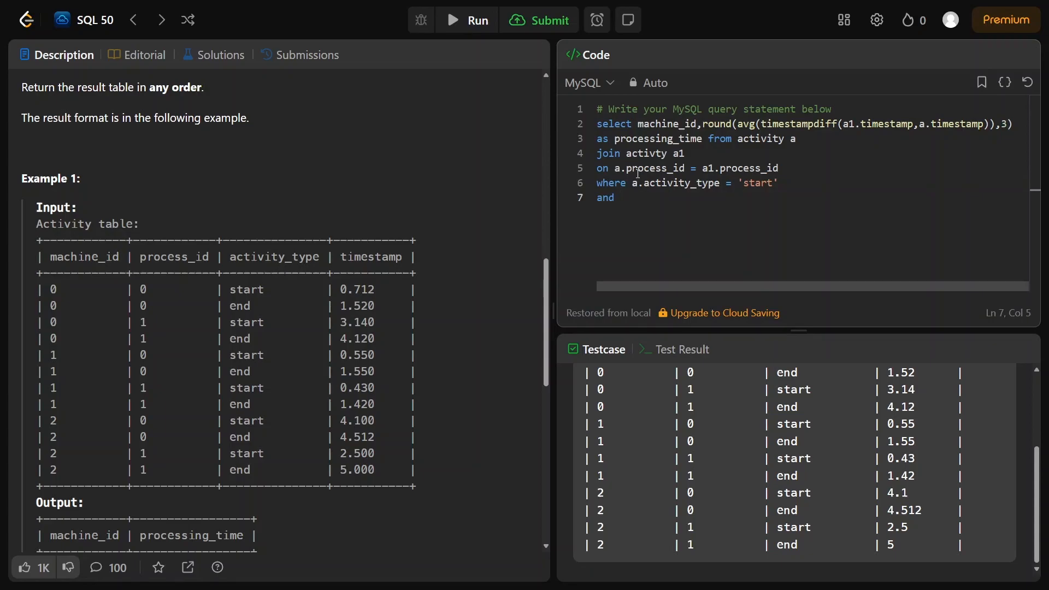
Add a1.activity_type('end') with end quoted, then return to the process_id join line
{"action": "type", "text": "a1.ac"}
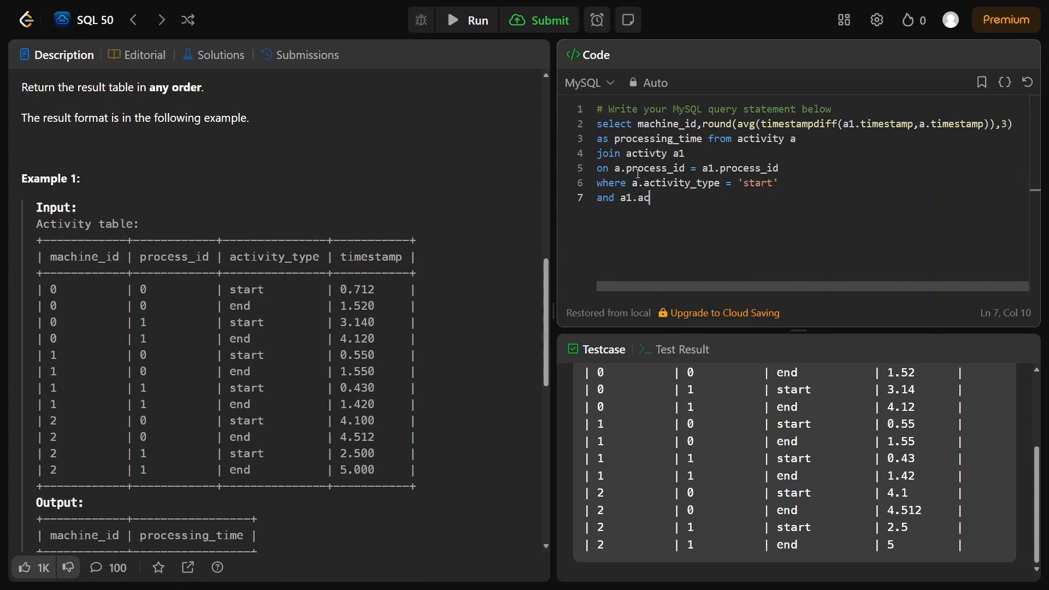
{"action": "type", "text": "tivity_type("}
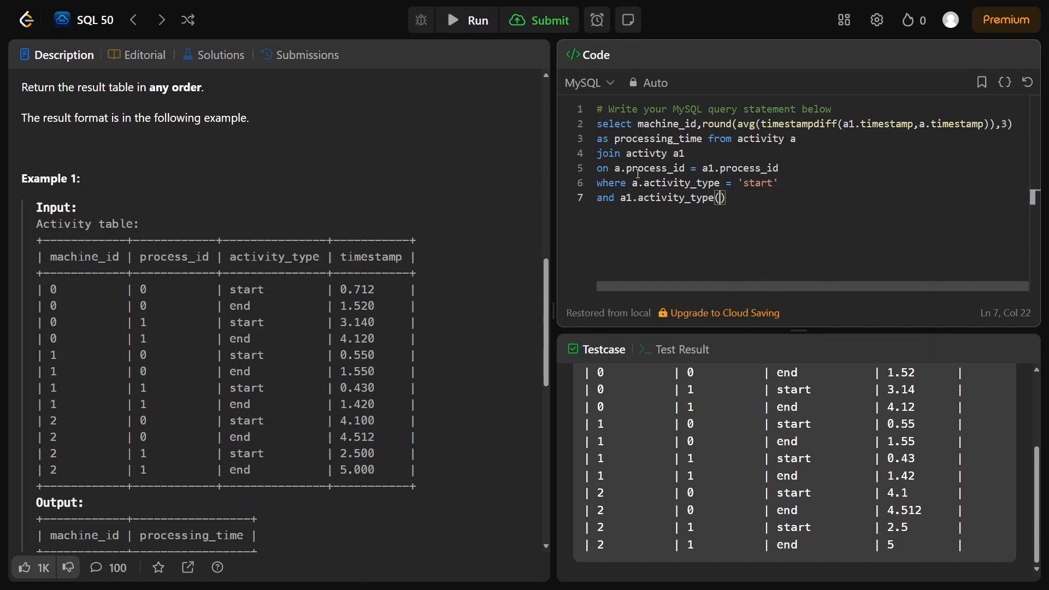
{"action": "type", "text": "end"}
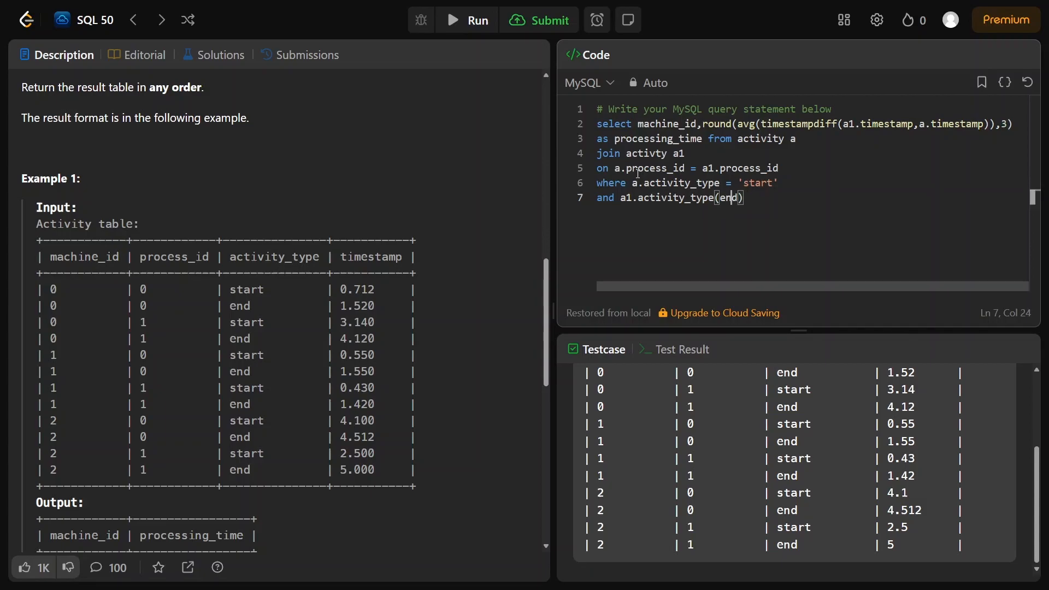
{"action": "key", "text": "Backspace"}
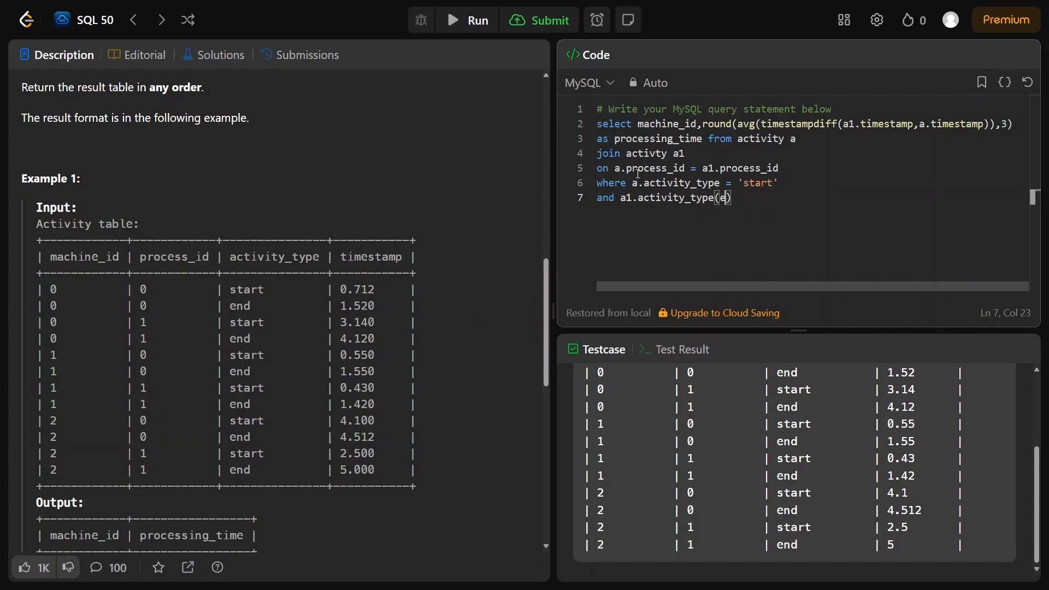
{"action": "type", "text": "'en"}
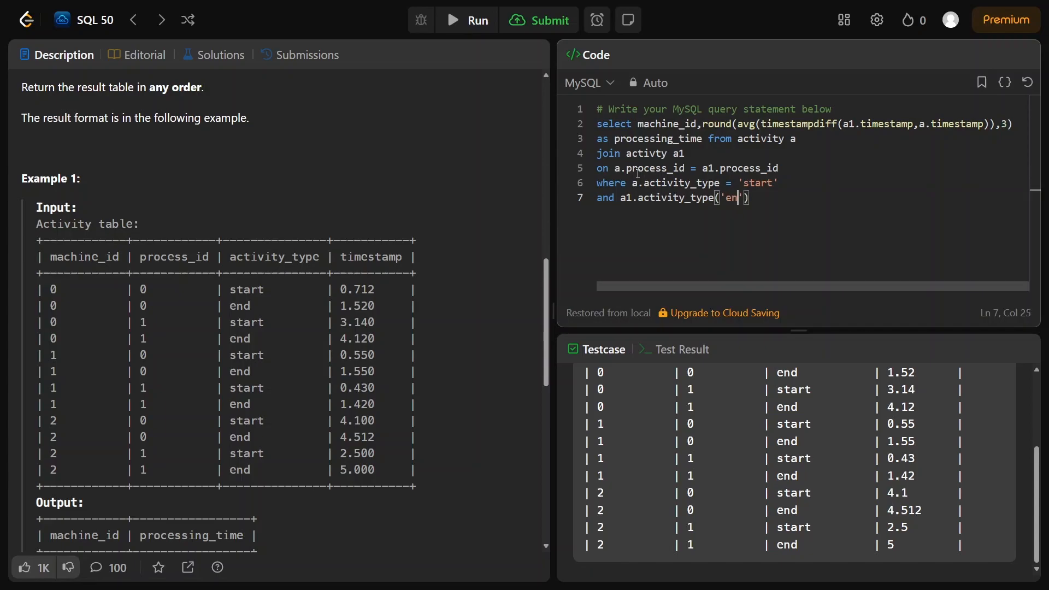
{"action": "type", "text": "d"}
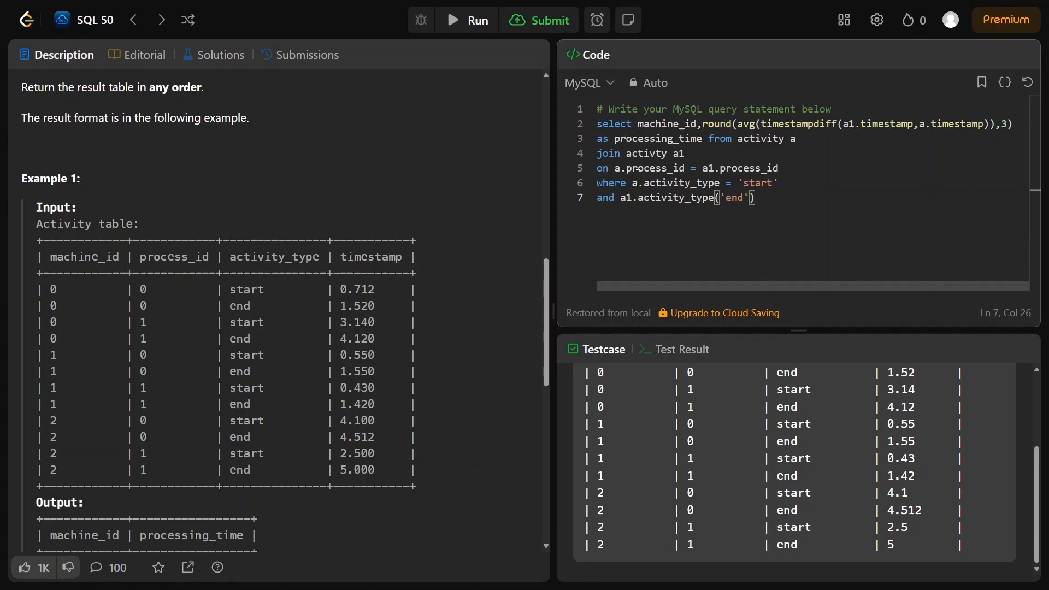
{"action": "left_click", "coordinate": [685, 153]}
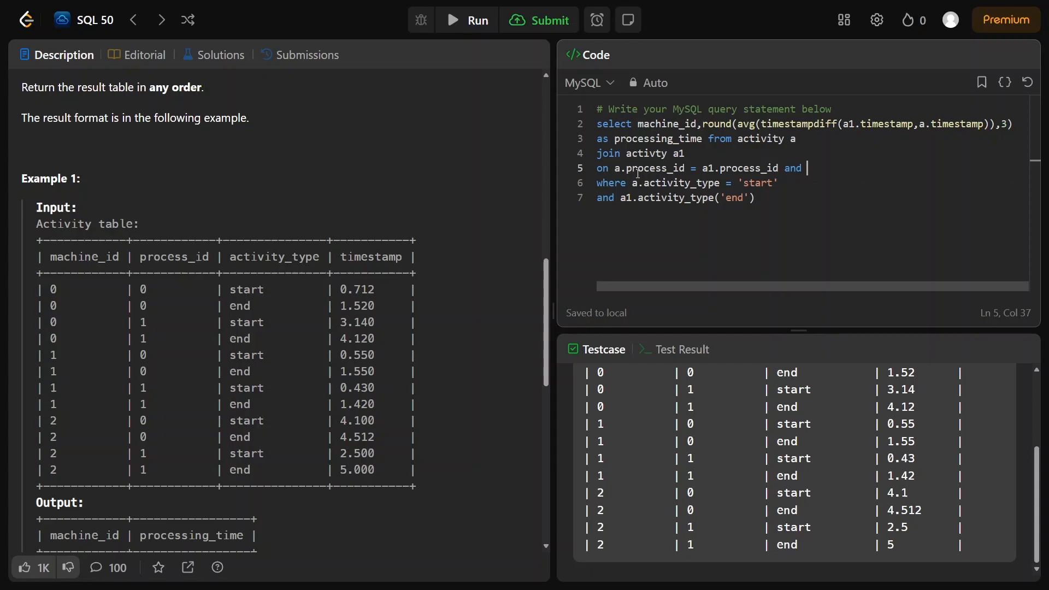
Extend the join with a.machine_id = a1.machine_id and move below the query
{"action": "type", "text": "a"}
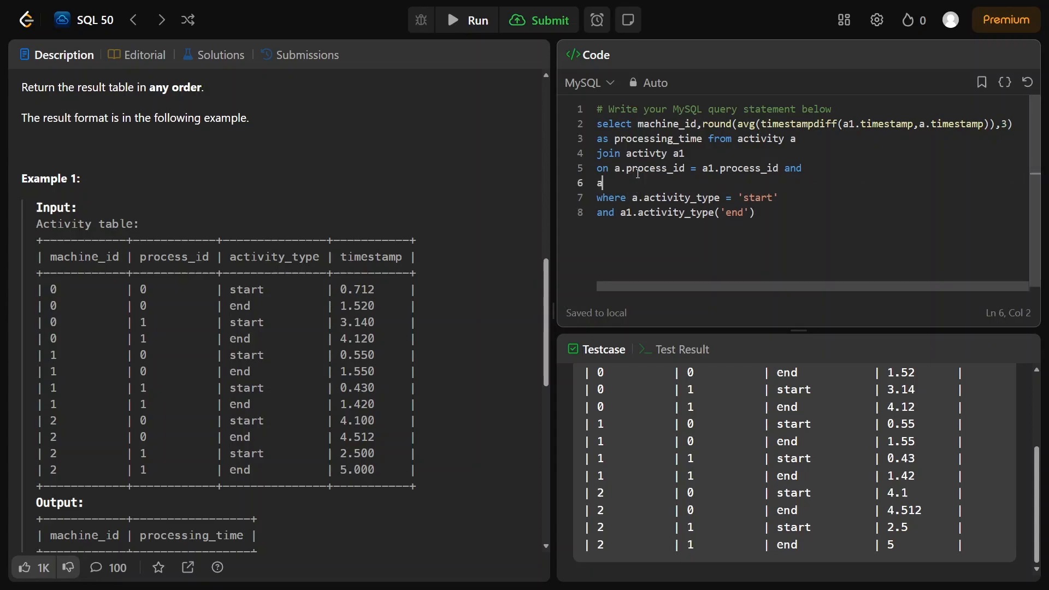
{"action": "type", "text": "machine_id = a1"}
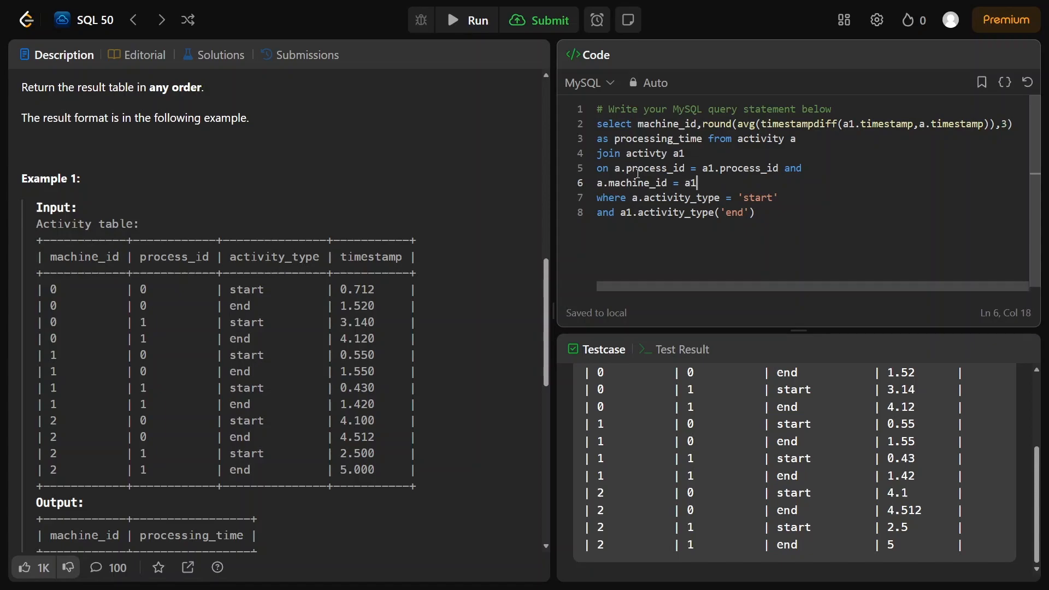
{"action": "type", "text": ".machine"}
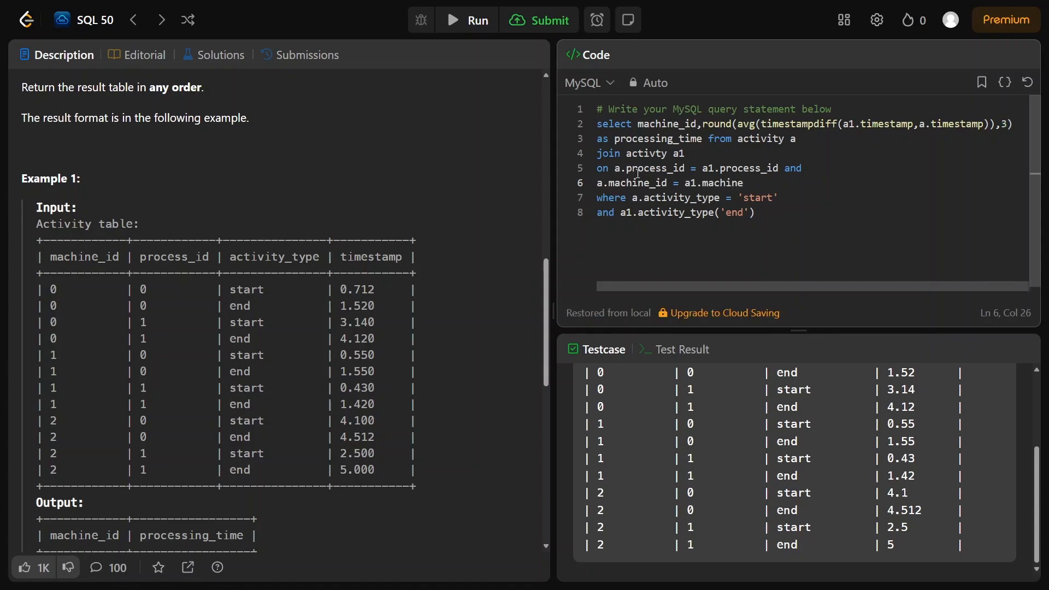
{"action": "type", "text": "_id"}
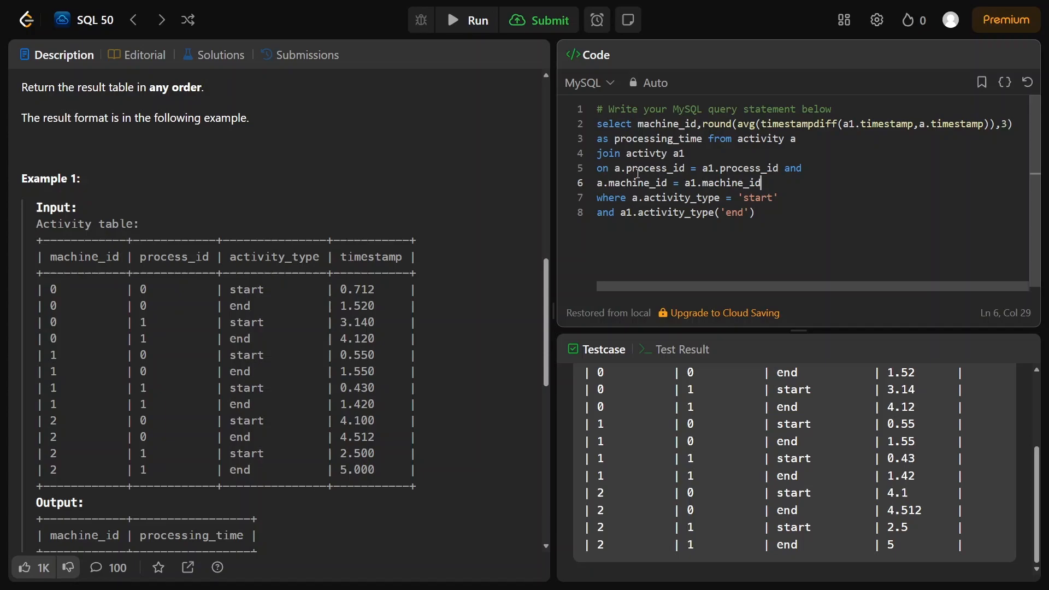
{"action": "left_click", "coordinate": [757, 213]}
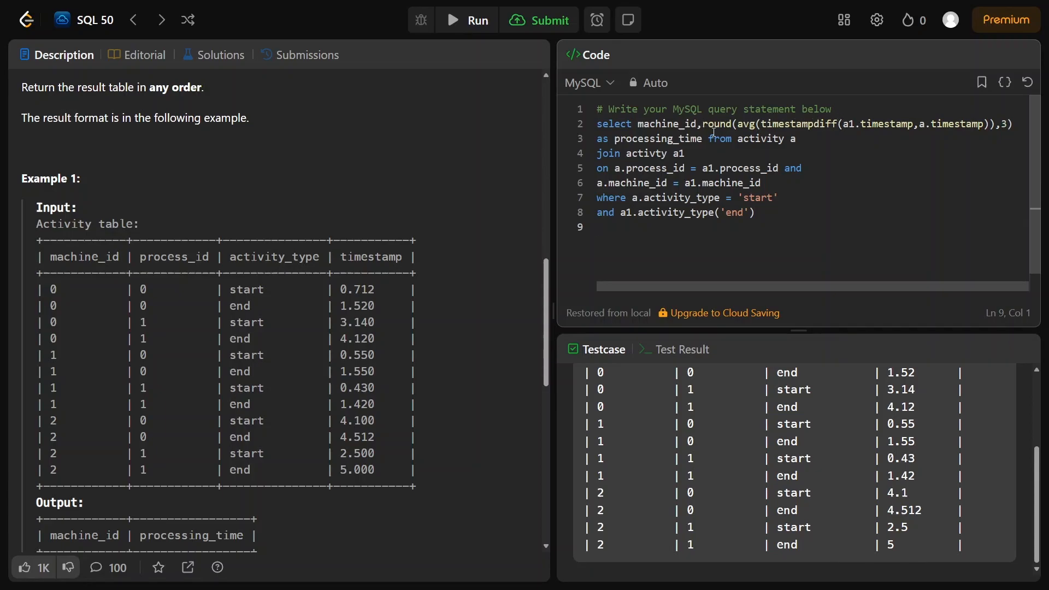
End the query with group by a.machine_id; and run it on the test case
{"action": "scroll", "scroll_direction": "down", "scroll_amount": 3}
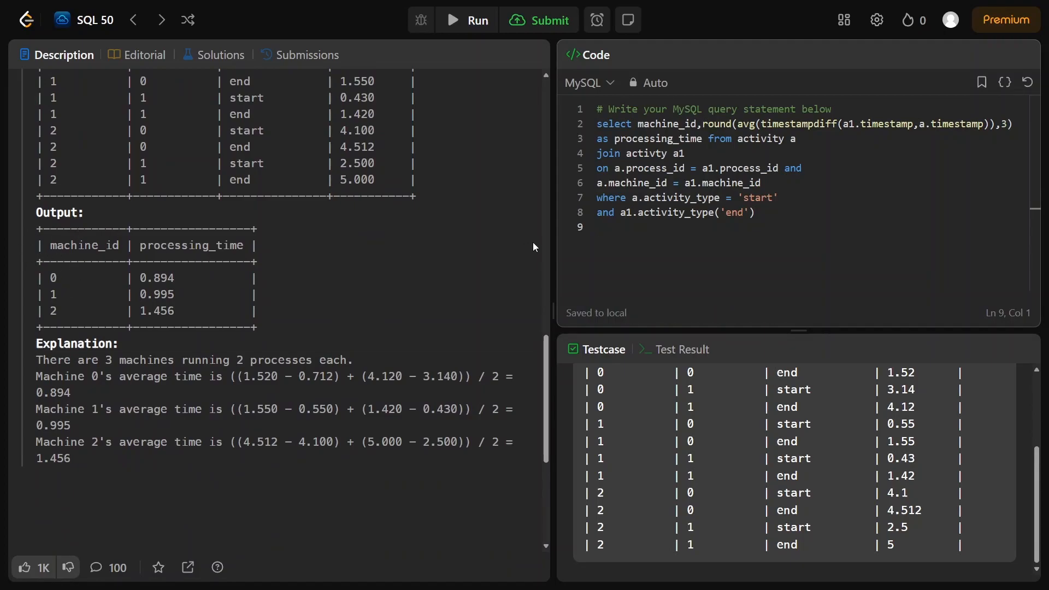
{"action": "type", "text": "group by"}
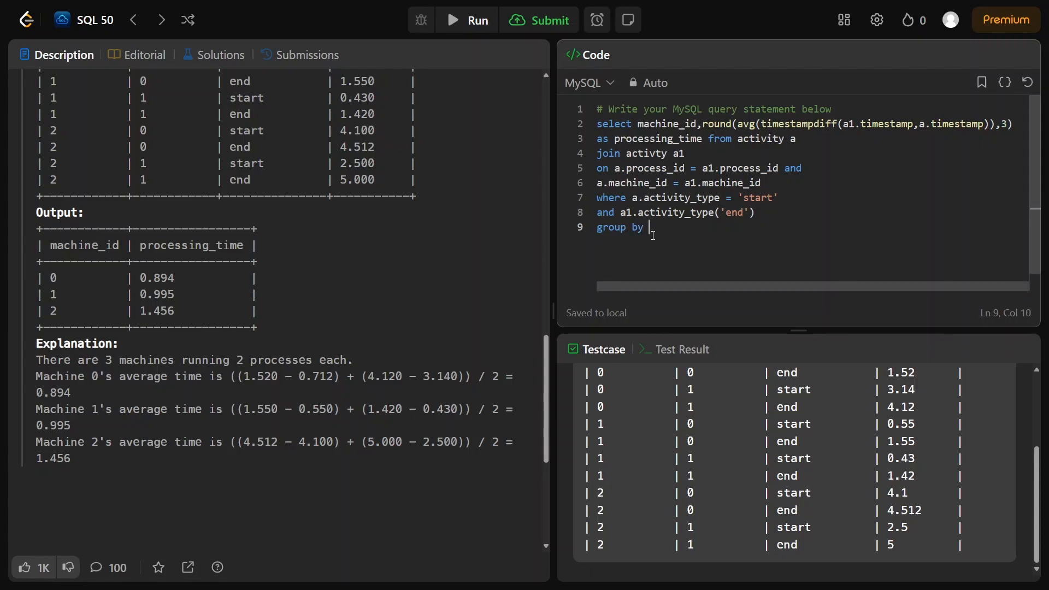
{"action": "type", "text": "machi"}
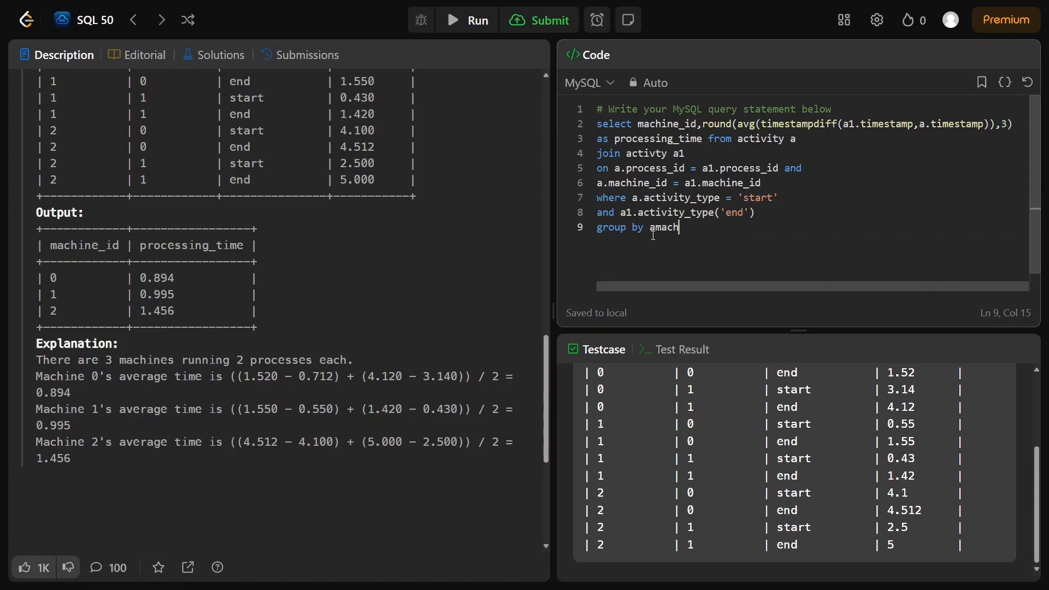
{"action": "key", "text": "Backspace"}
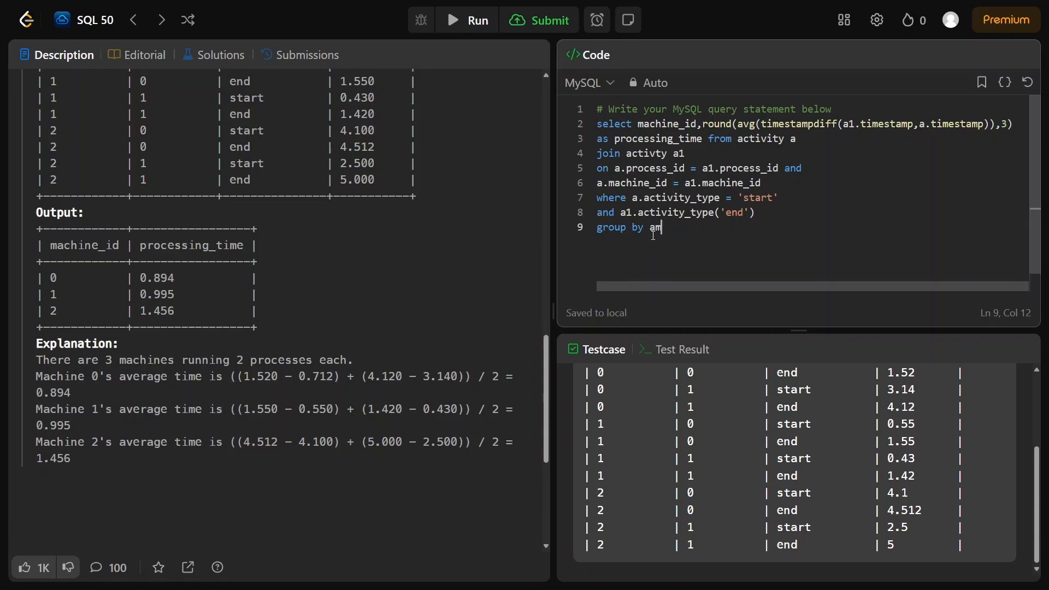
{"action": "type", "text": ".machin"}
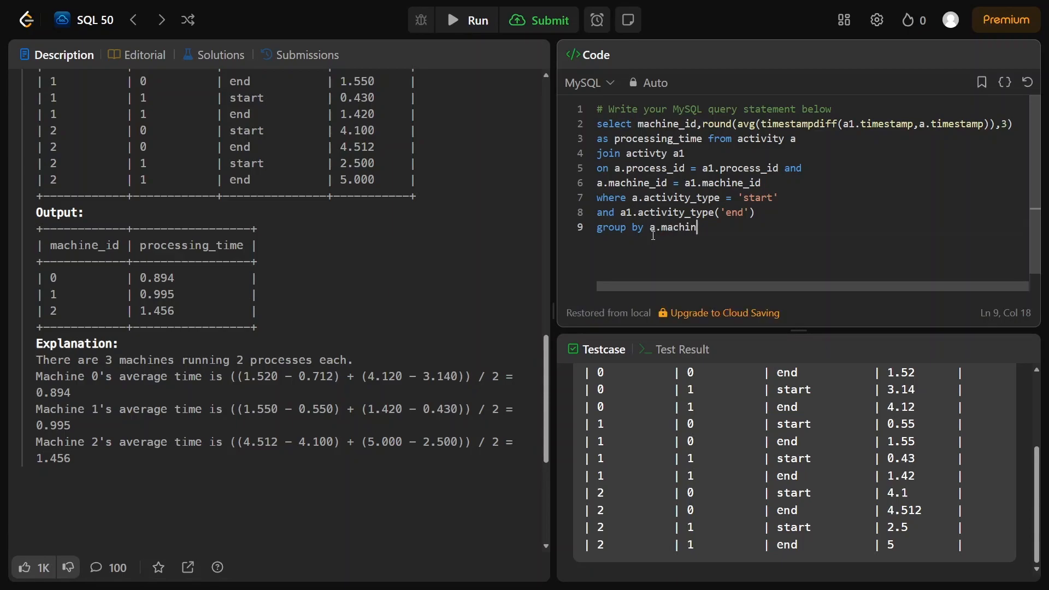
{"action": "type", "text": "e_id"}
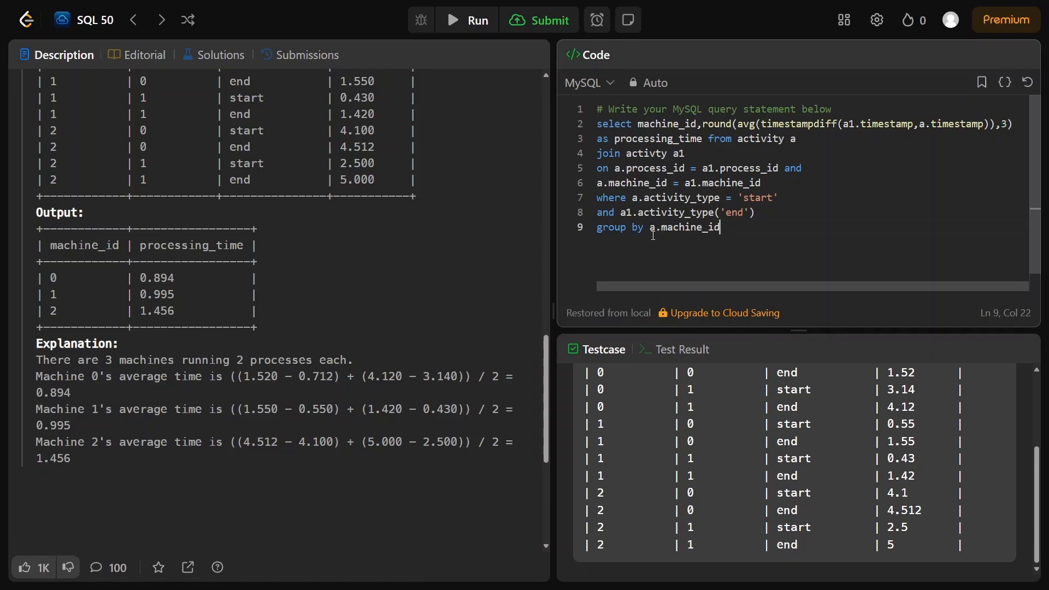
{"action": "type", "text": ";"}
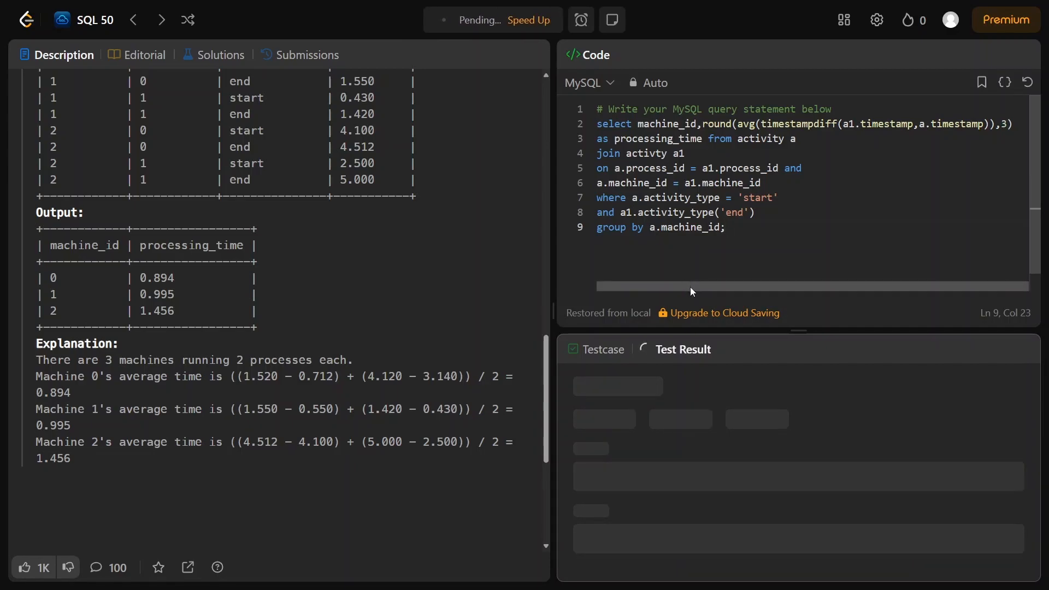
After the syntax Runtime Error, fix activty to activity and add = before 'end'
{"action": "left_click", "coordinate": [469, 20]}
{"action": "type", "text": "="}
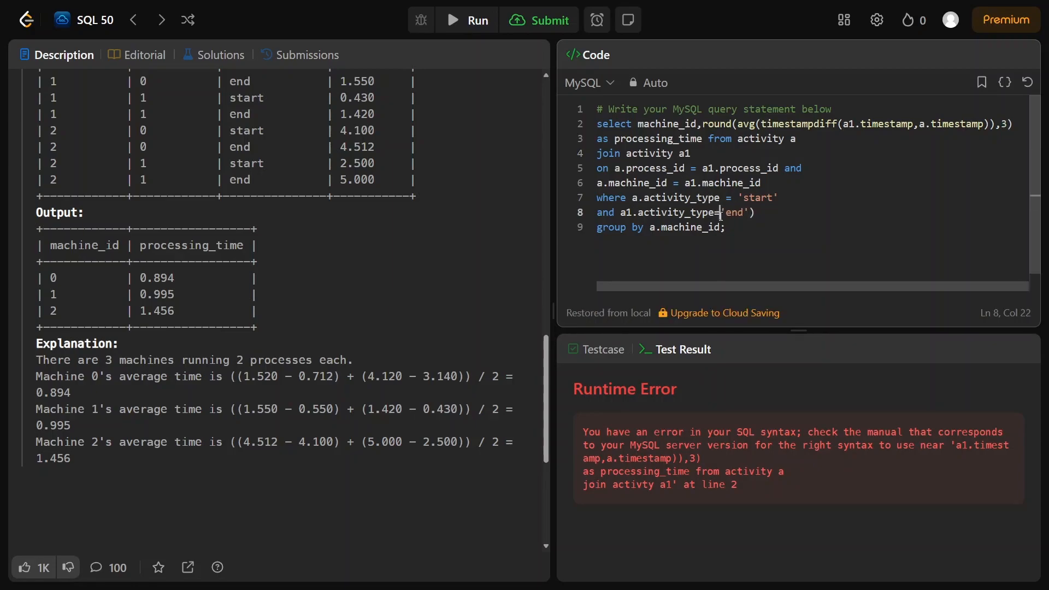
Replace where with and so all conditions sit in the ON clause, then rerun the query
{"action": "type", "text": "v"}
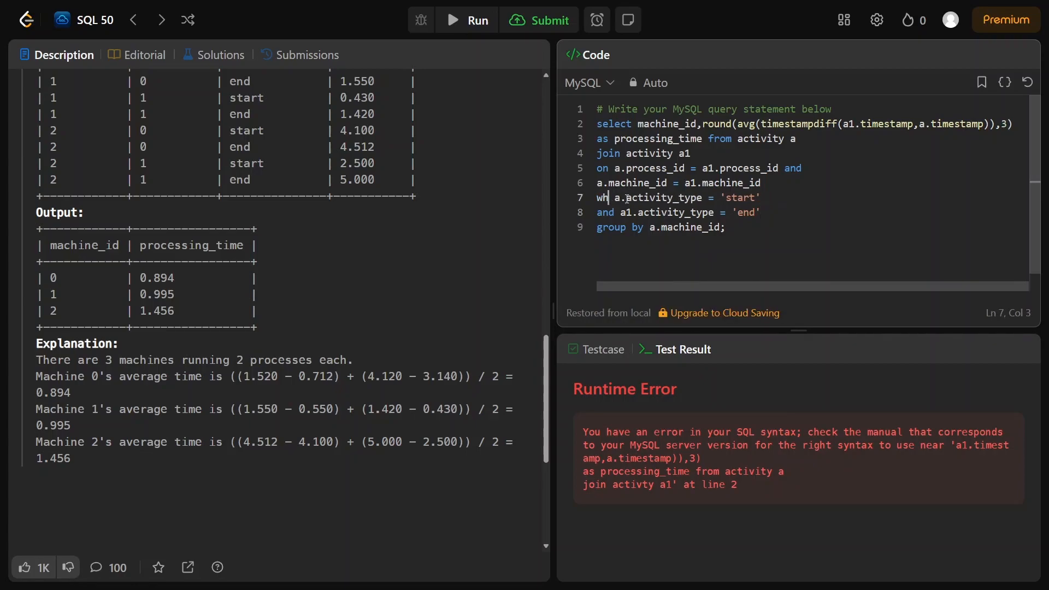
{"action": "type", "text": "and"}
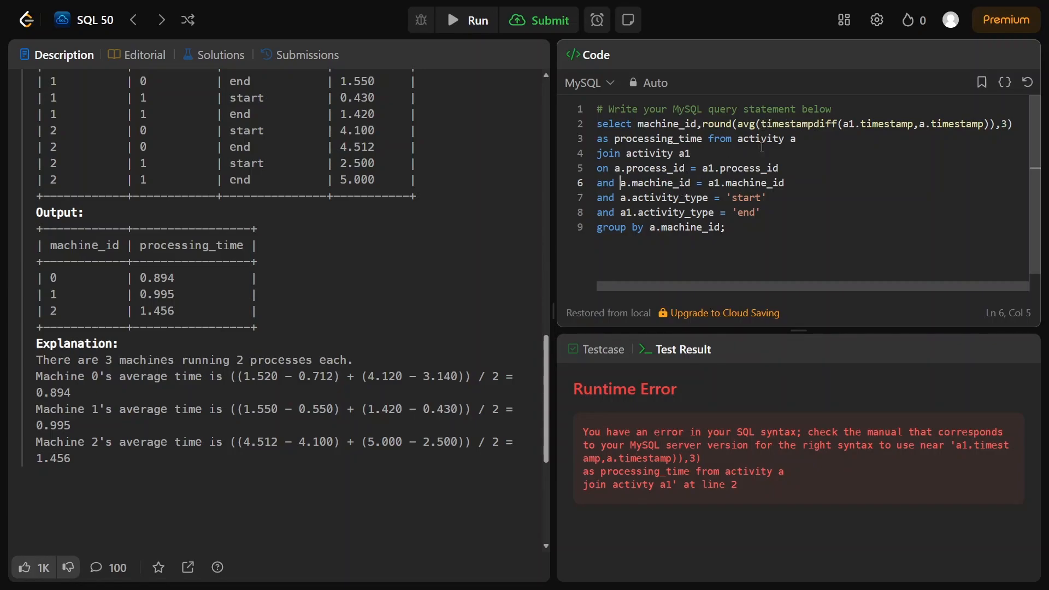
{"action": "left_click", "coordinate": [468, 20]}
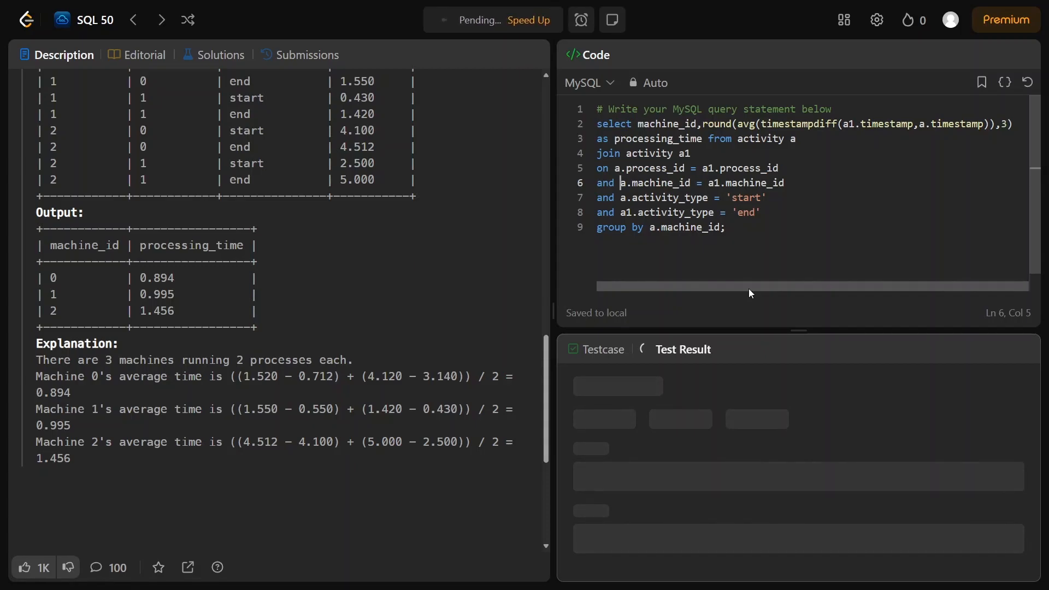
Replace the timestampdiff call with a1.timestamp - a.timestamp and rerun, now hitting an ambiguous machine_id error
{"action": "left_click", "coordinate": [467, 20]}
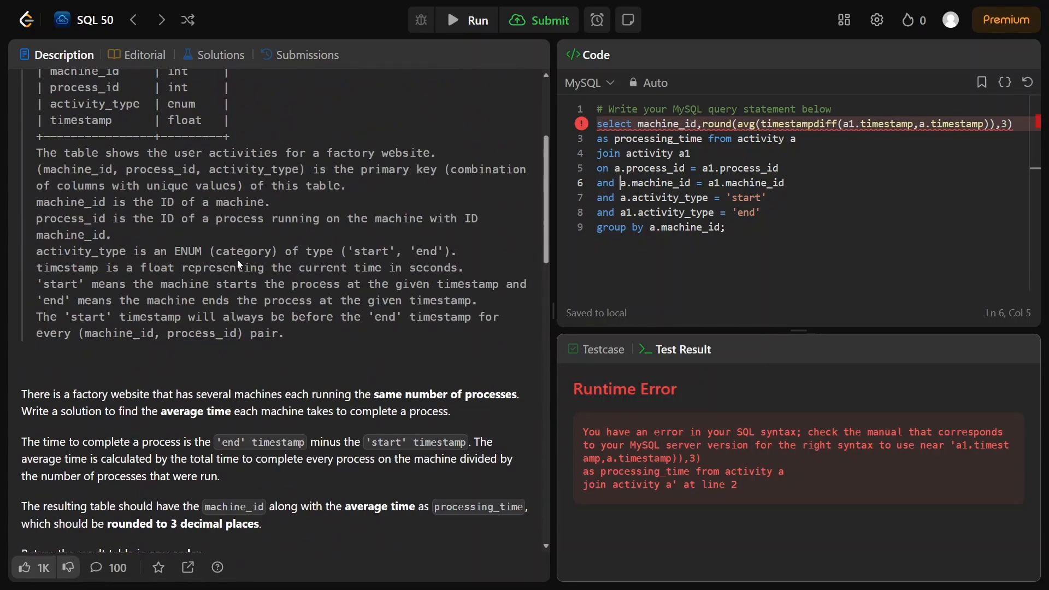
{"action": "scroll", "scroll_direction": "up", "scroll_amount": 3}
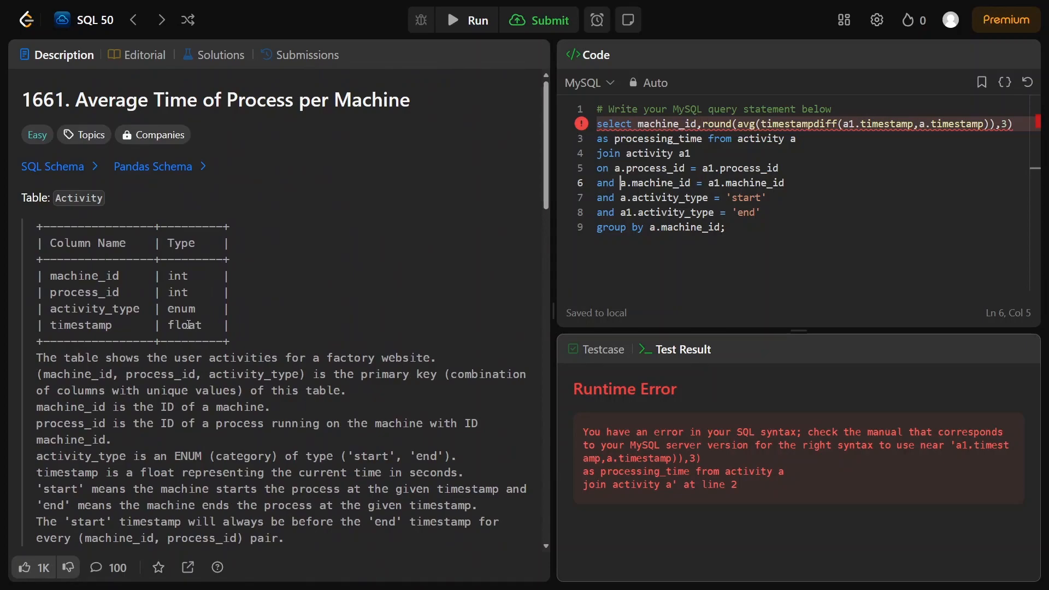
{"action": "double_click", "coordinate": [185, 325]}
{"action": "type", "text": " - "}
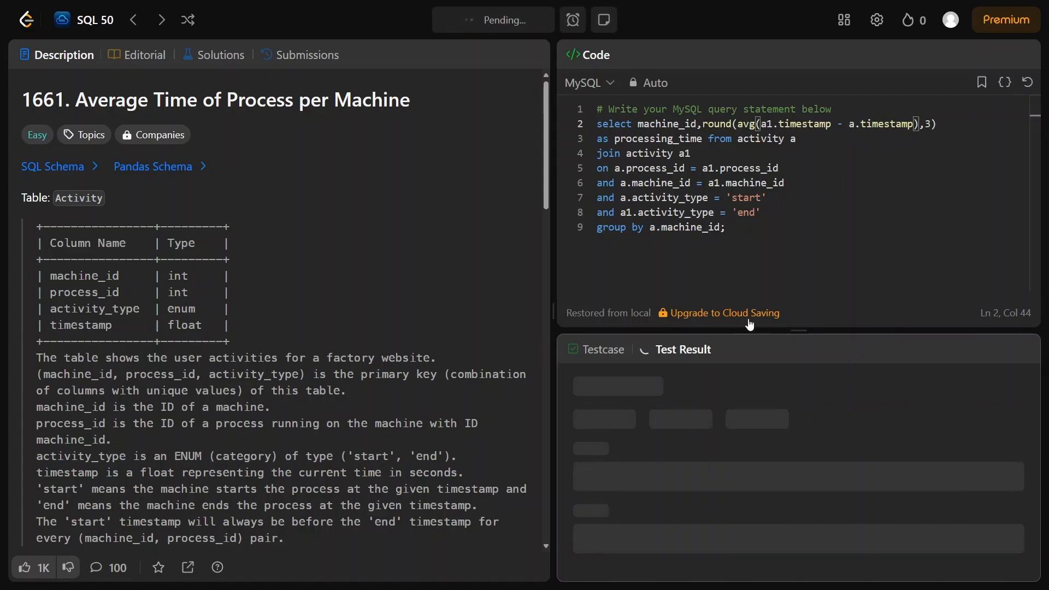
{"action": "left_click", "coordinate": [475, 20]}
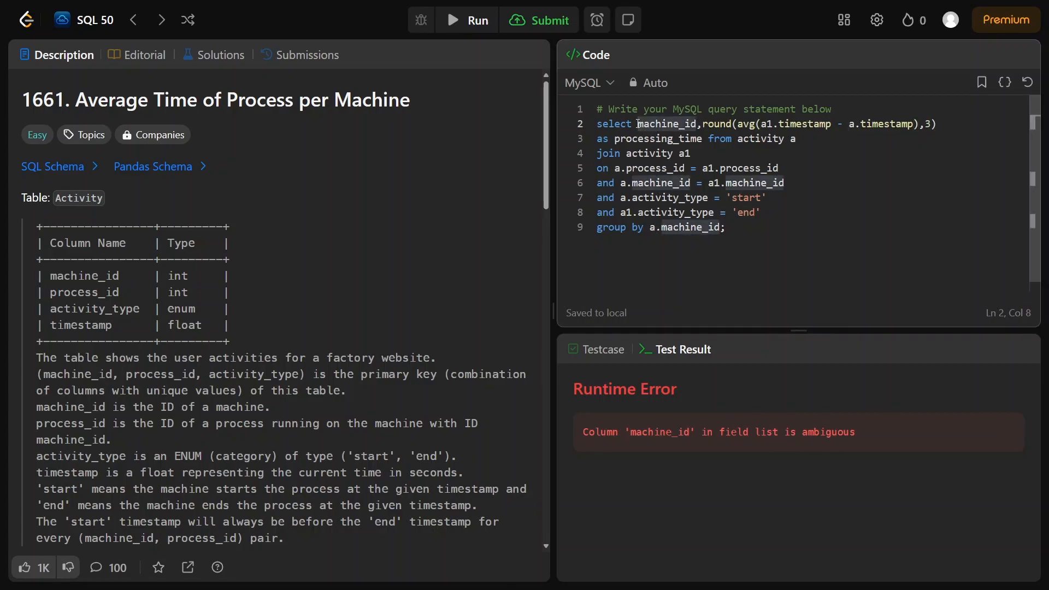
Qualify the selected column as a.machine_id and run the corrected query, which passes the test case
{"action": "type", "text": "a."}
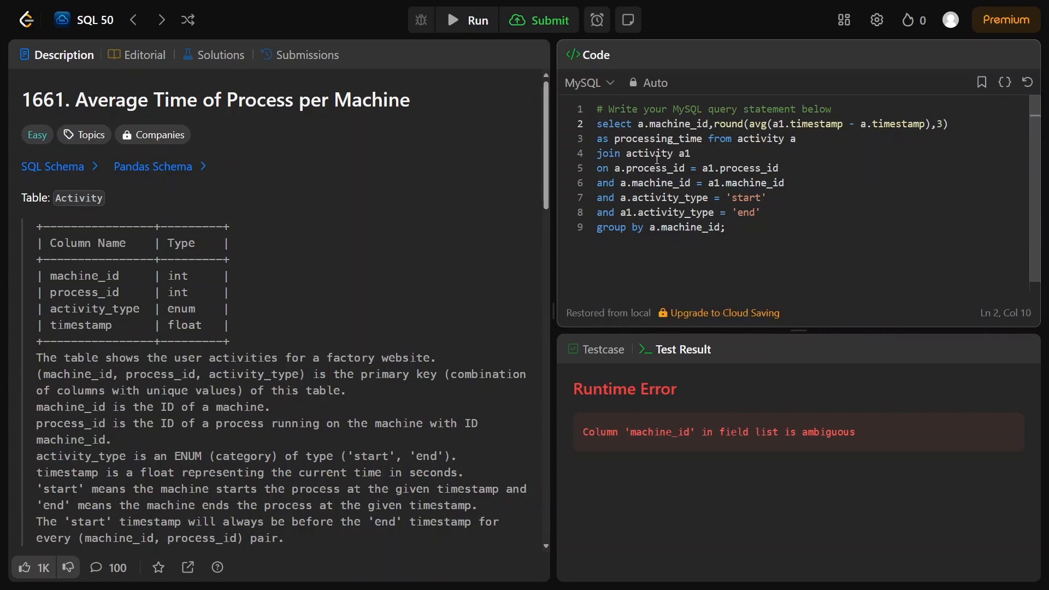
{"action": "left_click", "coordinate": [467, 20]}
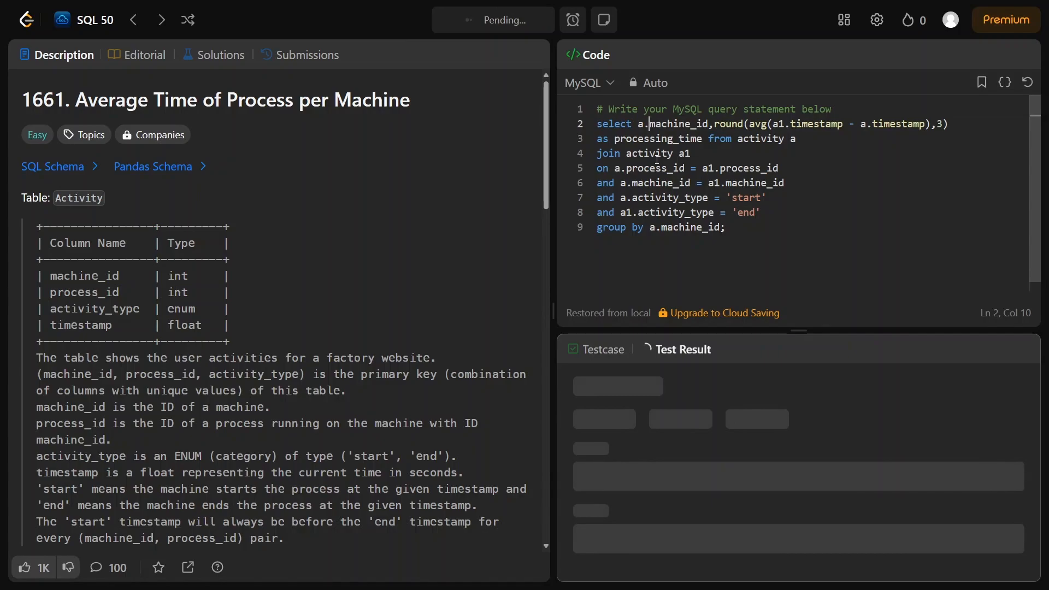
{"action": "left_click", "coordinate": [492, 19]}
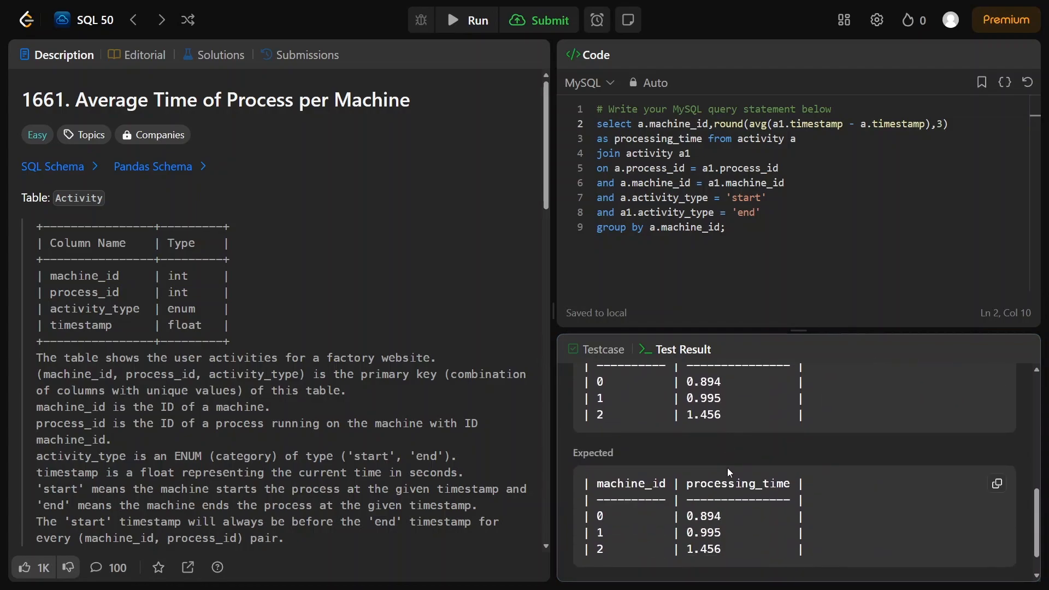
Submit the solution for judging, getting Accepted at 688 ms
{"action": "left_click", "coordinate": [540, 20]}
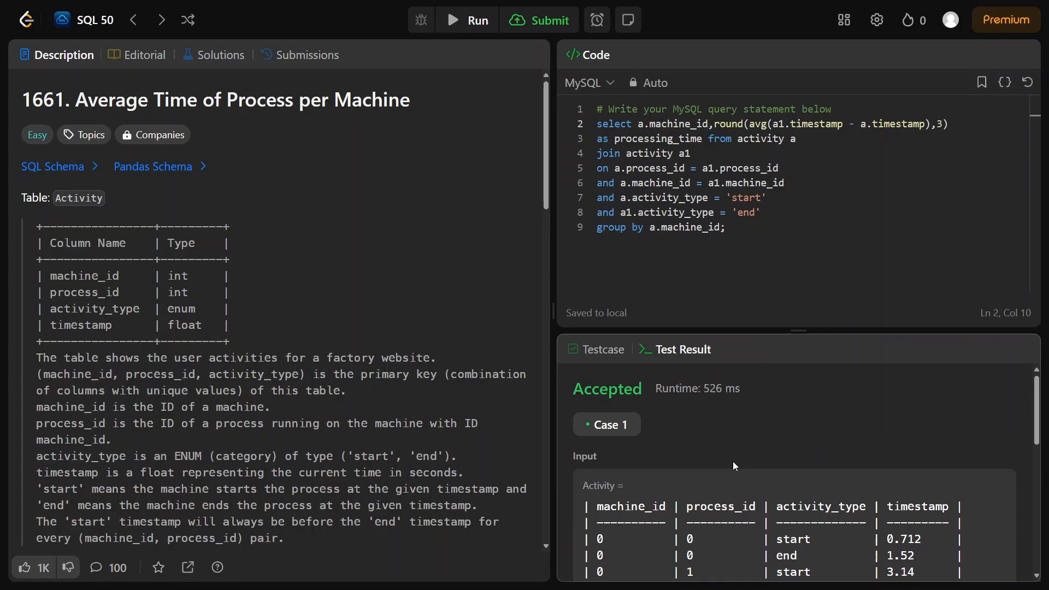
{"action": "left_click", "coordinate": [540, 20]}
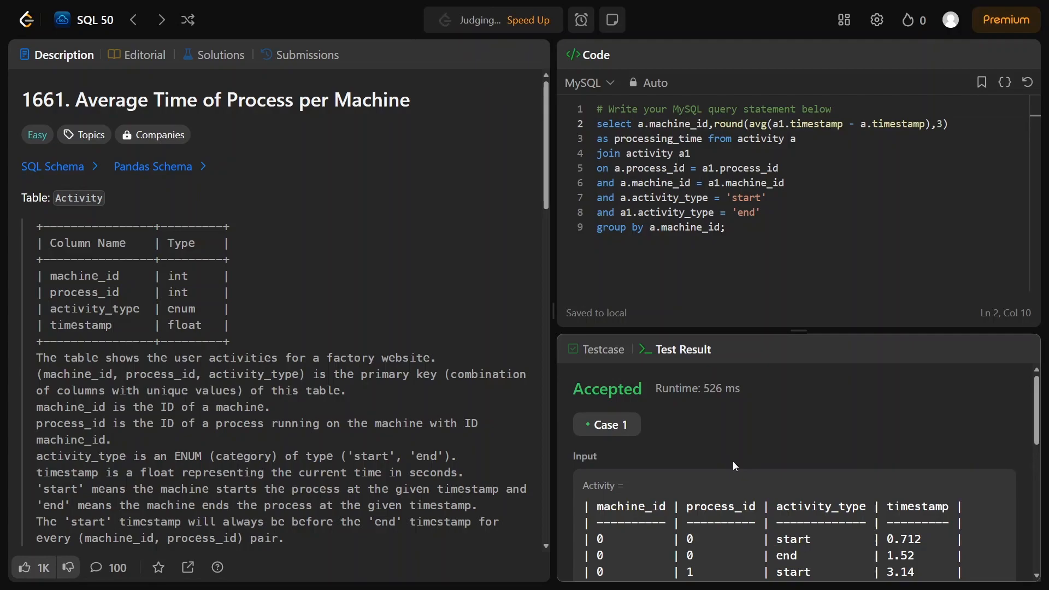
{"action": "left_click", "coordinate": [309, 54]}
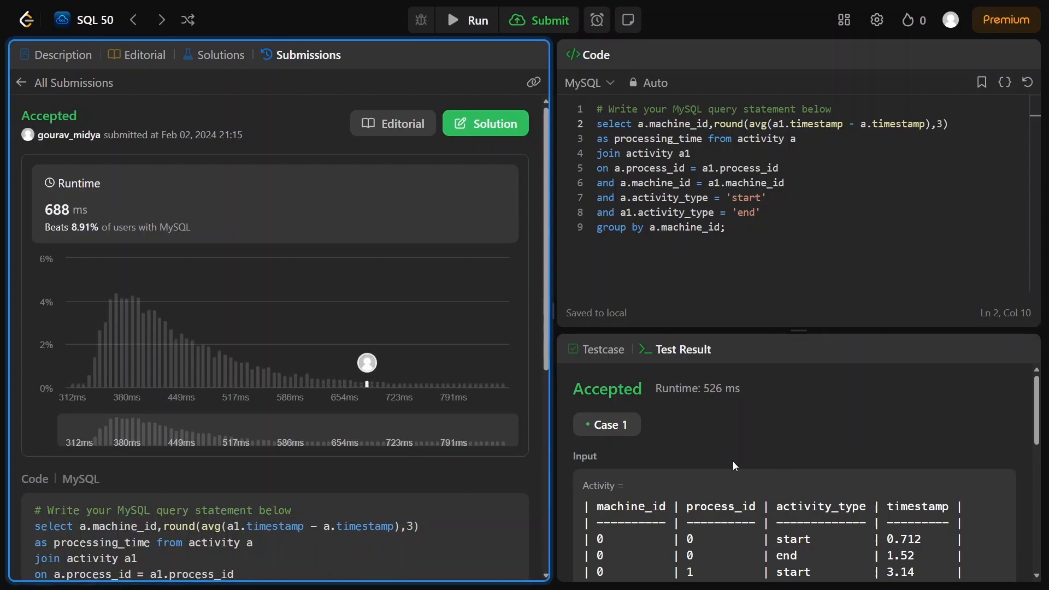
Move on to the next SQL 50 problem, 577. Employee Bonus, with an empty MySQL editor
{"action": "left_click", "coordinate": [540, 20]}
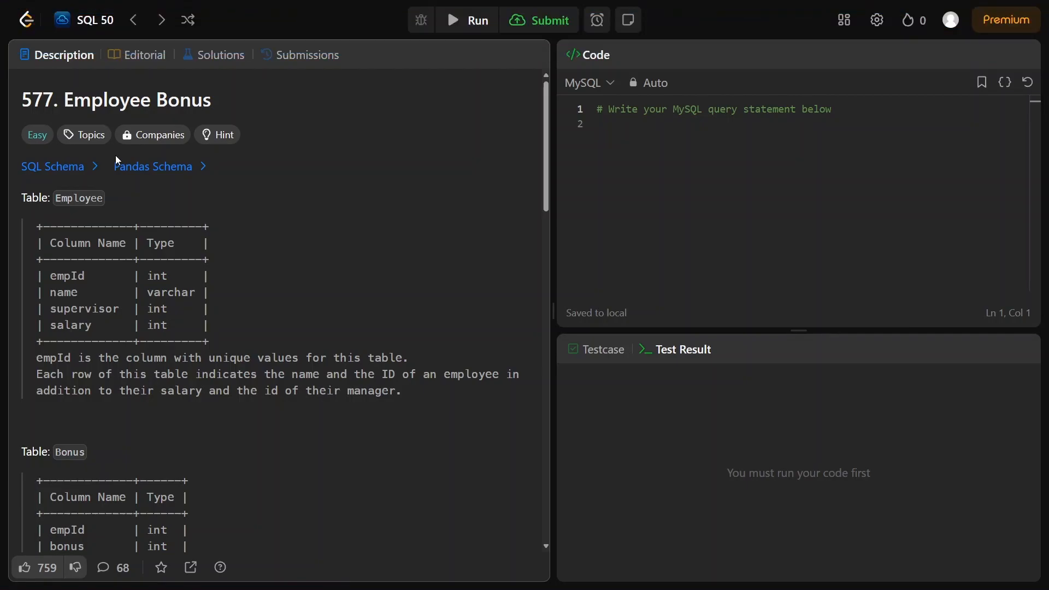
{"action": "mouse_move", "coordinate": [86, 260]}
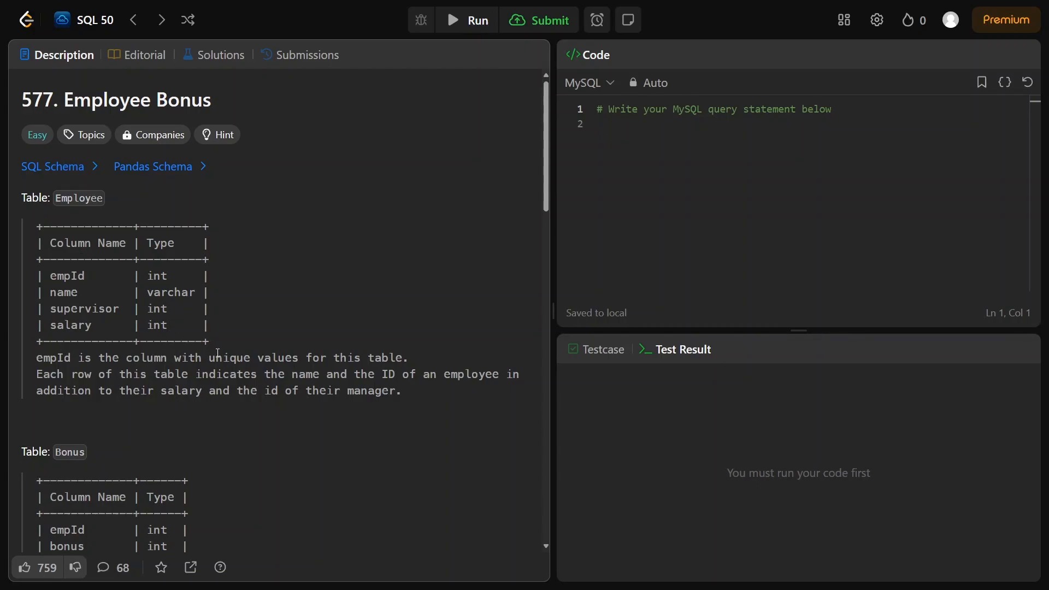
{"action": "scroll", "scroll_direction": "down", "scroll_amount": 3}
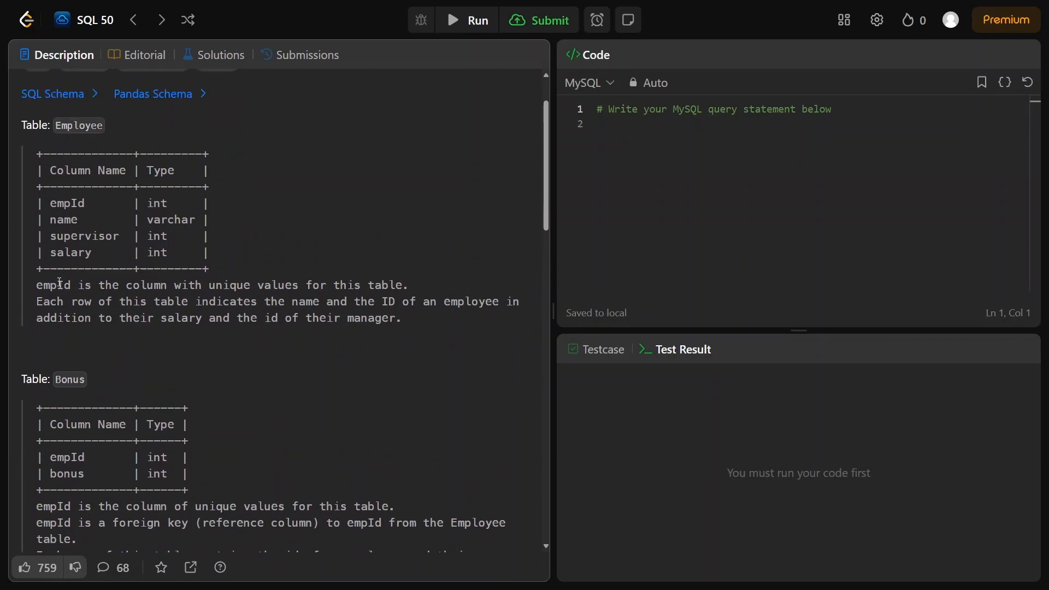
{"action": "mouse_move", "coordinate": [326, 299]}
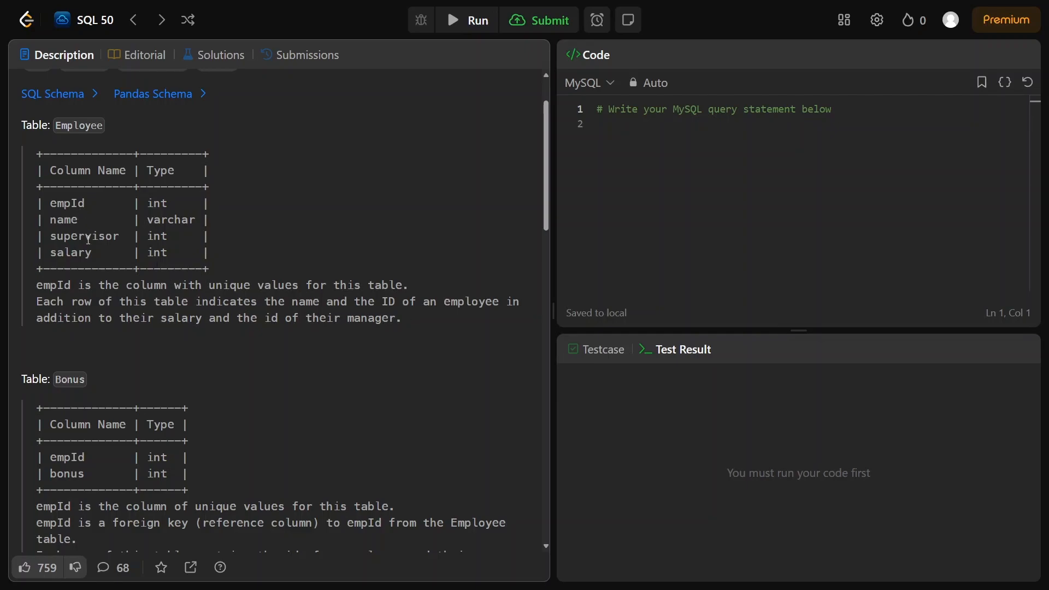
{"action": "mouse_move", "coordinate": [76, 334]}
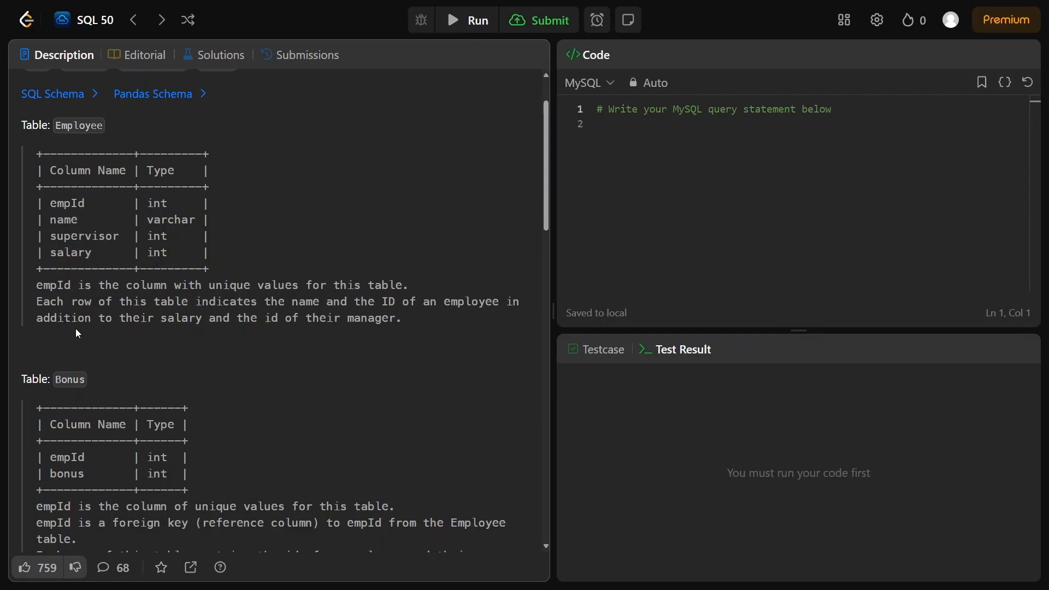
{"action": "scroll", "scroll_direction": "down", "scroll_amount": 3}
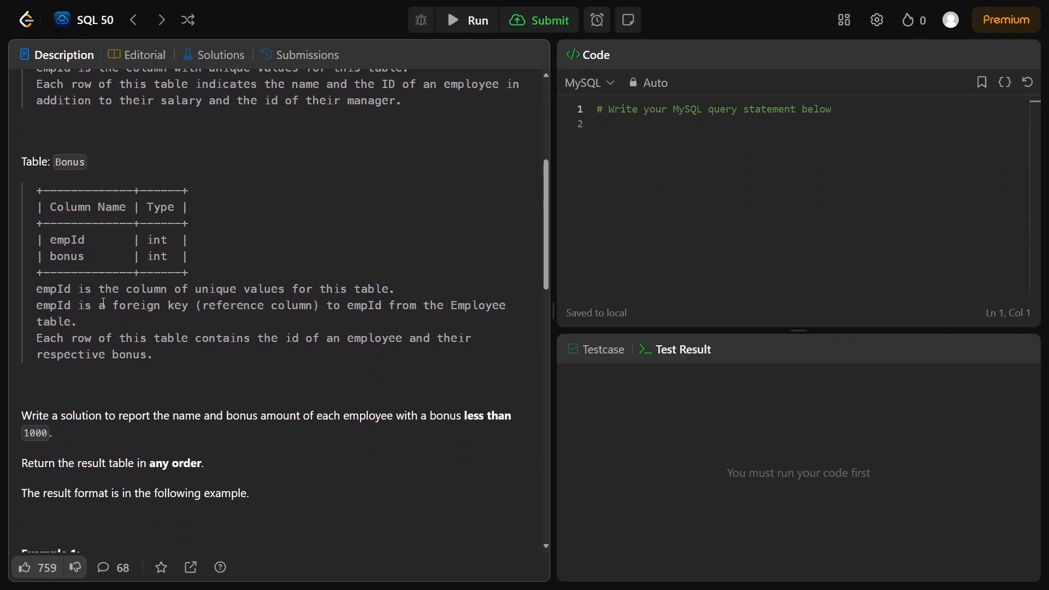
{"action": "mouse_move", "coordinate": [303, 290]}
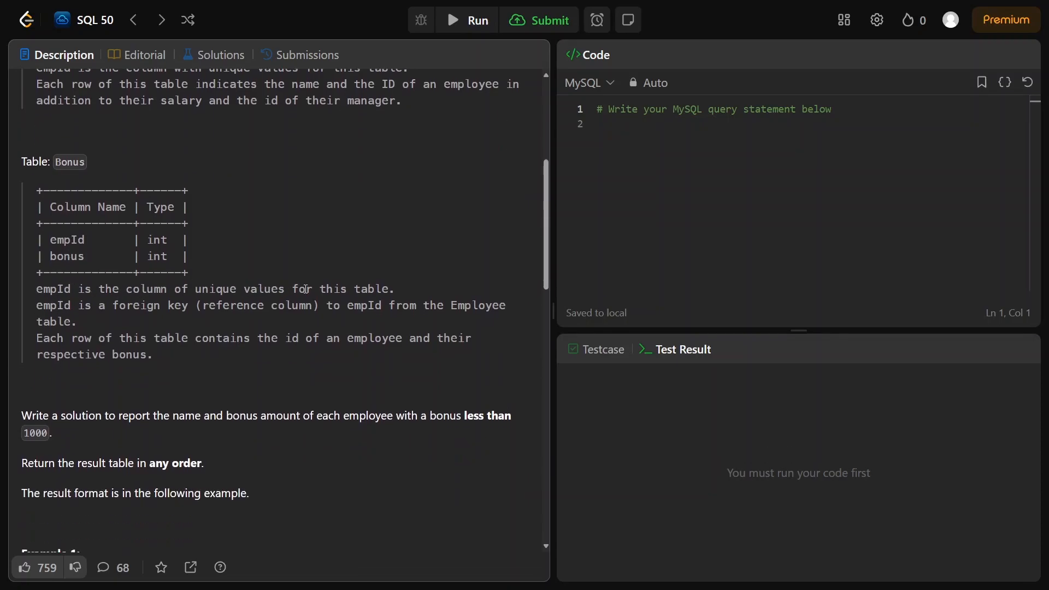
{"action": "mouse_move", "coordinate": [35, 317]}
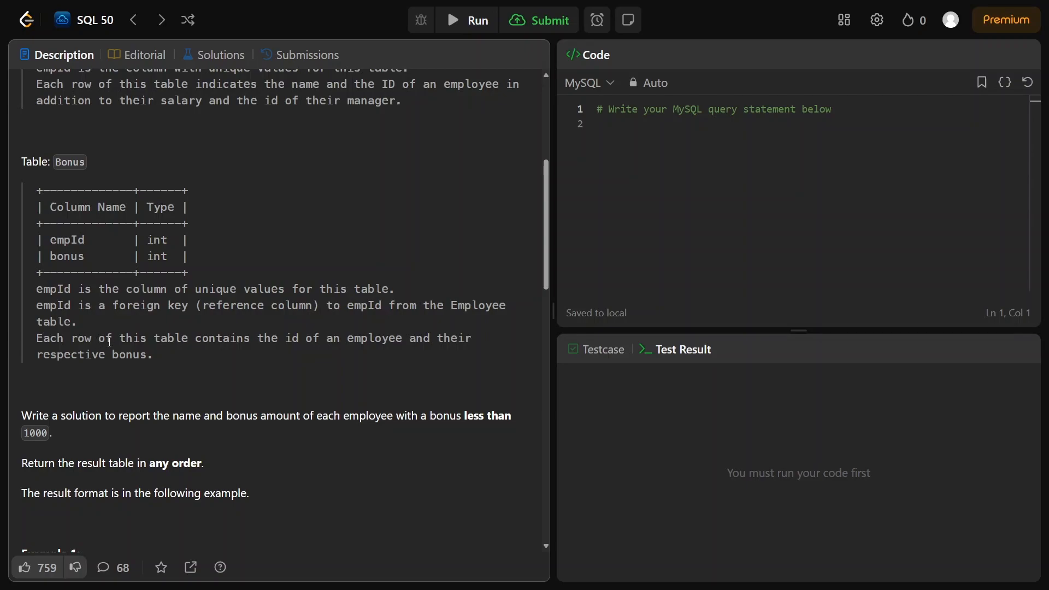
{"action": "mouse_move", "coordinate": [348, 357]}
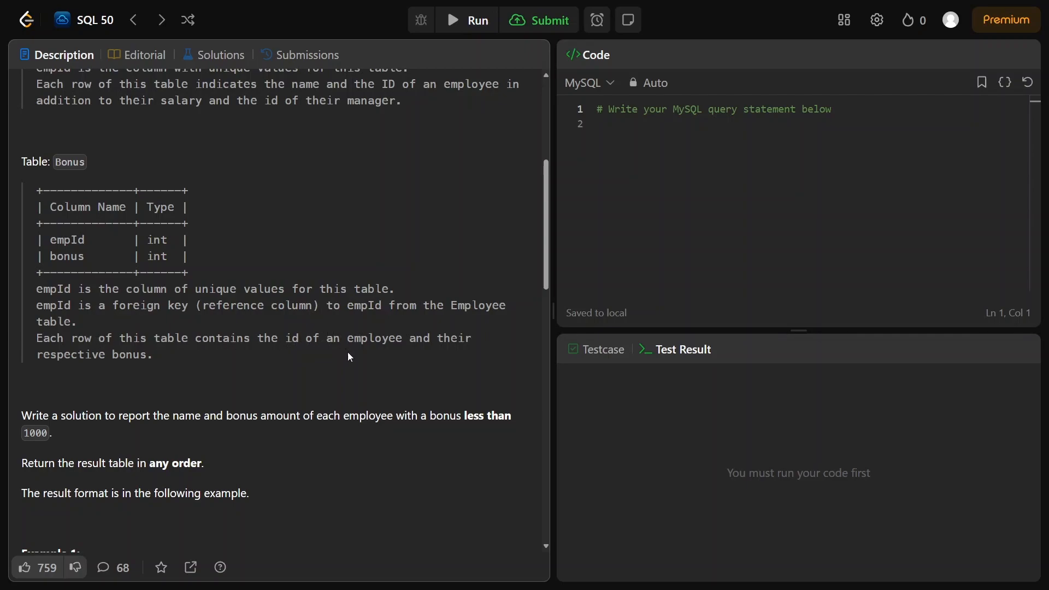
{"action": "mouse_move", "coordinate": [169, 387]}
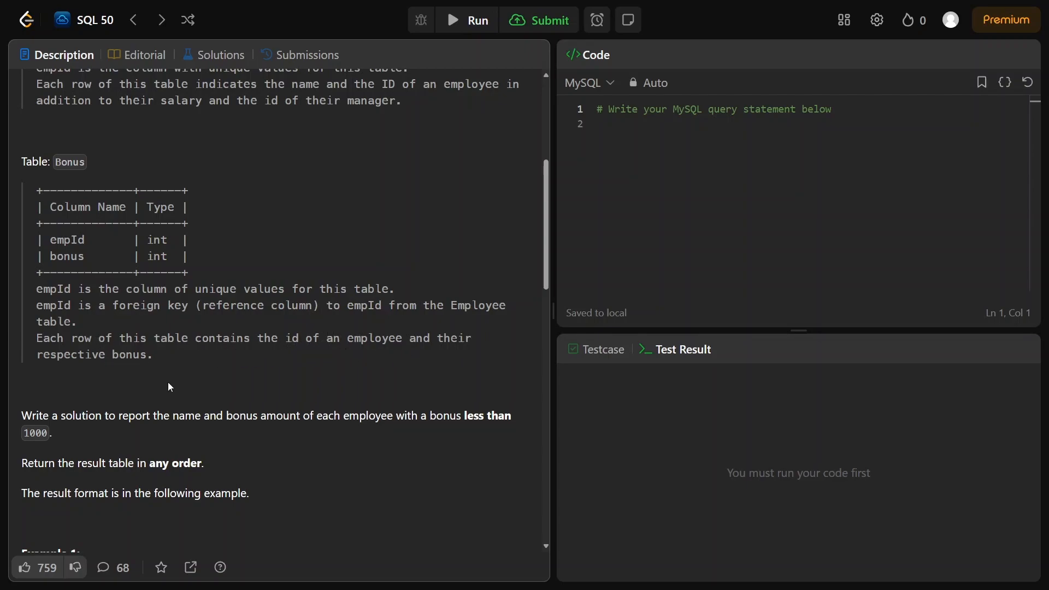
{"action": "scroll", "scroll_direction": "down", "scroll_amount": 3}
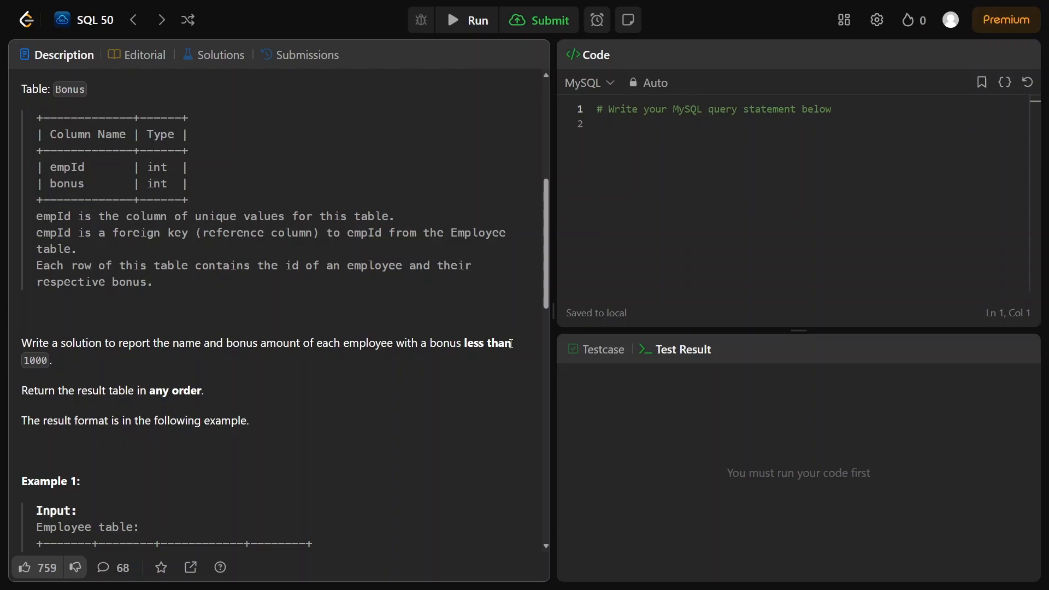
{"action": "mouse_move", "coordinate": [39, 403]}
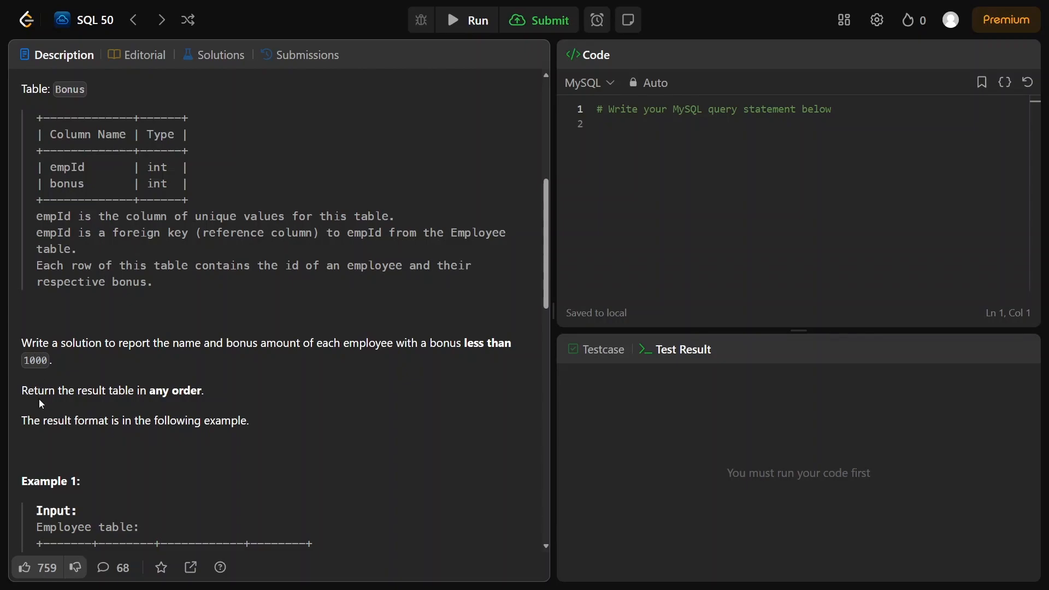
{"action": "scroll", "scroll_direction": "down", "scroll_amount": 3}
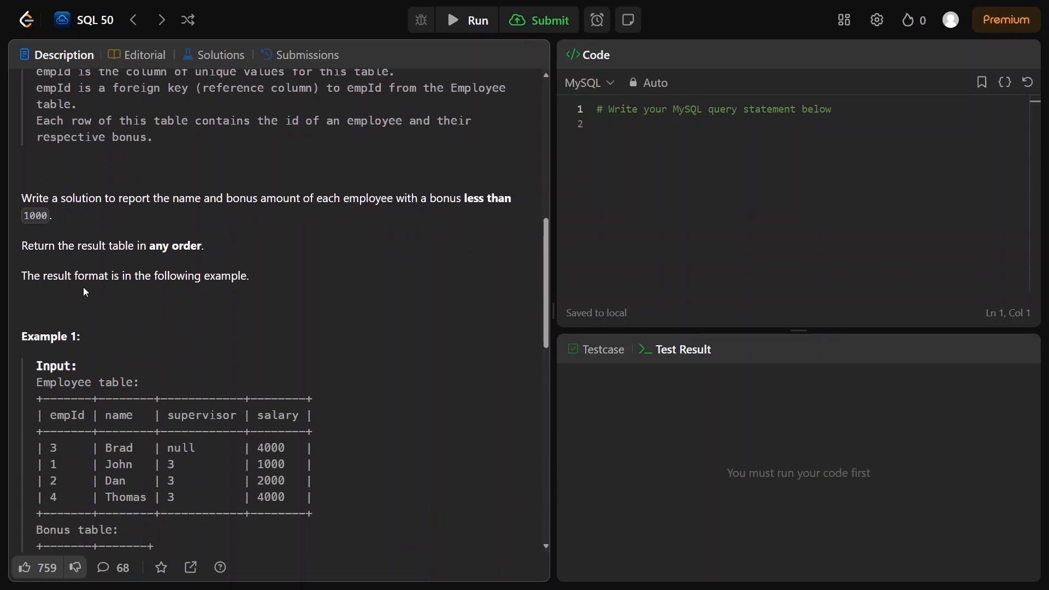
{"action": "scroll", "scroll_direction": "down", "scroll_amount": 3}
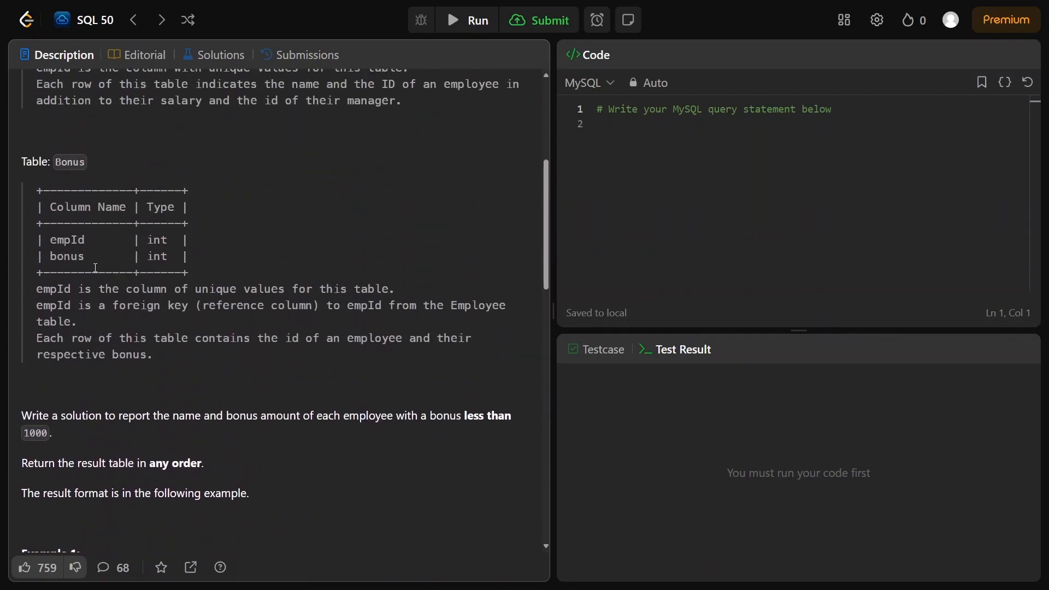
{"action": "scroll", "scroll_direction": "down", "scroll_amount": 3}
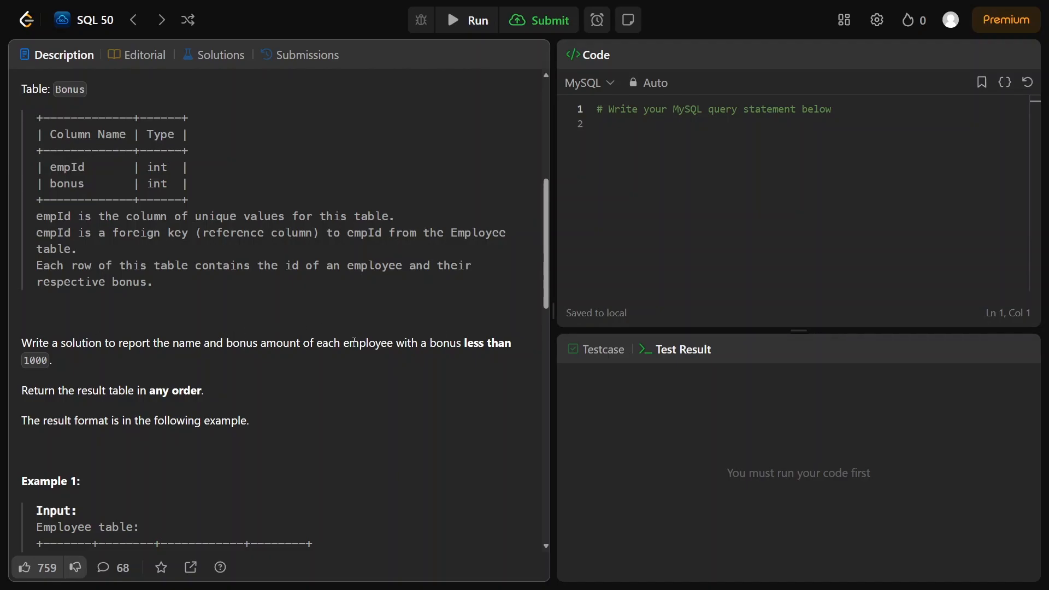
{"action": "mouse_move", "coordinate": [164, 375]}
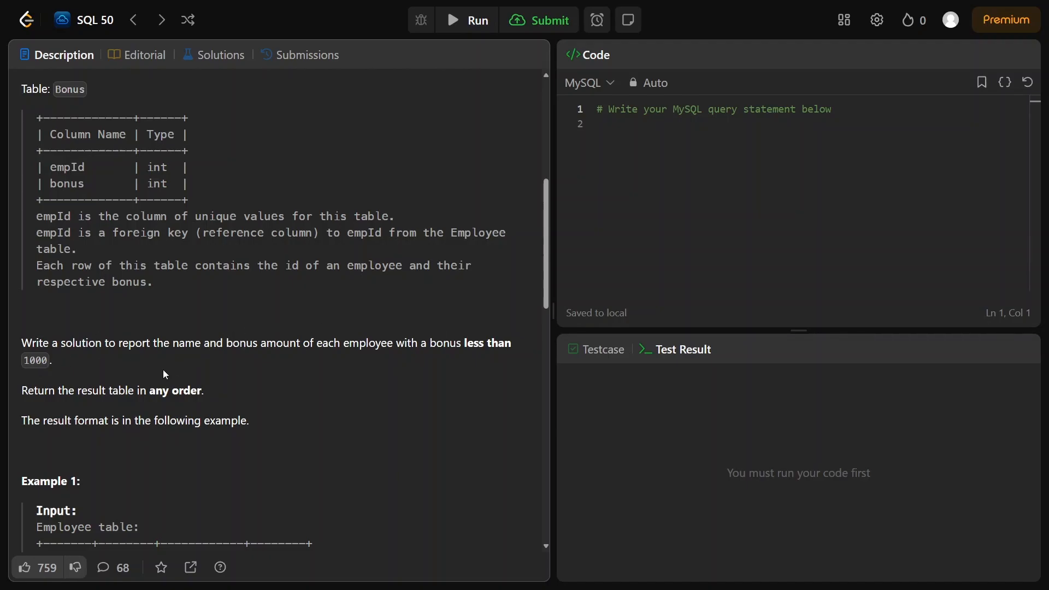
{"action": "scroll", "scroll_direction": "down", "scroll_amount": 3}
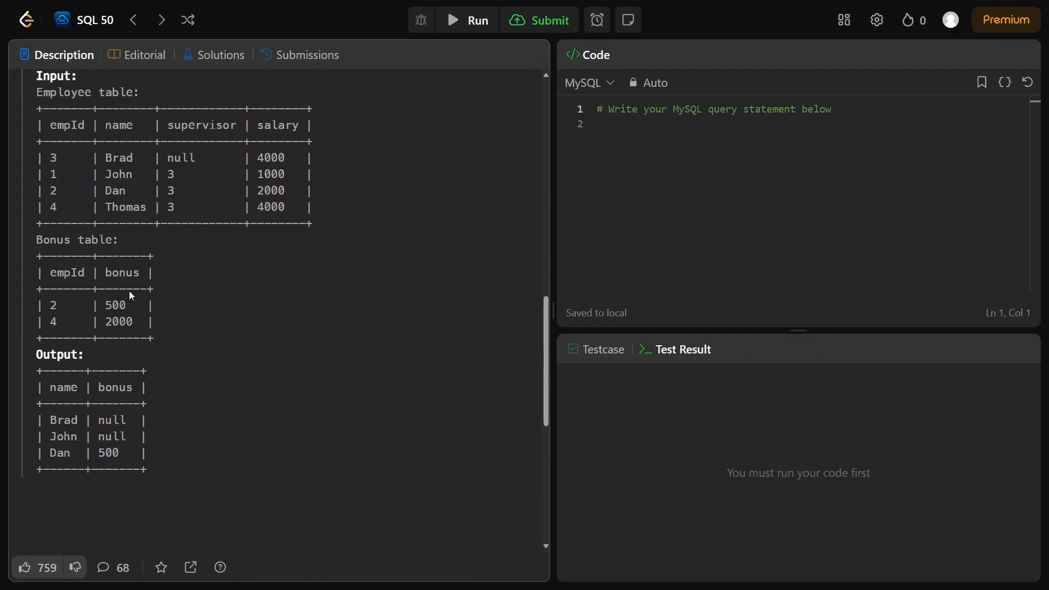
{"action": "mouse_move", "coordinate": [109, 141]}
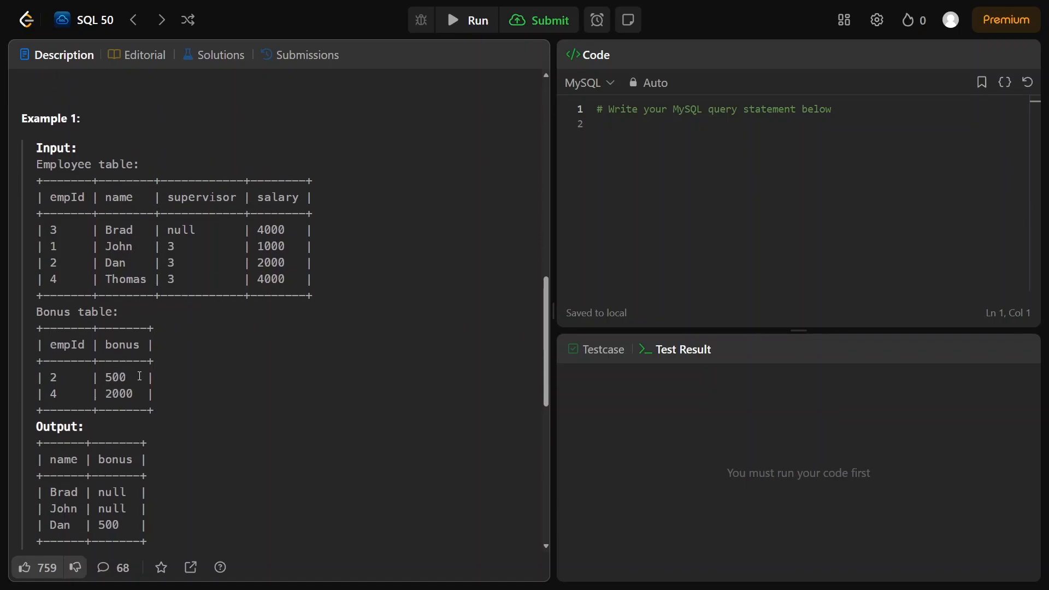
{"action": "scroll", "scroll_direction": "down", "scroll_amount": 3}
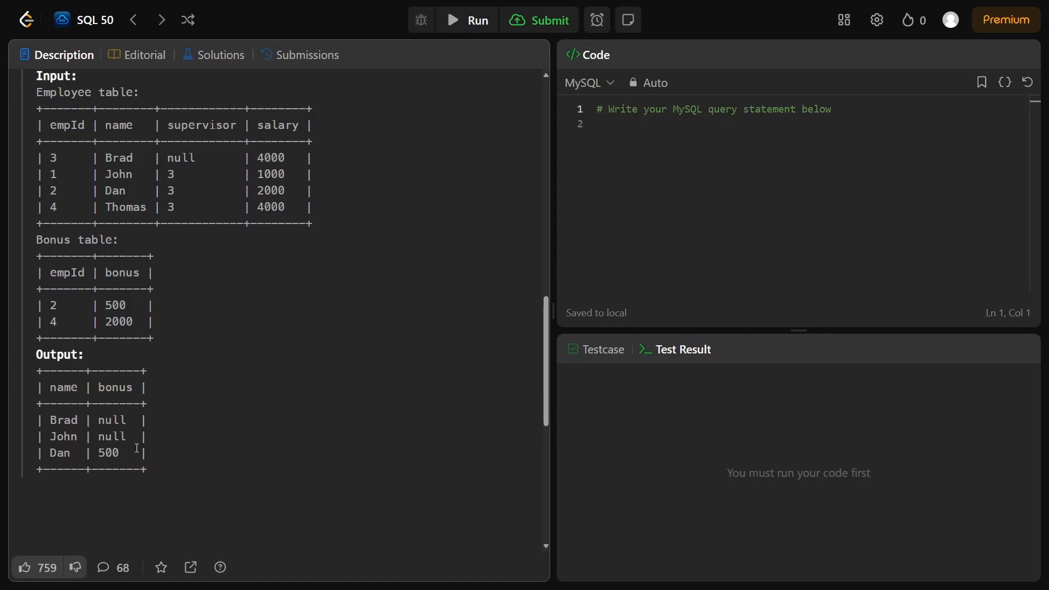
{"action": "left_click_drag", "start_coordinate": [47, 387], "coordinate": [134, 453]}
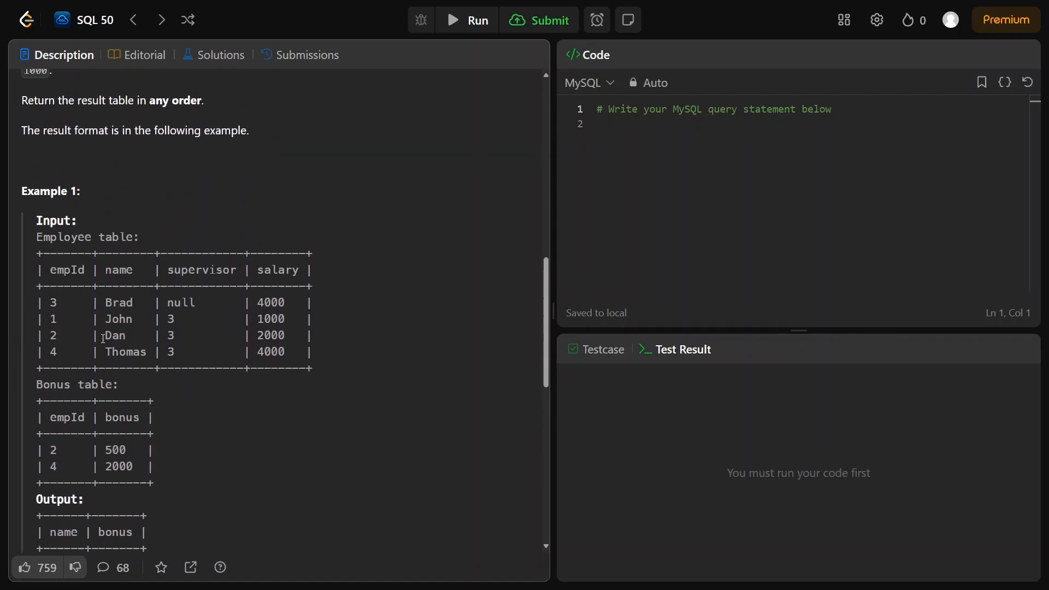
{"action": "scroll", "scroll_direction": "down", "scroll_amount": 3}
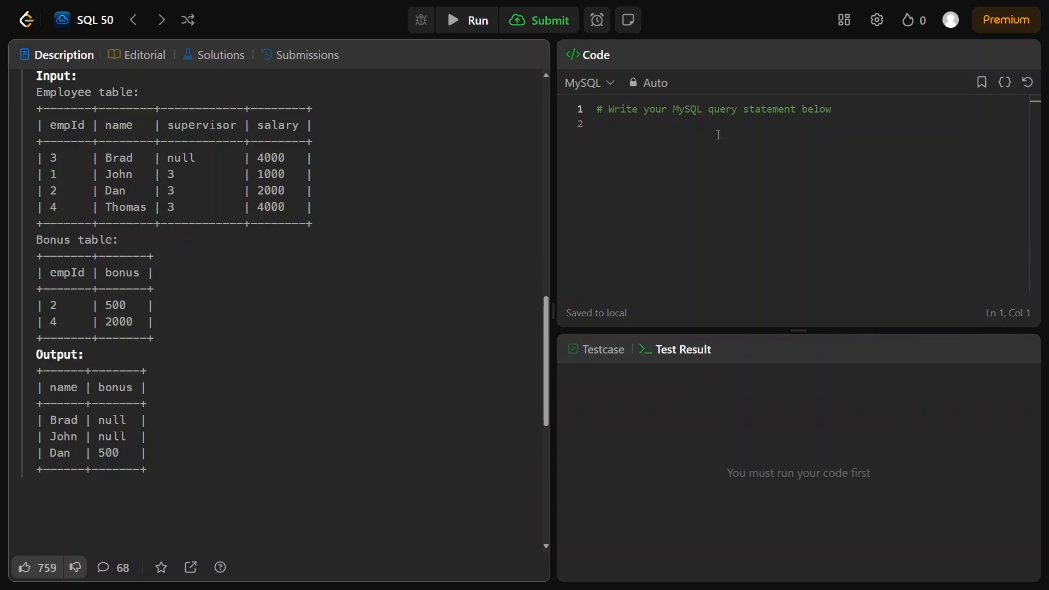
{"action": "left_click", "coordinate": [616, 124]}
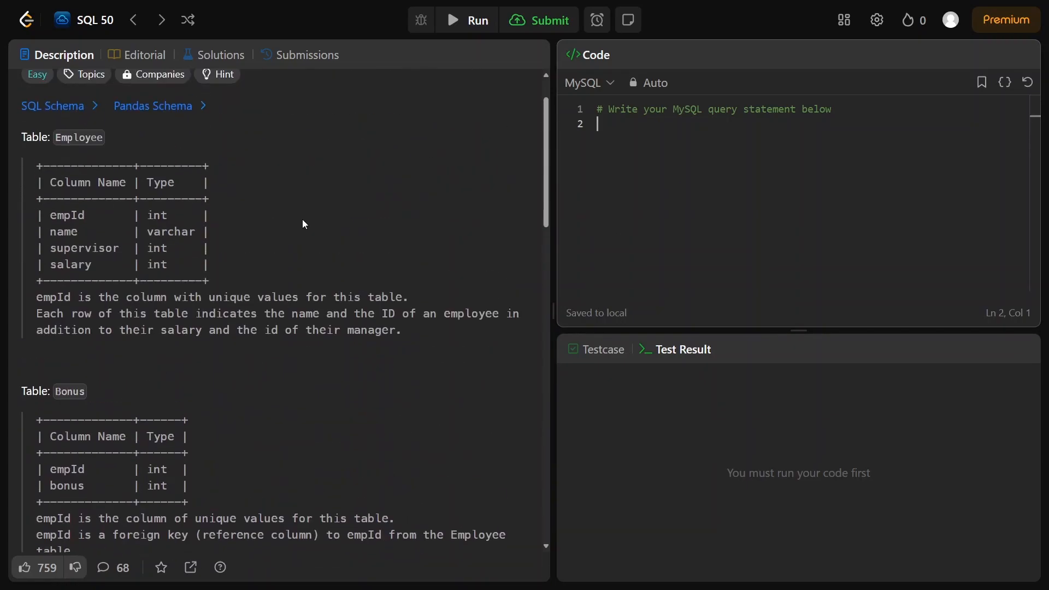
Write the select of e.name, b.bonus from the Employee table aliased e
{"action": "type", "text": "select"}
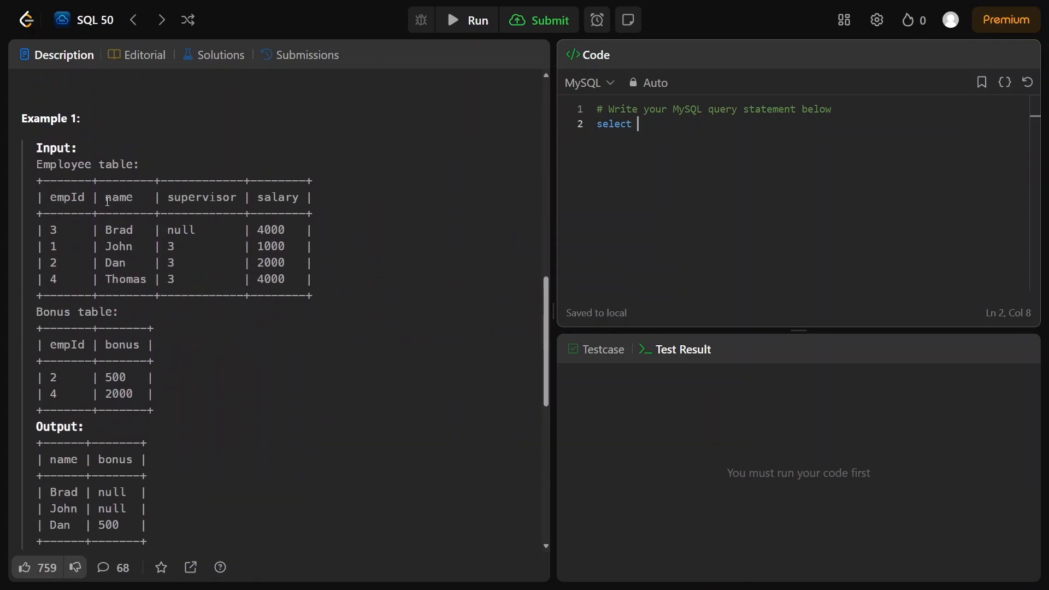
{"action": "type", "text": "e"}
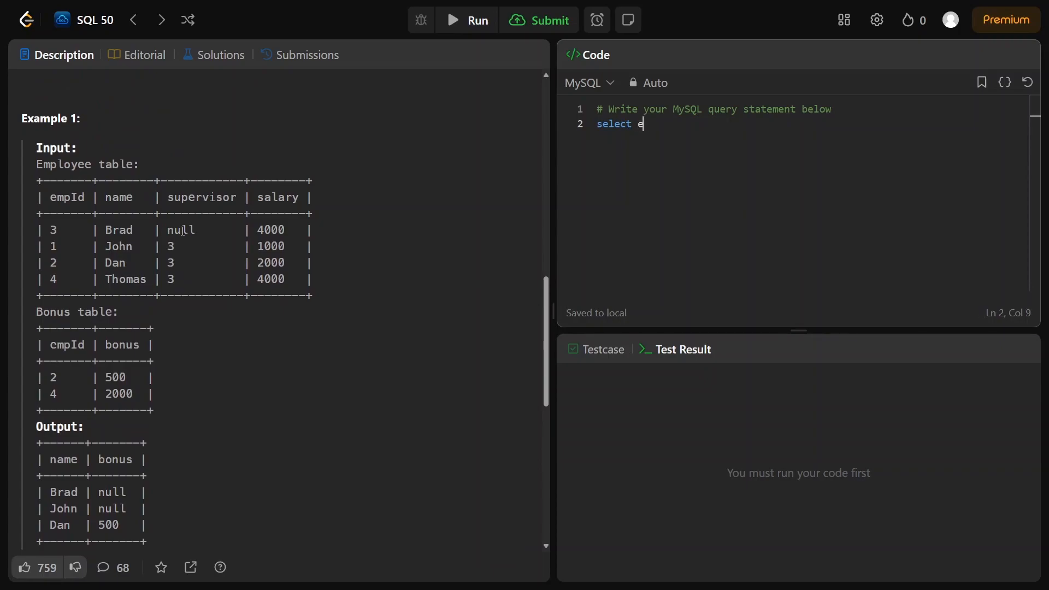
{"action": "type", "text": ".name,"}
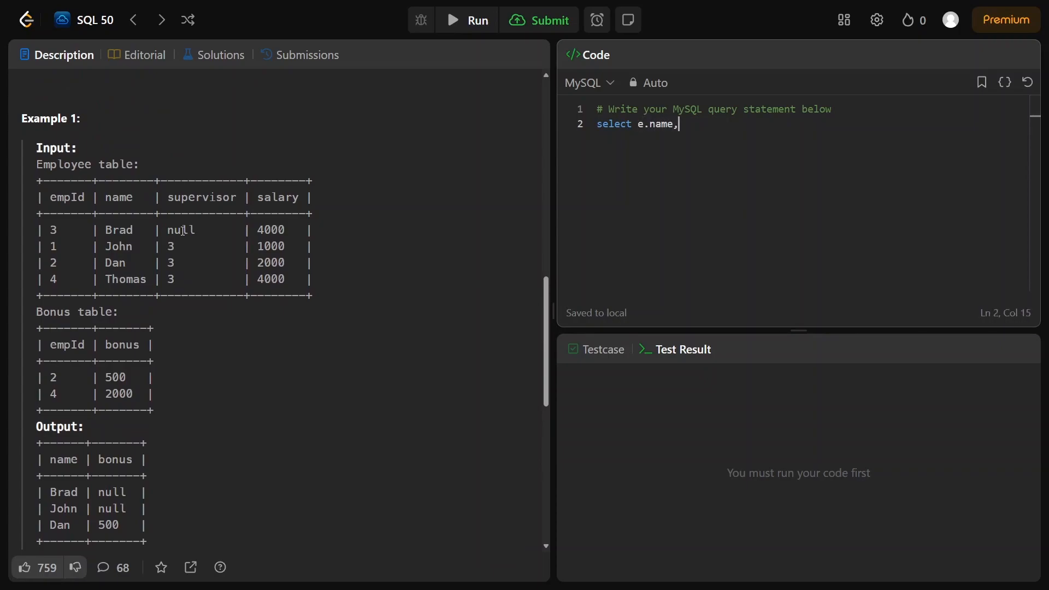
{"action": "type", "text": "b."}
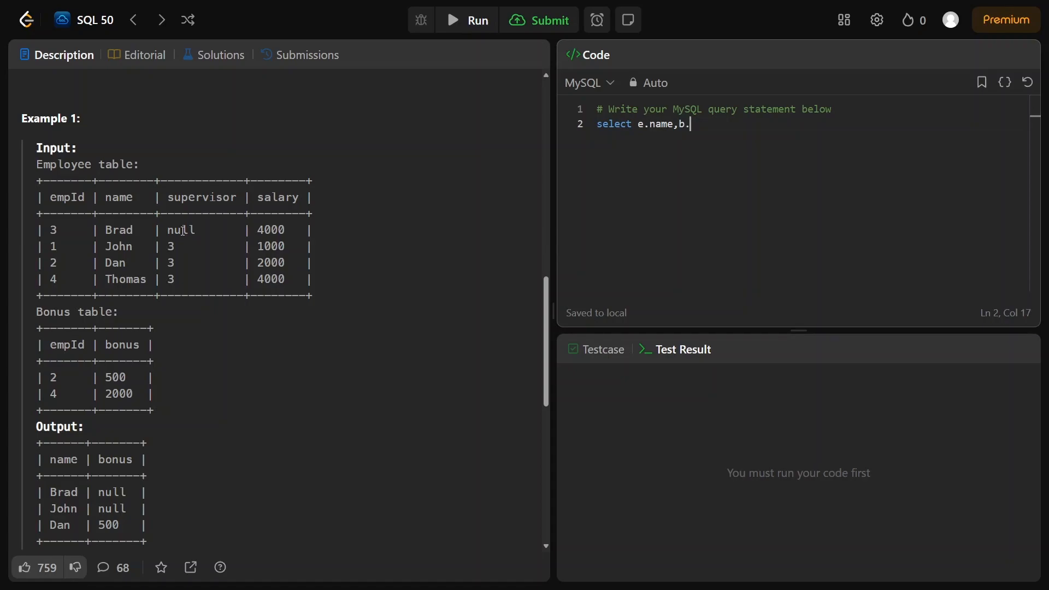
{"action": "type", "text": "onus"}
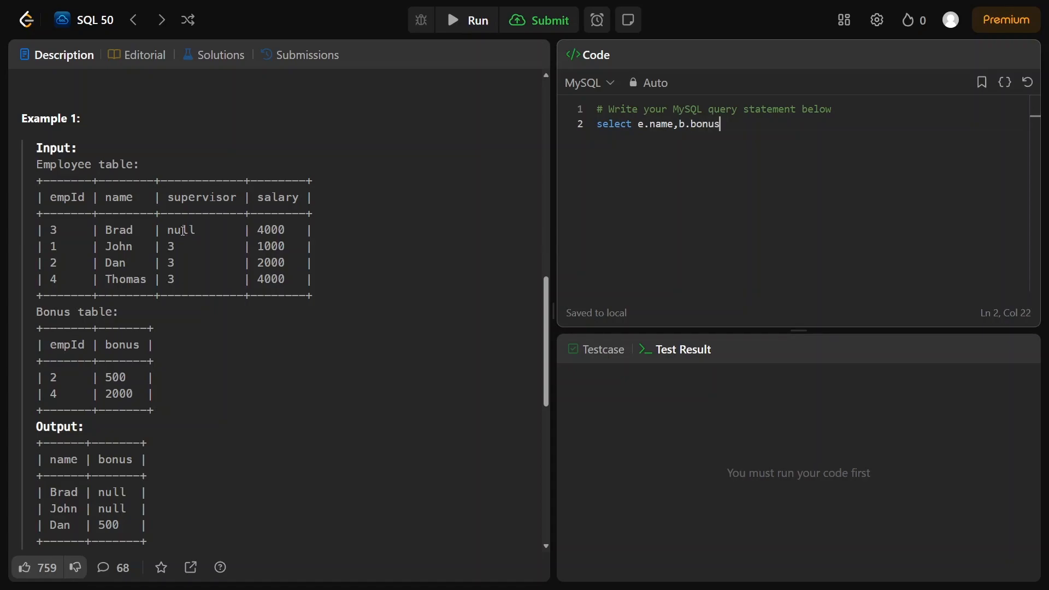
{"action": "type", "text": "from"}
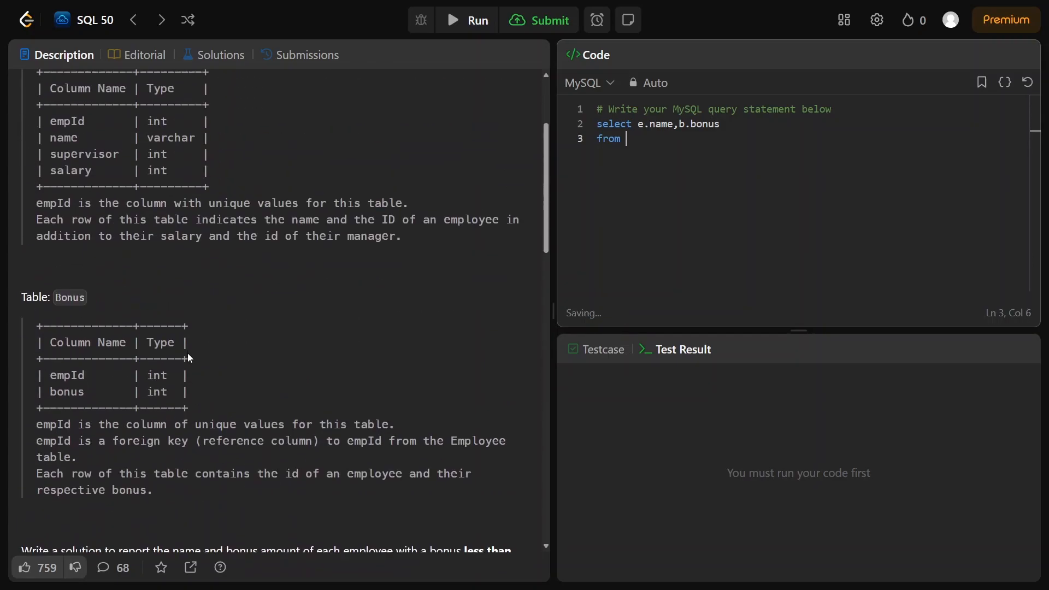
{"action": "type", "text": "employee"}
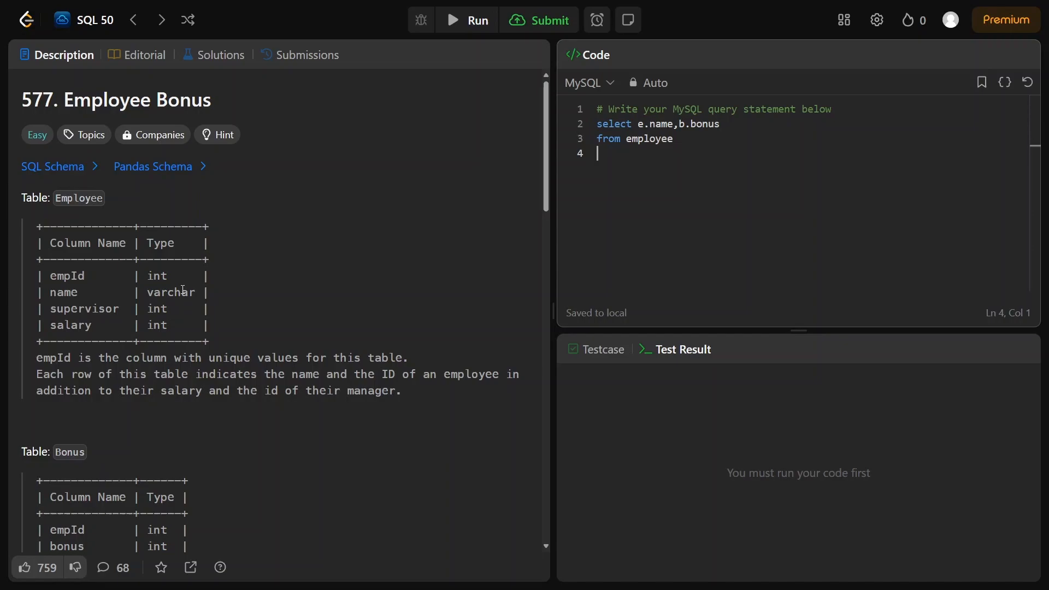
Add a LEFT JOIN to the Bonus table b on e.emp_id = b.empid, correcting the misspelt id column
{"action": "type", "text": "left joi"}
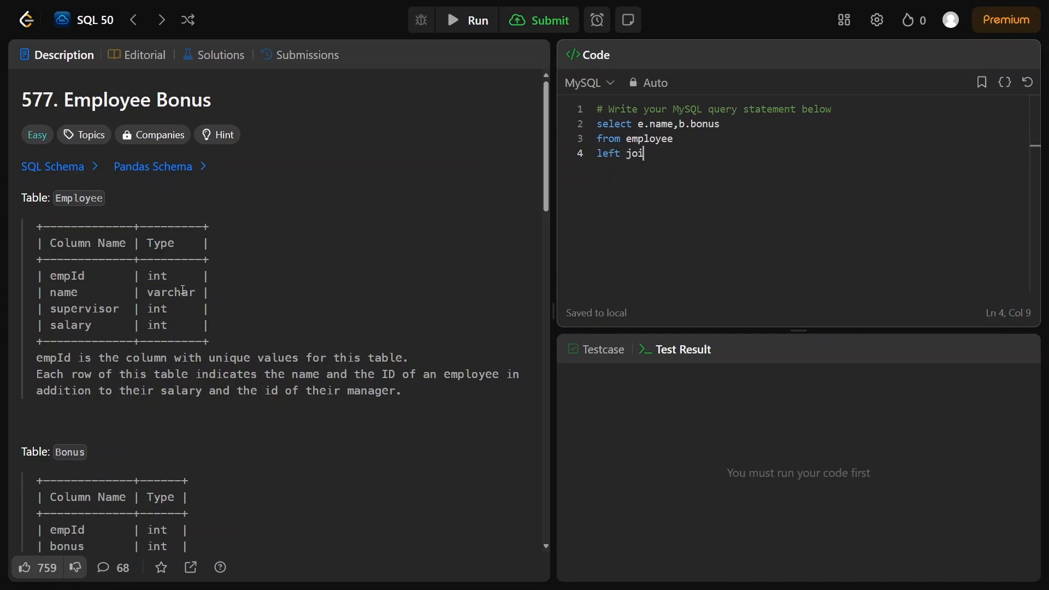
{"action": "type", "text": "n bo"}
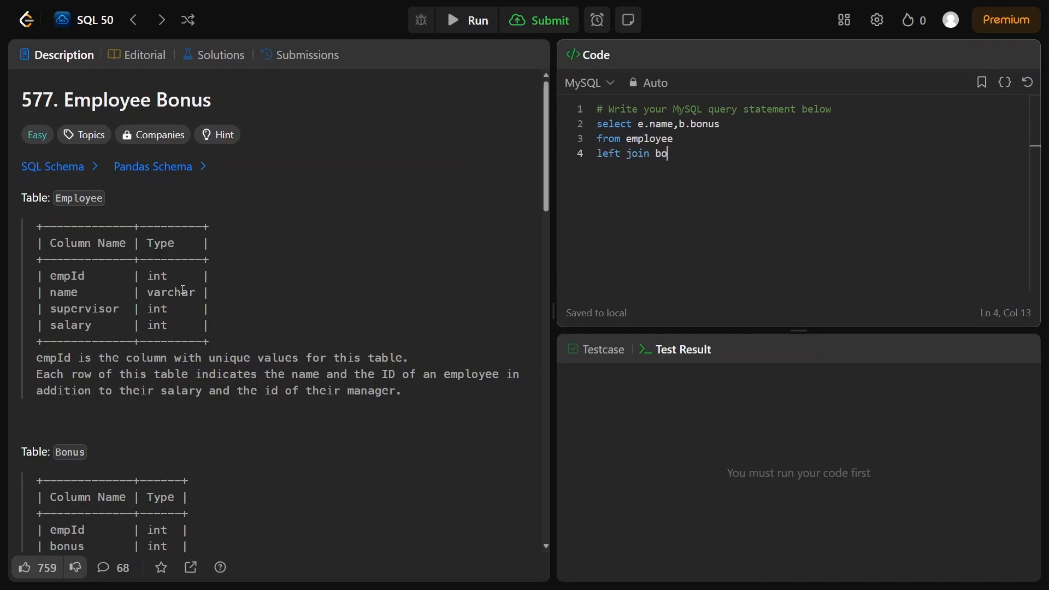
{"action": "type", "text": "nus"}
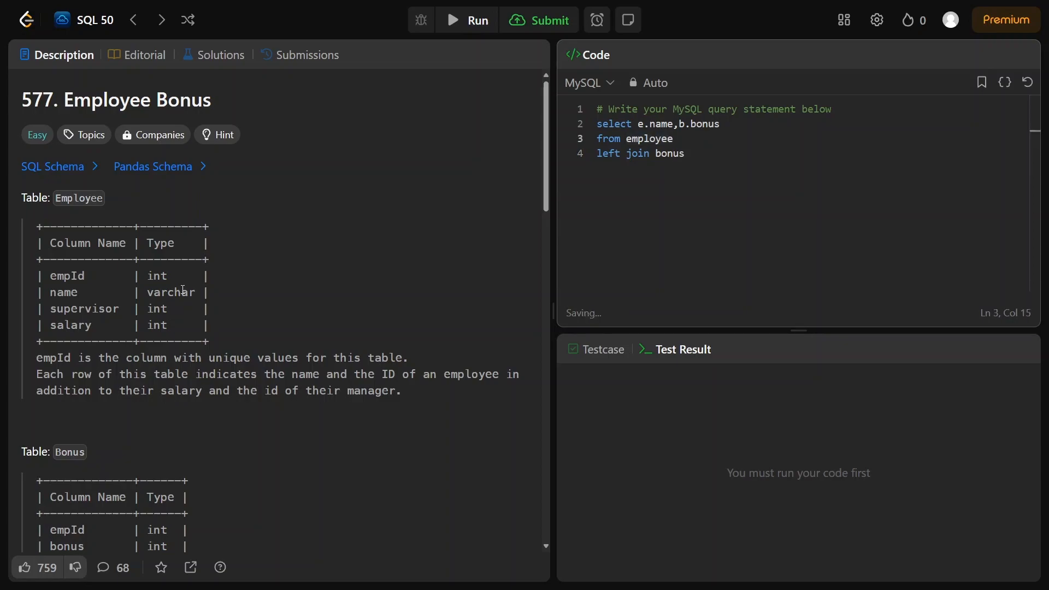
{"action": "type", "text": "e"}
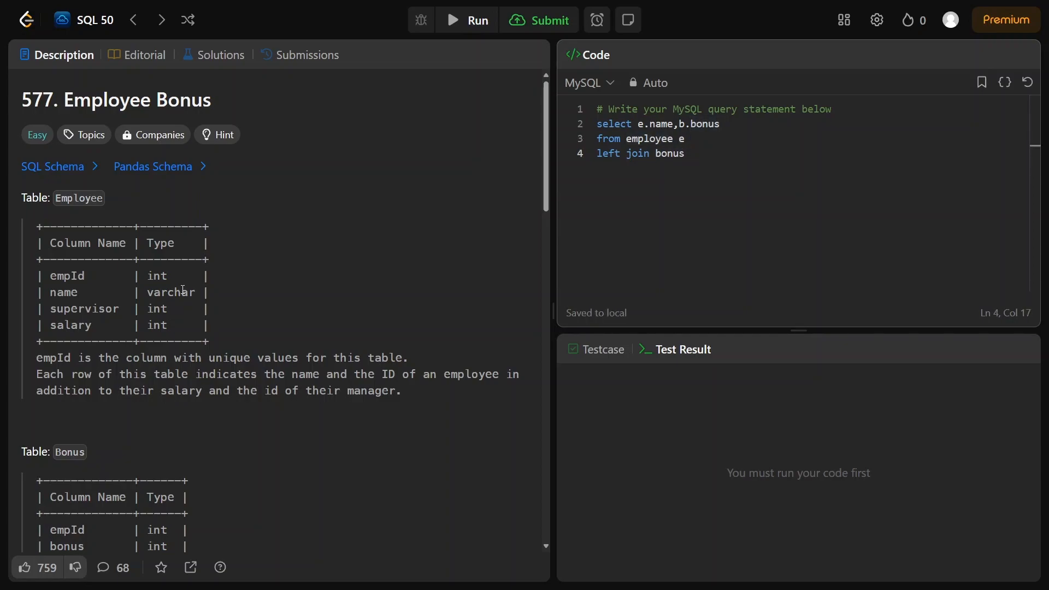
{"action": "type", "text": "b"}
{"action": "type", "text": "on"}
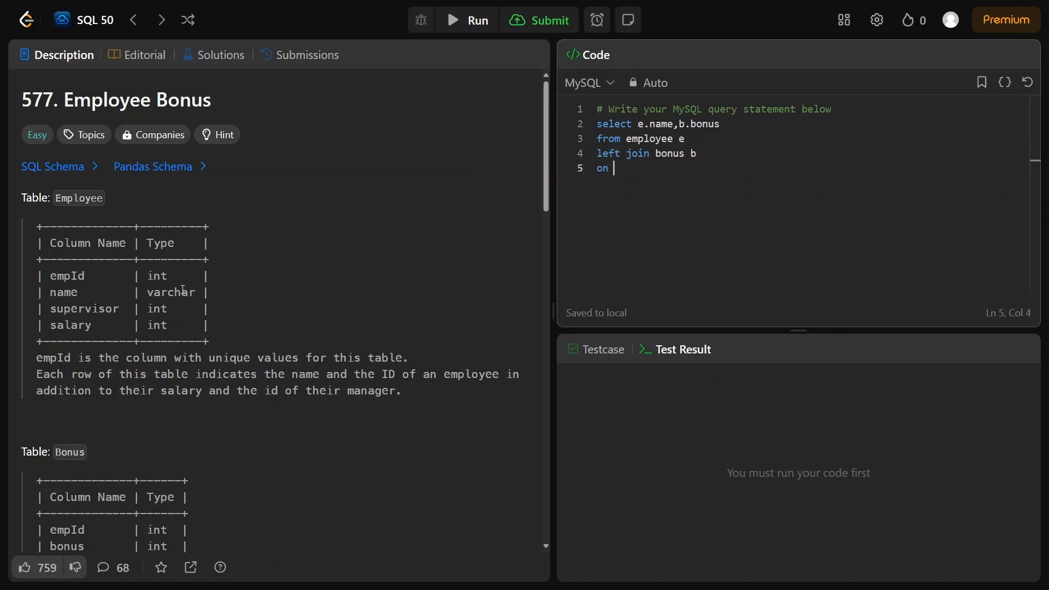
{"action": "scroll", "scroll_direction": "down", "scroll_amount": 3}
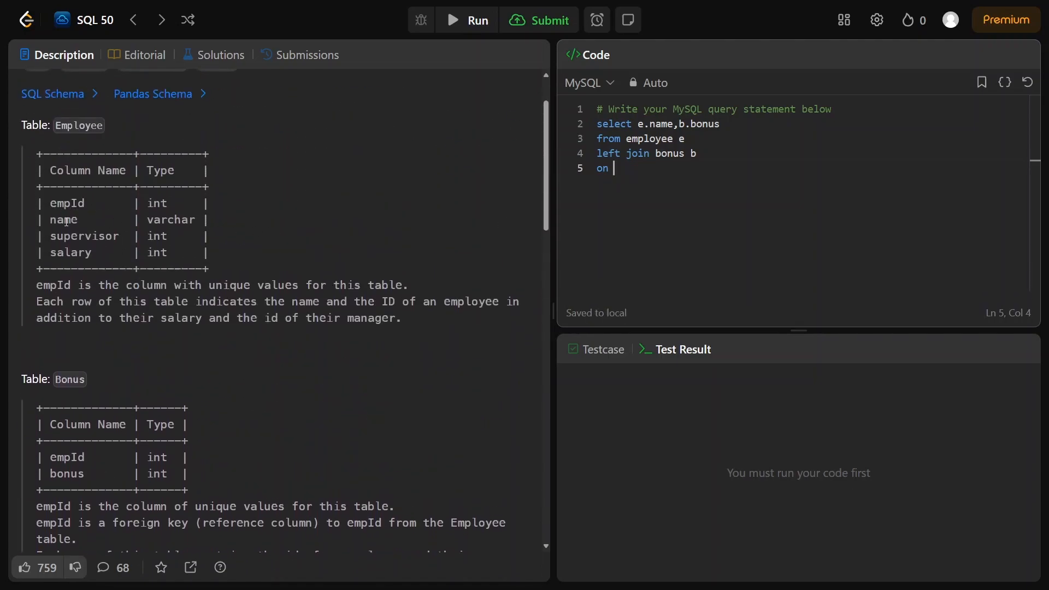
{"action": "mouse_move", "coordinate": [430, 200]}
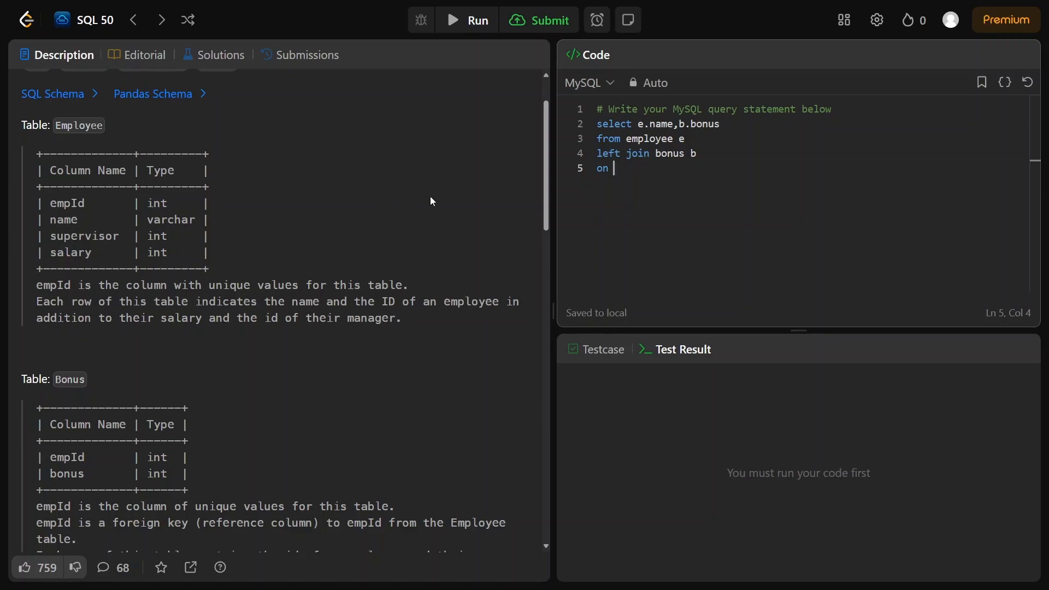
{"action": "type", "text": "e.e"}
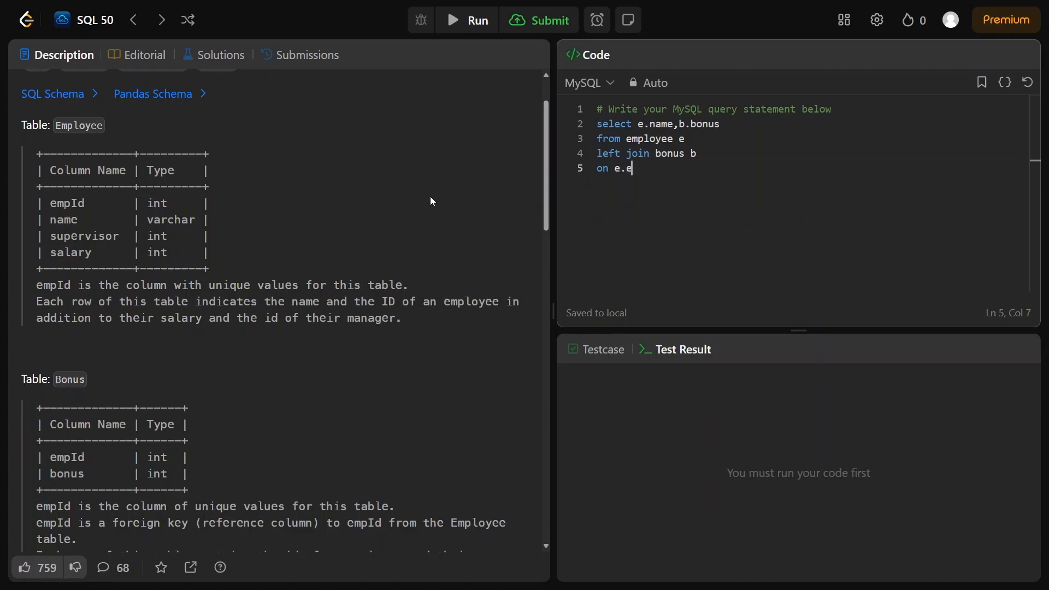
{"action": "type", "text": "mp_id"}
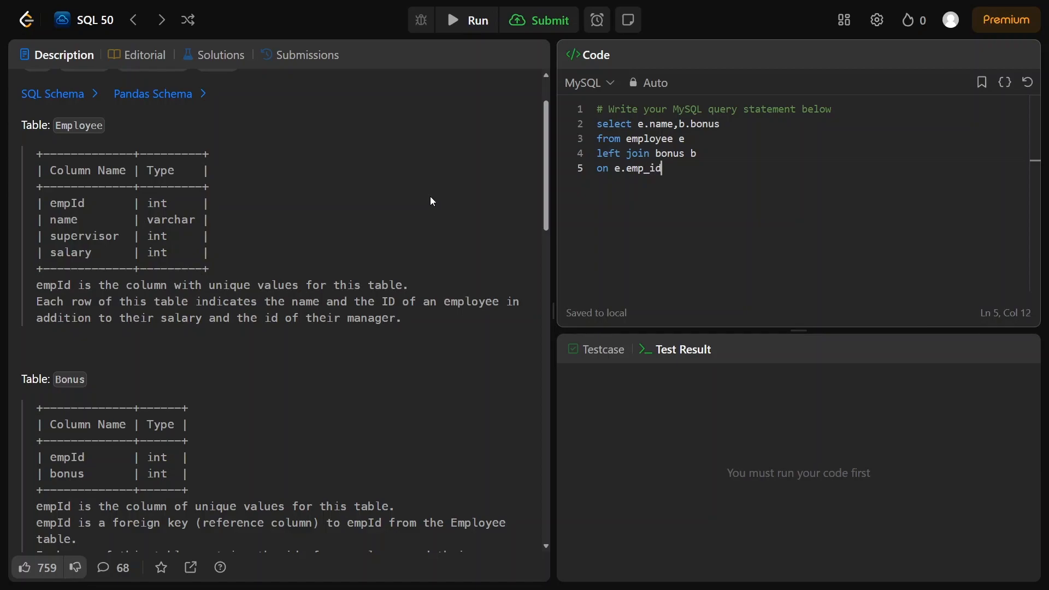
{"action": "type", "text": "="}
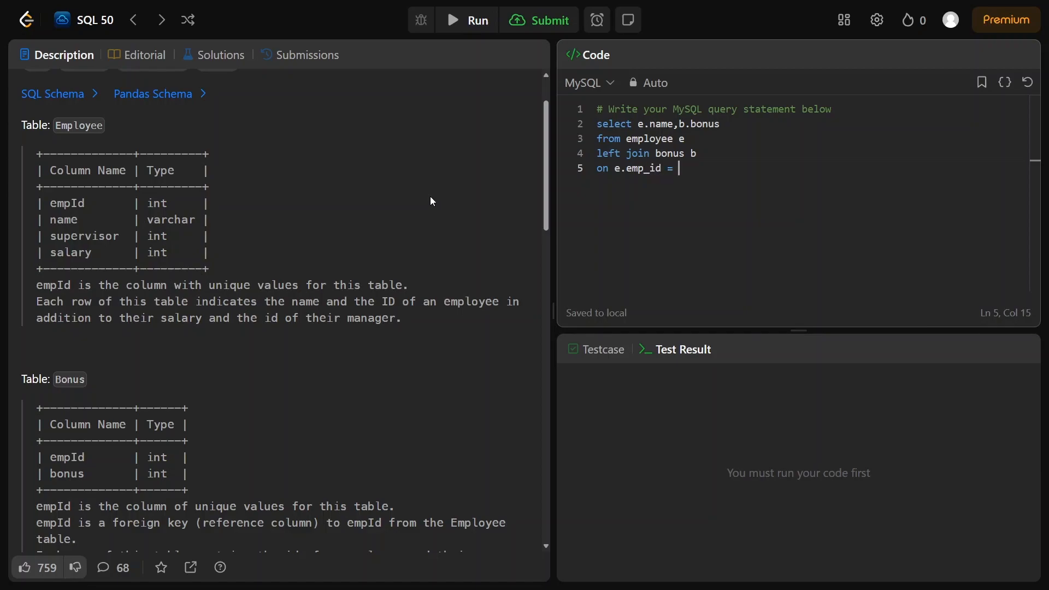
{"action": "type", "text": "b."}
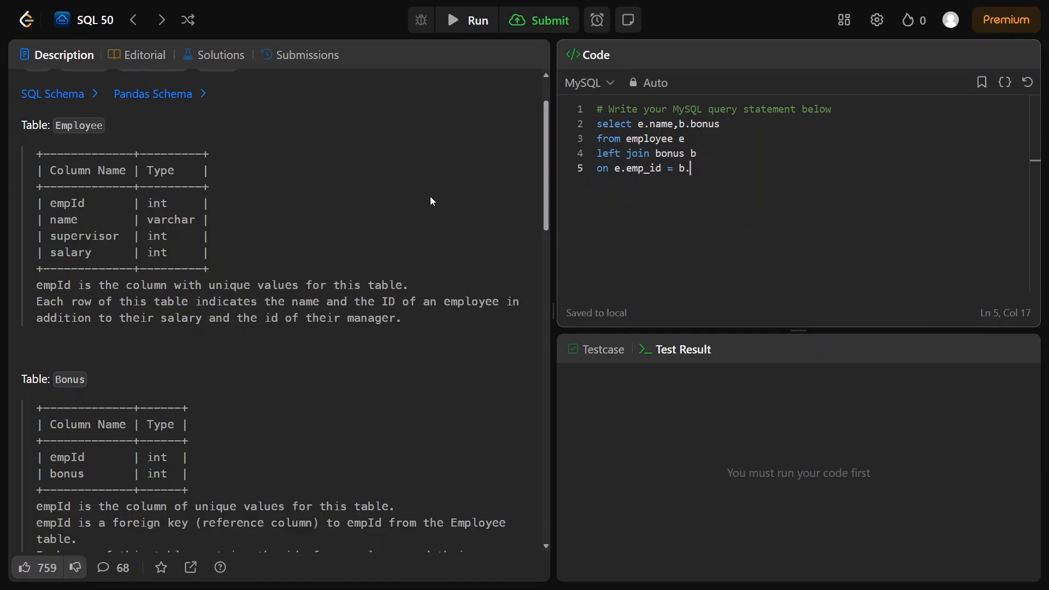
{"action": "type", "text": "empId"}
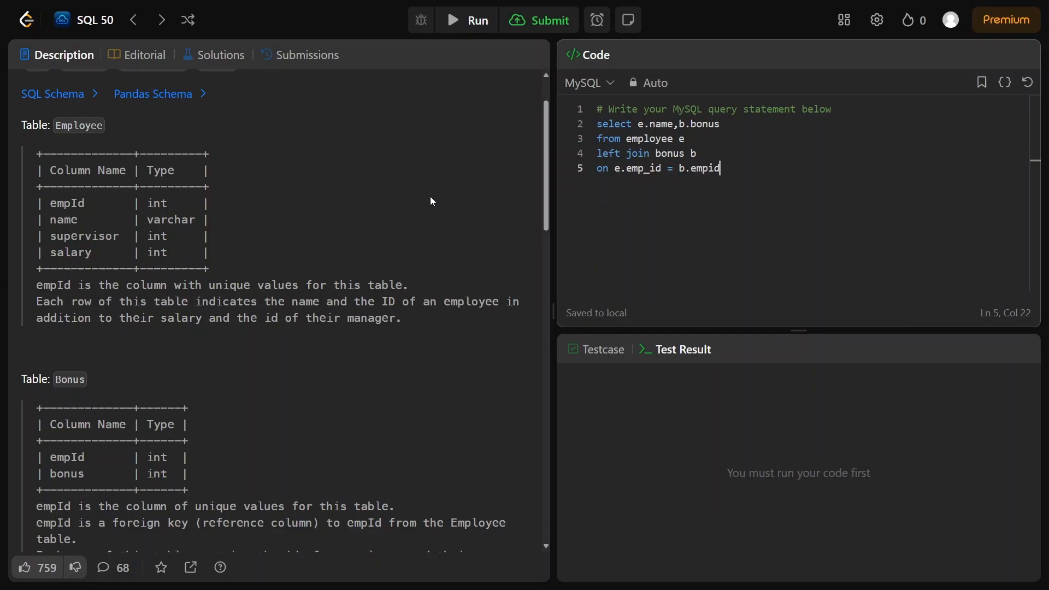
{"action": "key", "text": "BackSpace"}
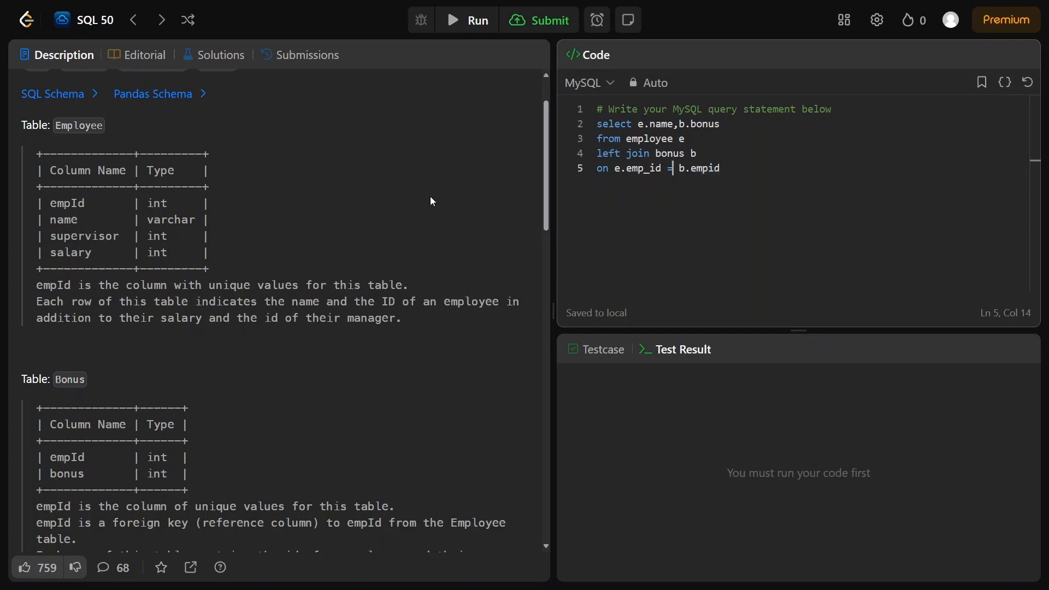
{"action": "type", "text": "empid"}
{"action": "type", "text": "a"}
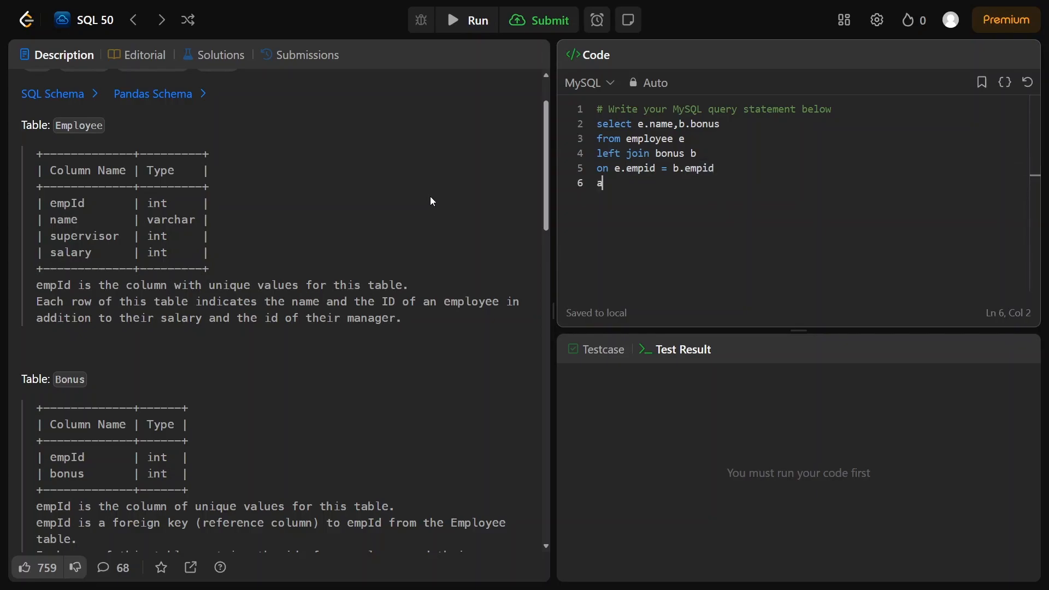
Extend the join condition with (b.bonus is null or b.bonus < 1000) grouped in parentheses
{"action": "type", "text": "nd"}
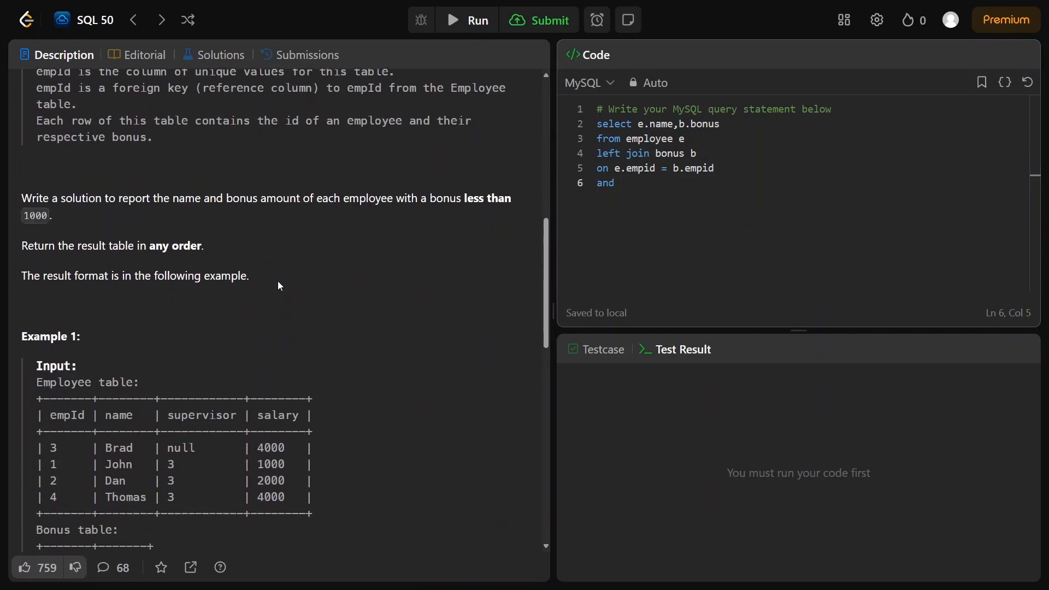
{"action": "scroll", "scroll_direction": "down", "scroll_amount": 3}
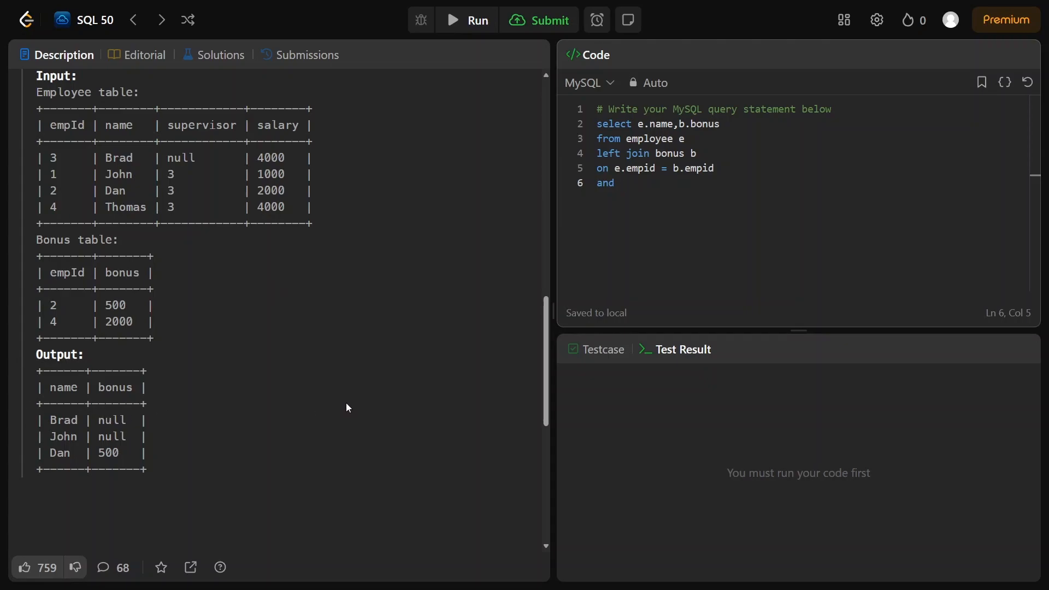
{"action": "type", "text": "b.b"}
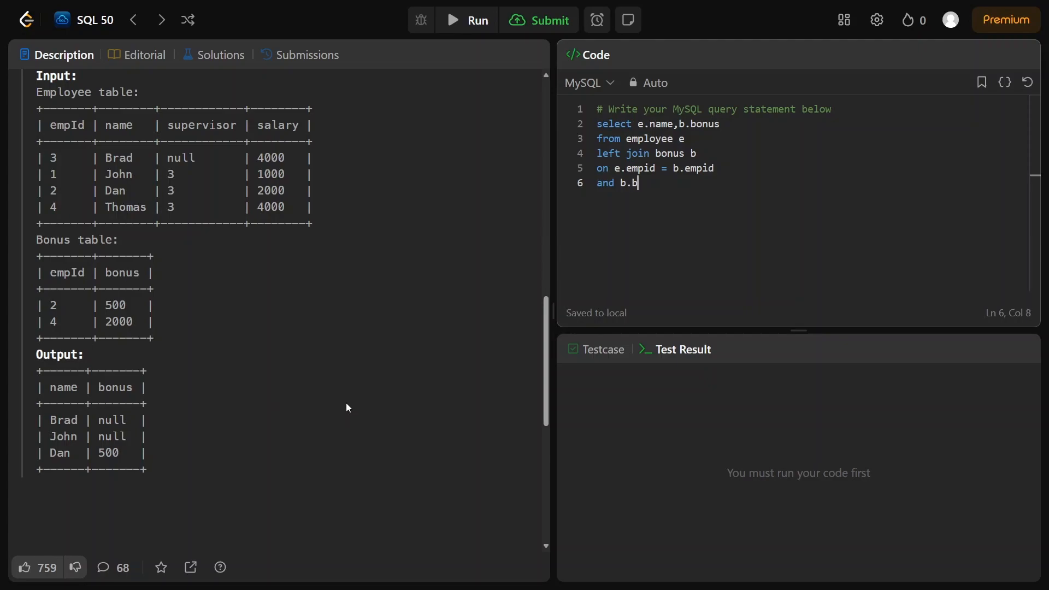
{"action": "type", "text": "onus is n"}
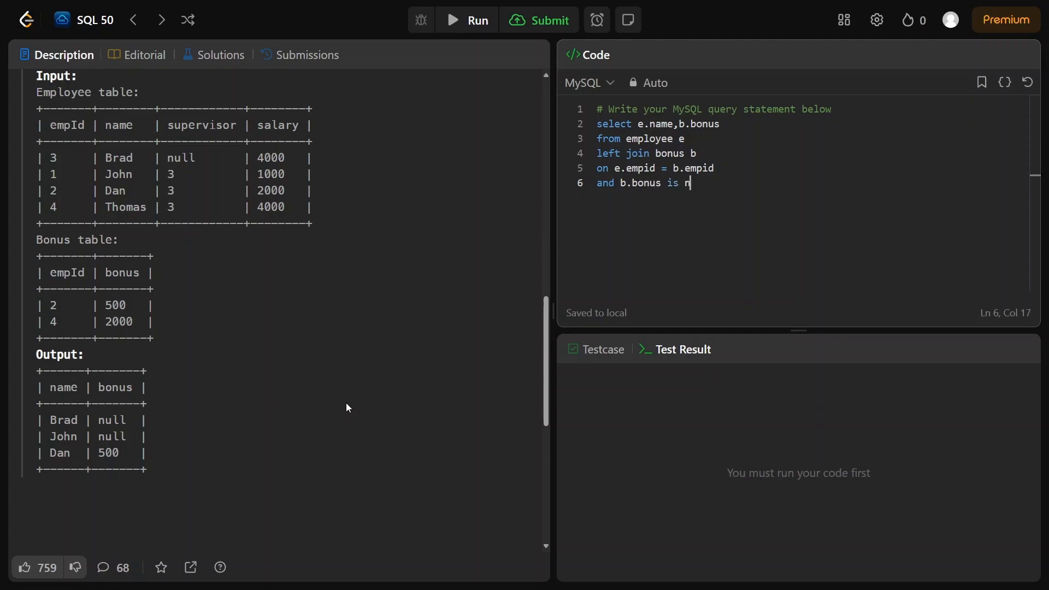
{"action": "type", "text": "ull"}
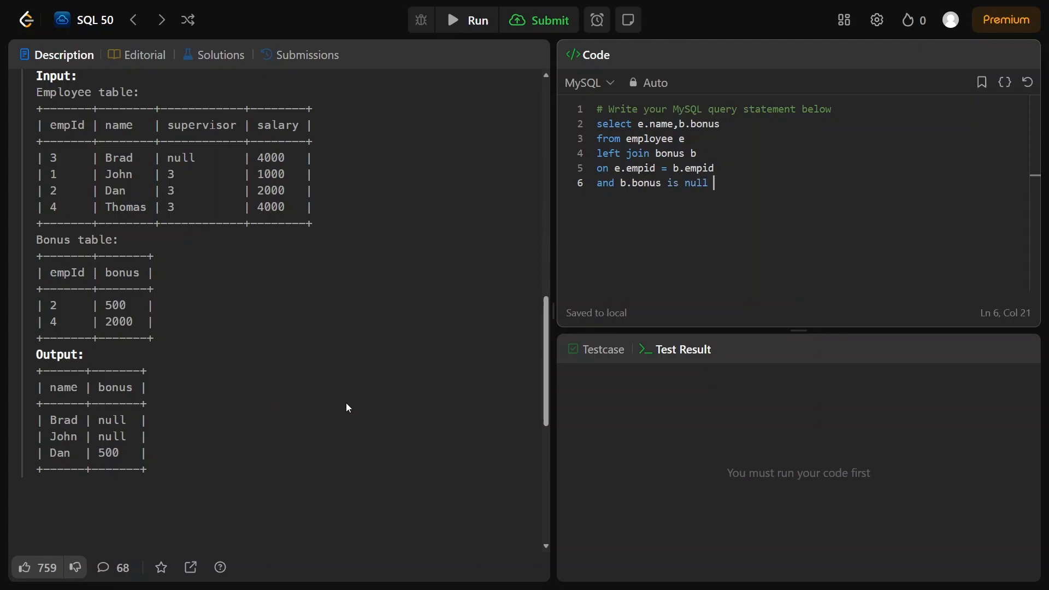
{"action": "key", "text": "Enter"}
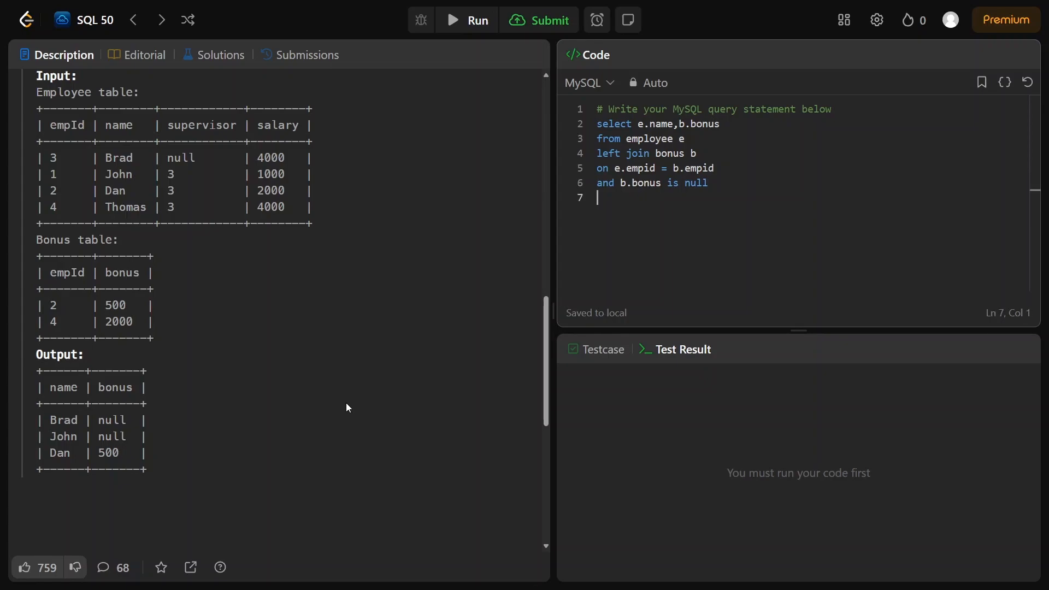
{"action": "type", "text": "or"}
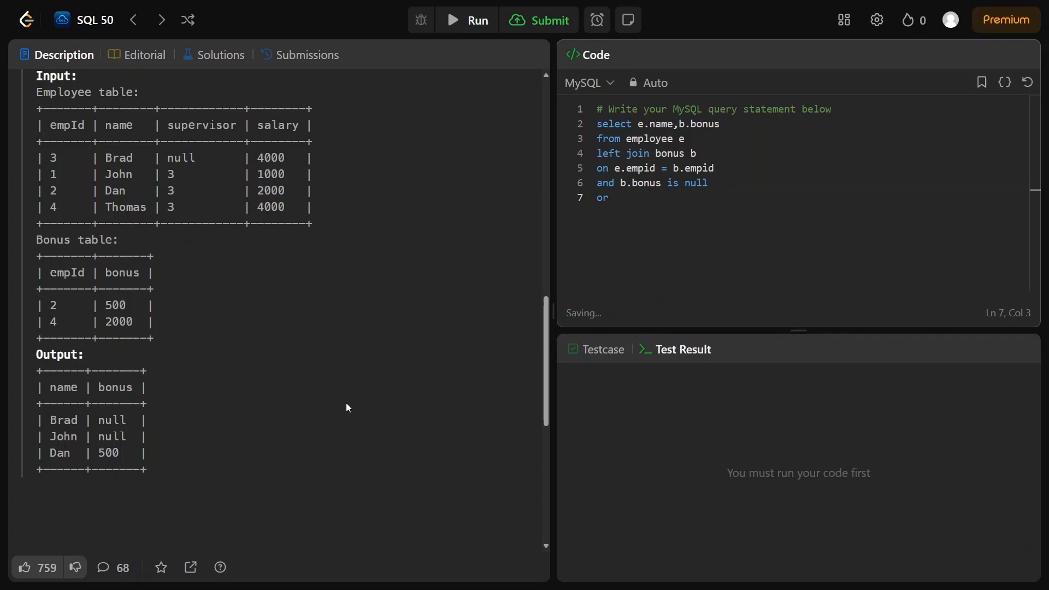
{"action": "type", "text": "b"}
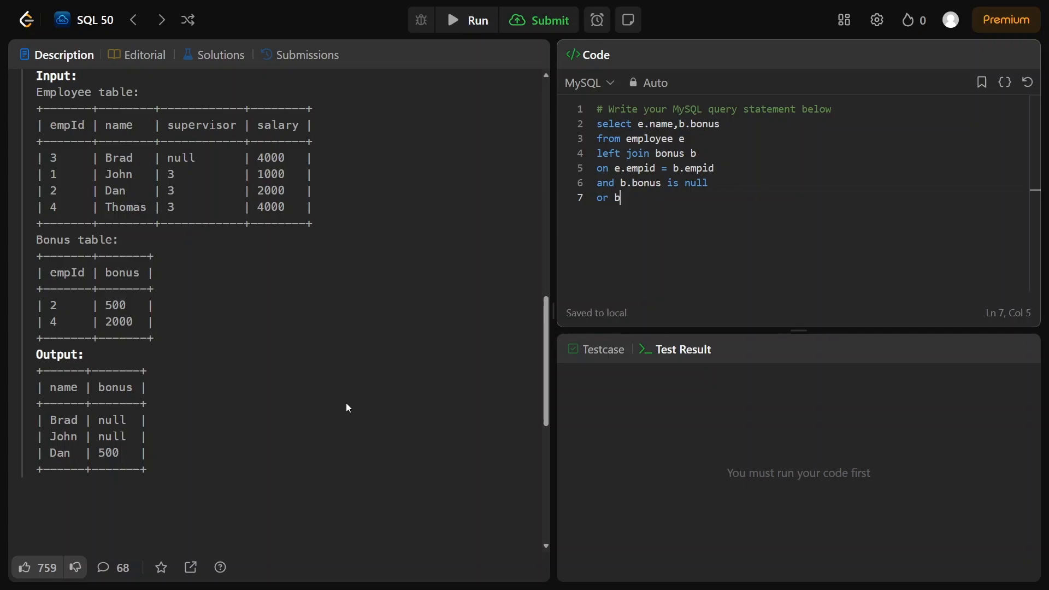
{"action": "type", "text": ".bonus<"}
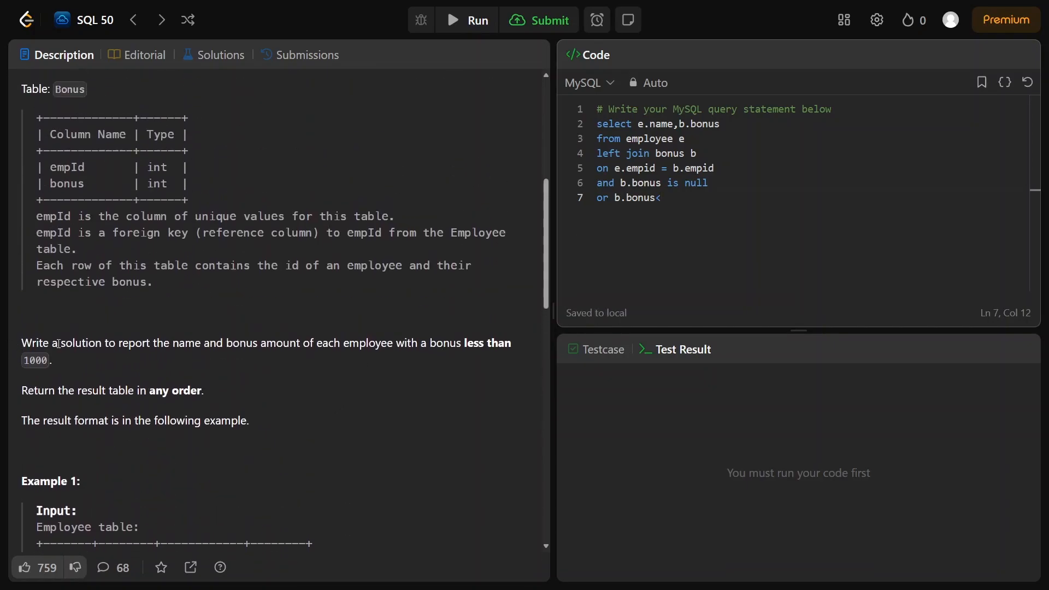
{"action": "type", "text": "10"}
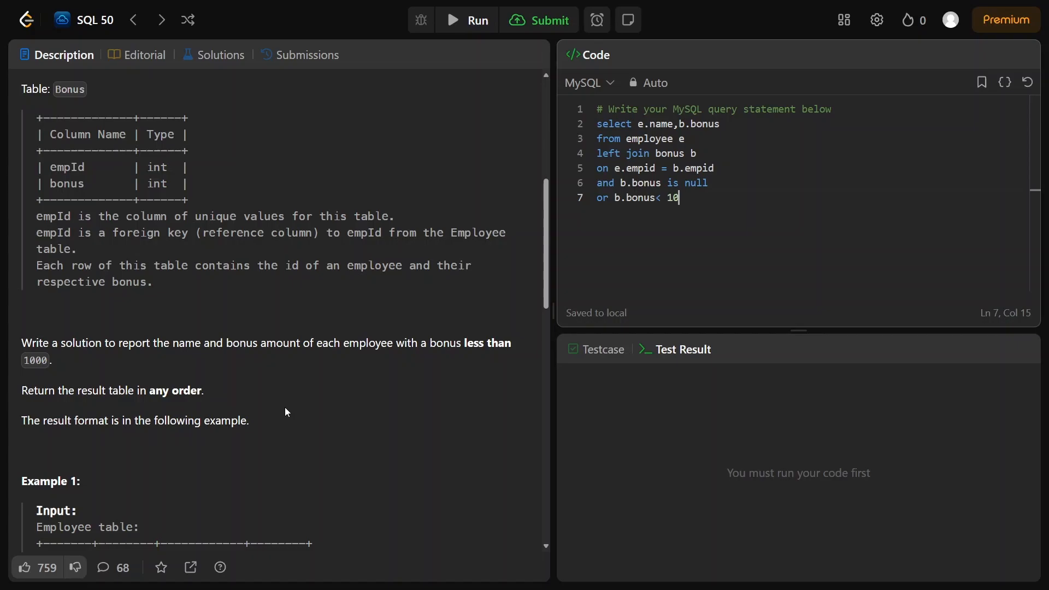
{"action": "type", "text": "00"}
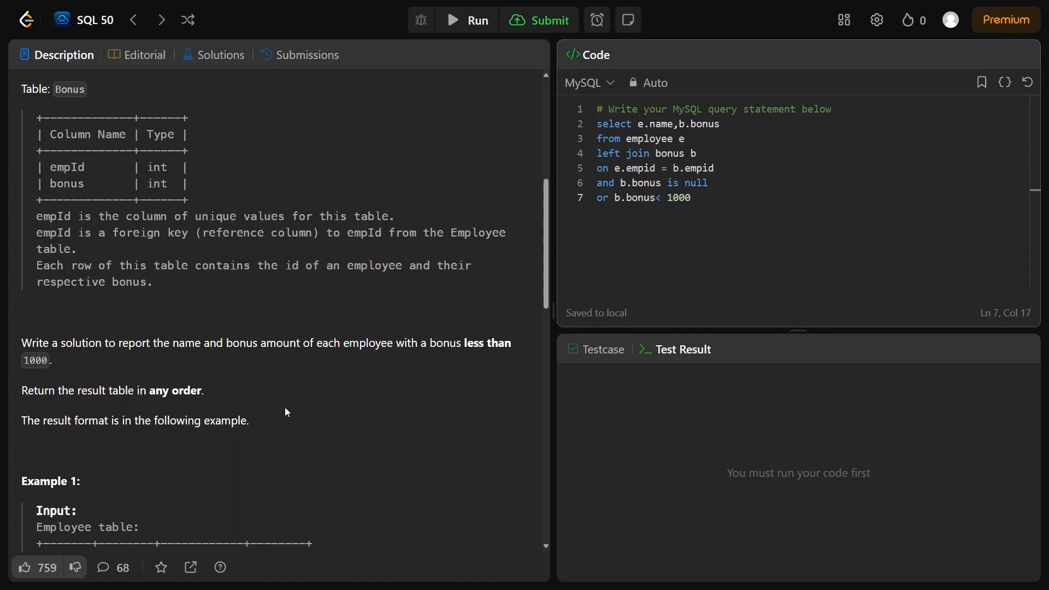
{"action": "type", "text": ")"}
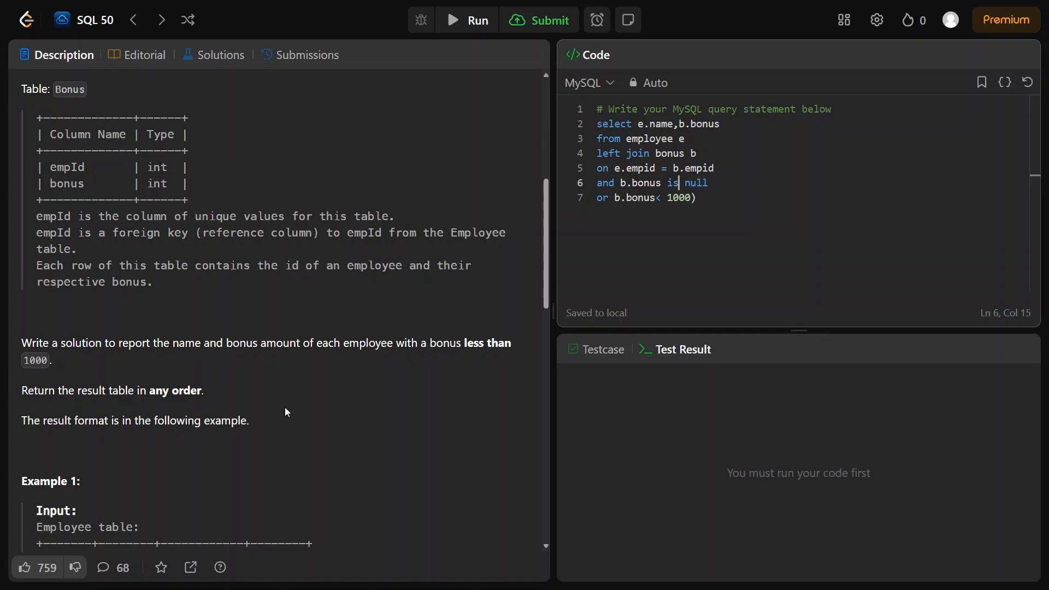
{"action": "type", "text": "()"}
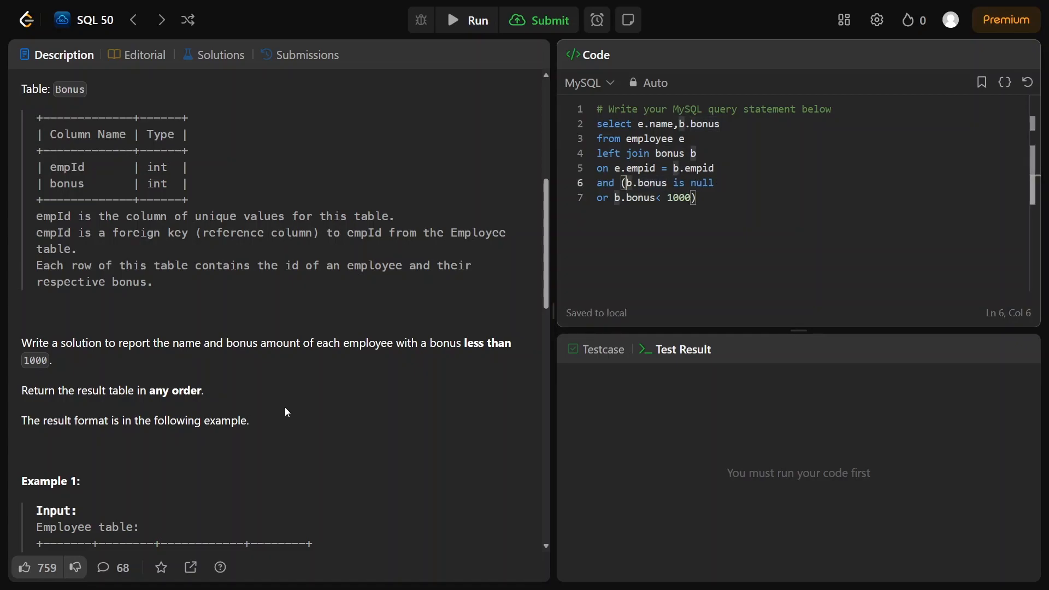
{"action": "left_click", "coordinate": [698, 198]}
{"action": "type", "text": ";"}
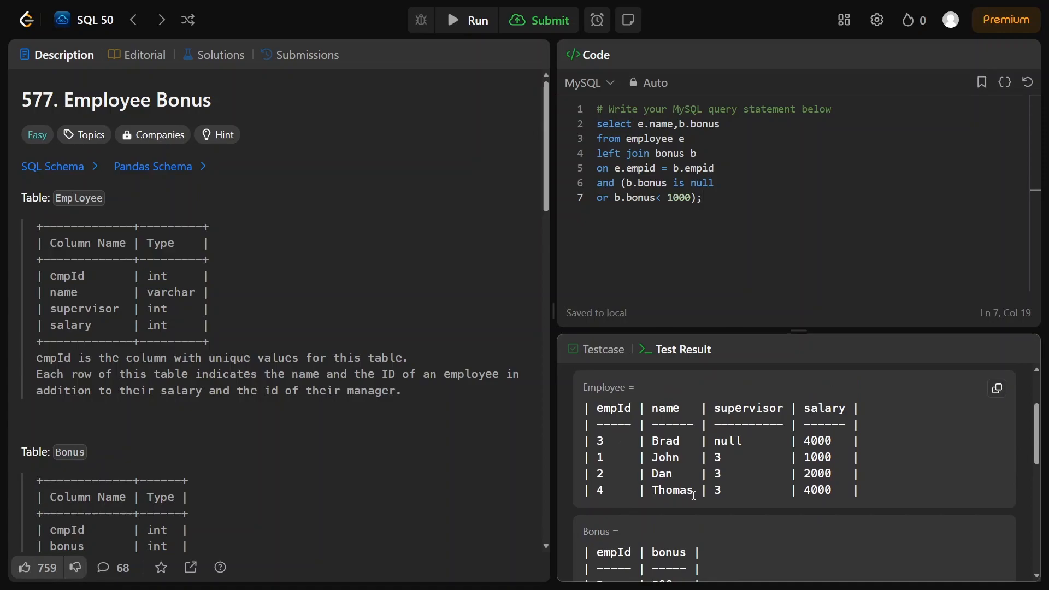
Run the query, then delete the parenthesised null check leaving only b.bonus < 1000, which gives a Wrong Answer including Thomas
{"action": "scroll", "scroll_direction": "down", "scroll_amount": 3}
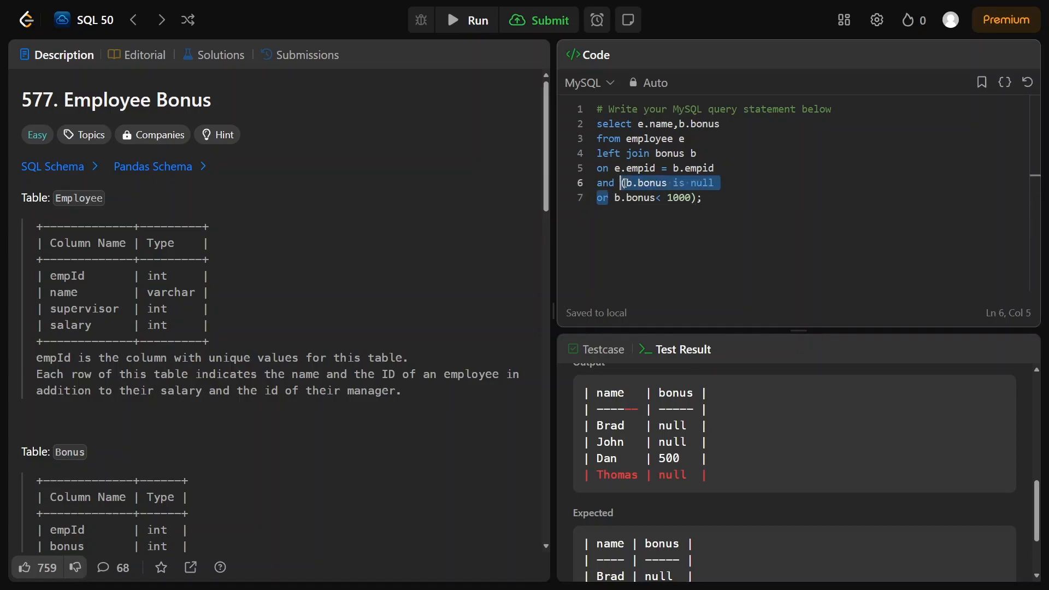
{"action": "key", "text": "Delete"}
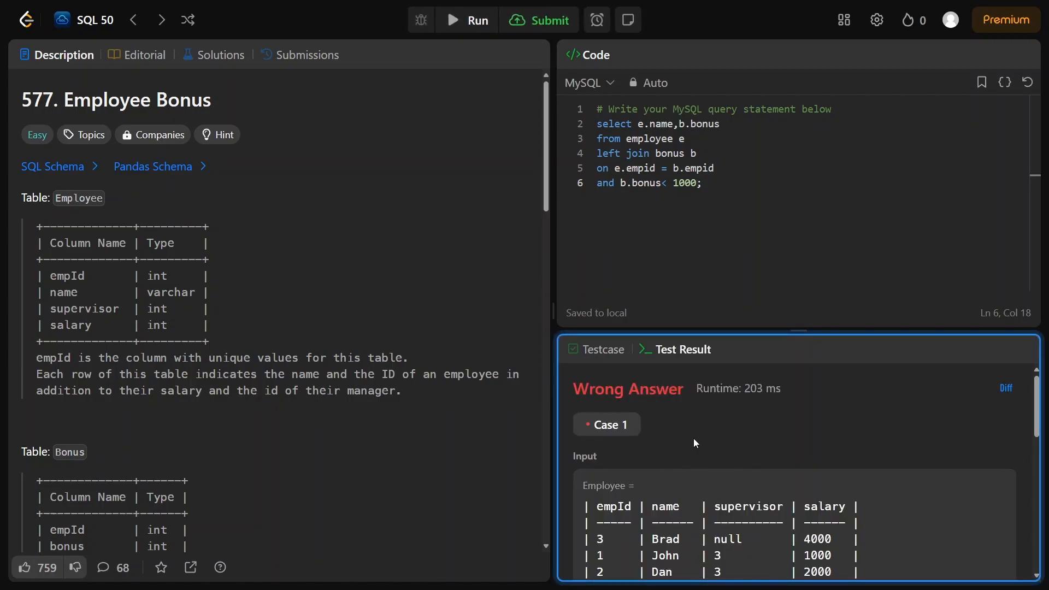
{"action": "scroll", "scroll_direction": "down", "scroll_amount": 3}
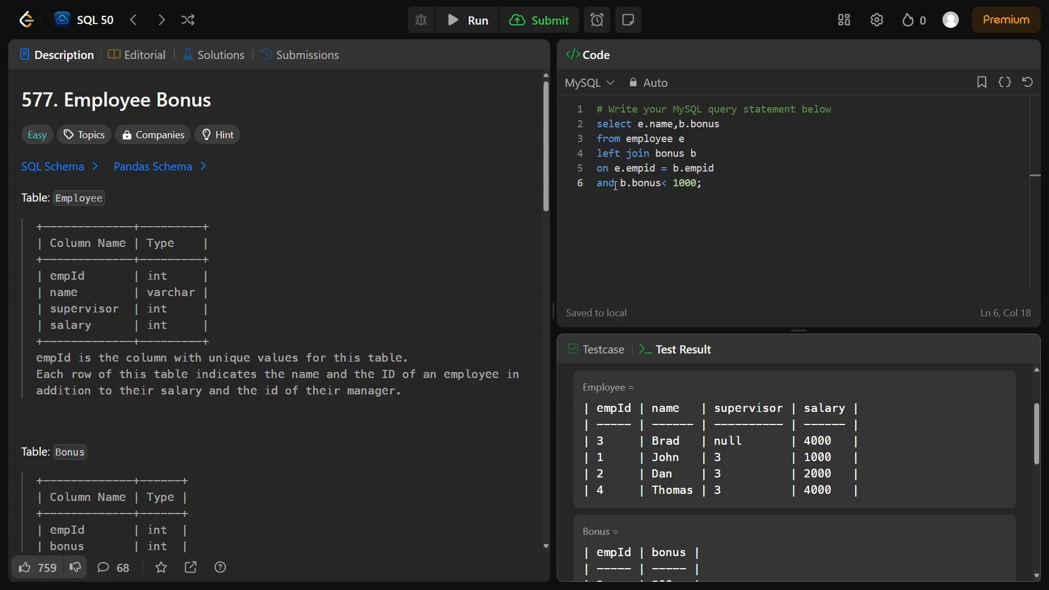
{"action": "double_click", "coordinate": [605, 182]}
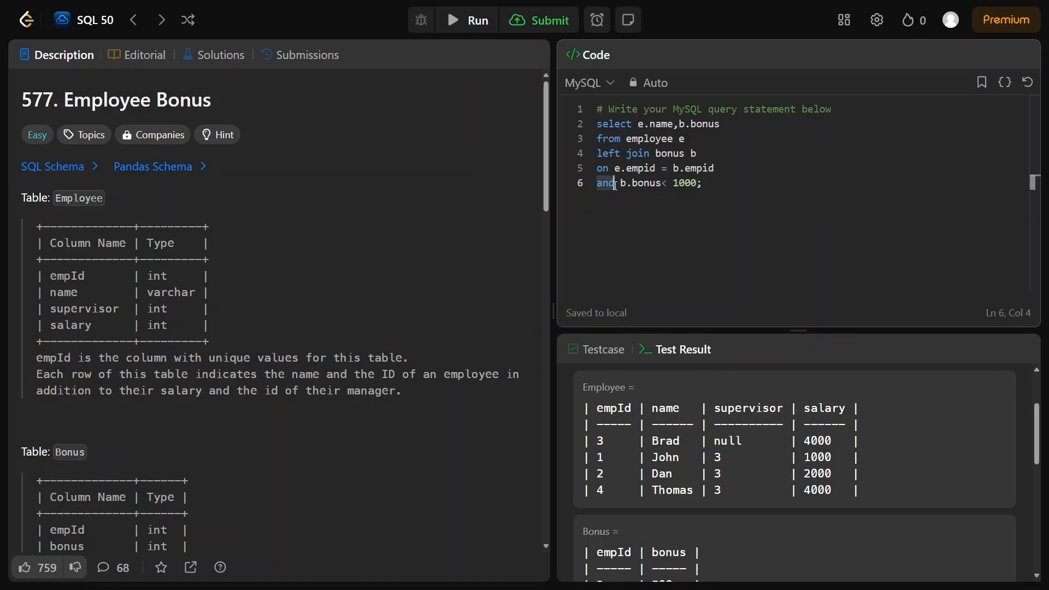
Change the join's 'and' to a WHERE clause on b.bonus < 1000 and run it
{"action": "key", "text": "Backspace"}
{"action": "type", "text": "where"}
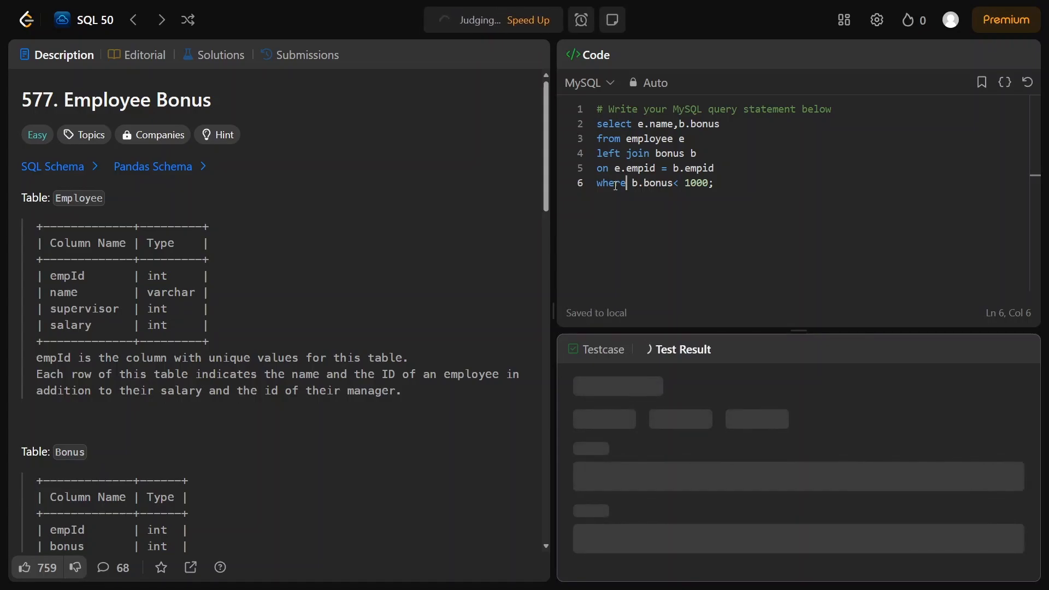
{"action": "left_click", "coordinate": [539, 19]}
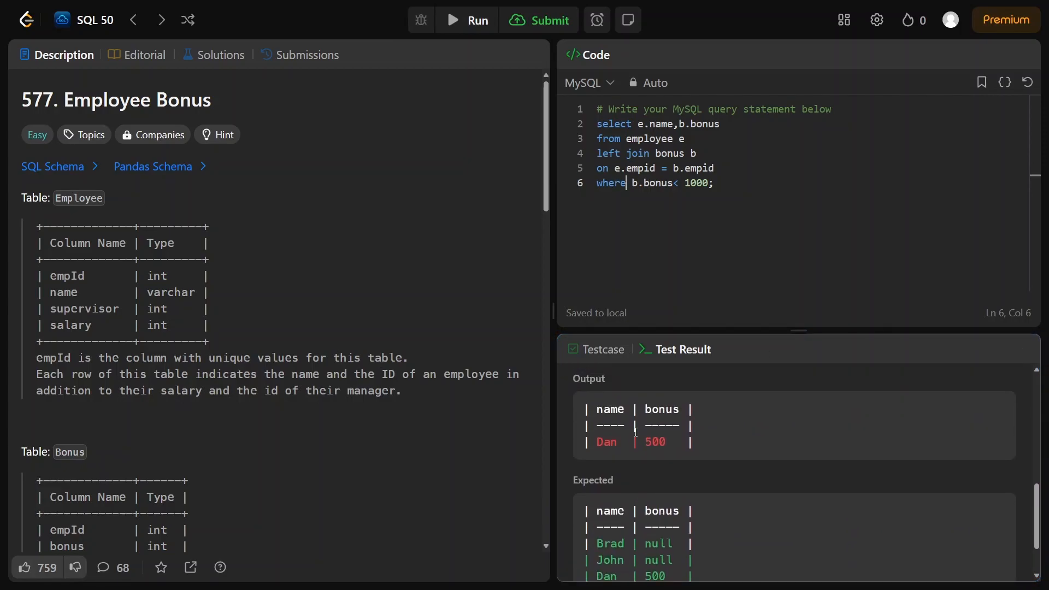
{"action": "scroll", "scroll_direction": "down", "scroll_amount": 3}
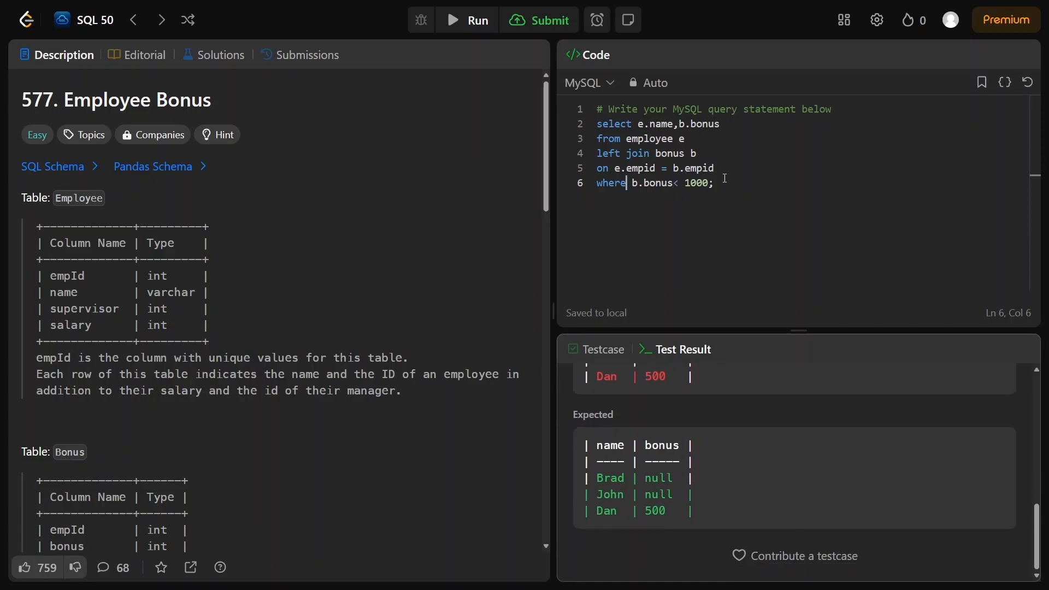
Append 'or b.bonus is null' to the WHERE condition and rerun, outputting Brad, John and Dan
{"action": "double_click", "coordinate": [698, 183]}
{"action": "type", "text": " or "}
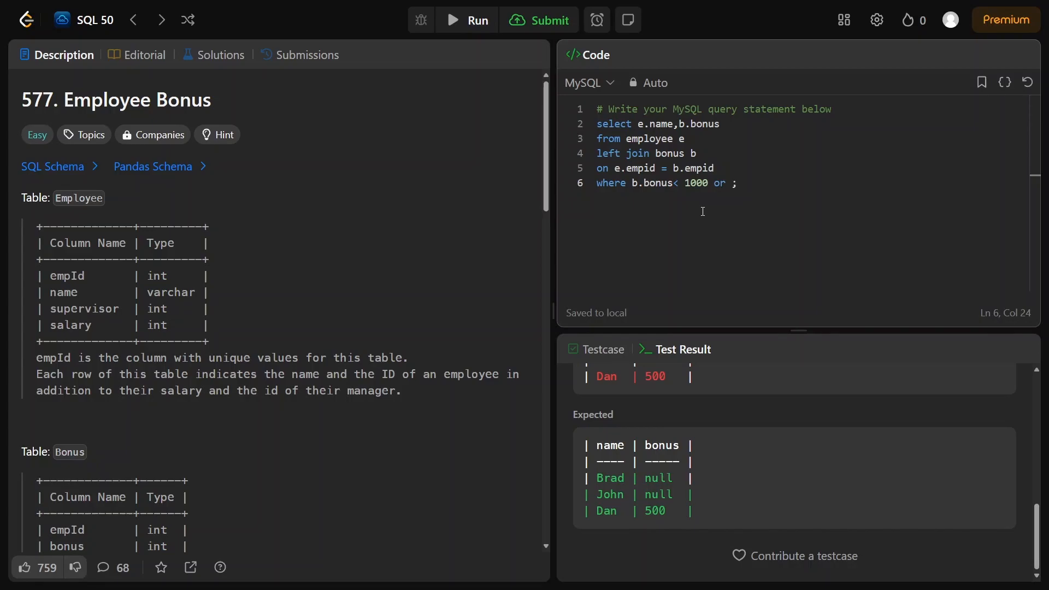
{"action": "type", "text": "b.bonus is null"}
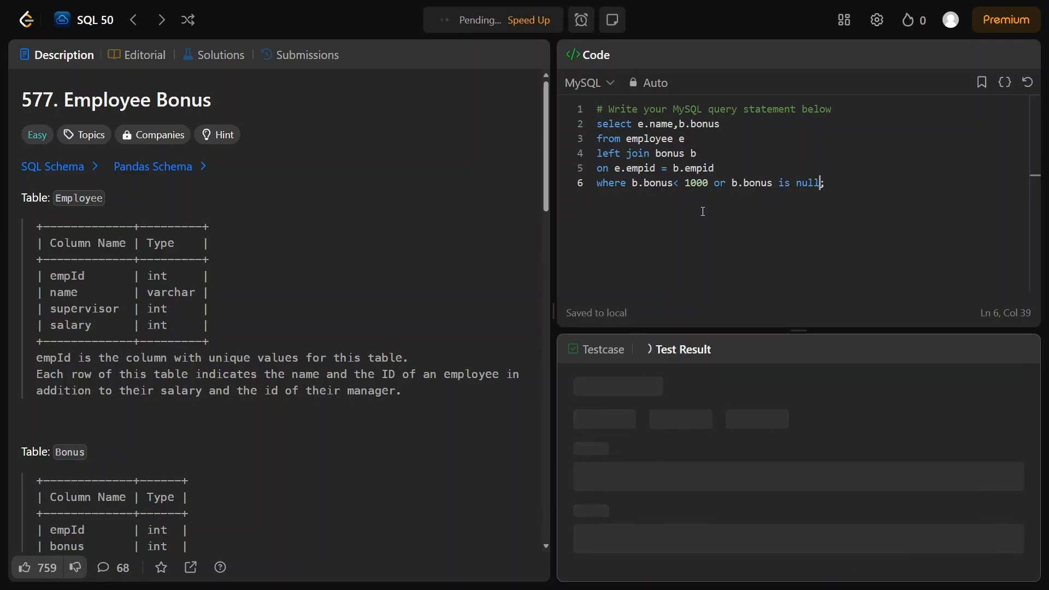
{"action": "left_click", "coordinate": [540, 19]}
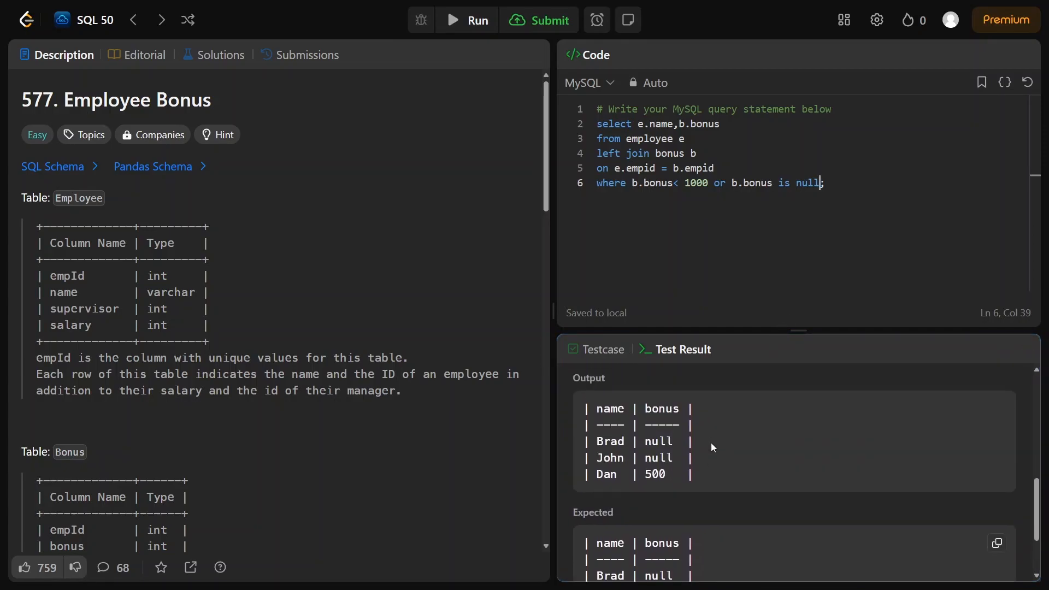
Compare the run output against the expected Brad, John and Dan rows and review the Employee and Bonus input tables
{"action": "left_click", "coordinate": [540, 20]}
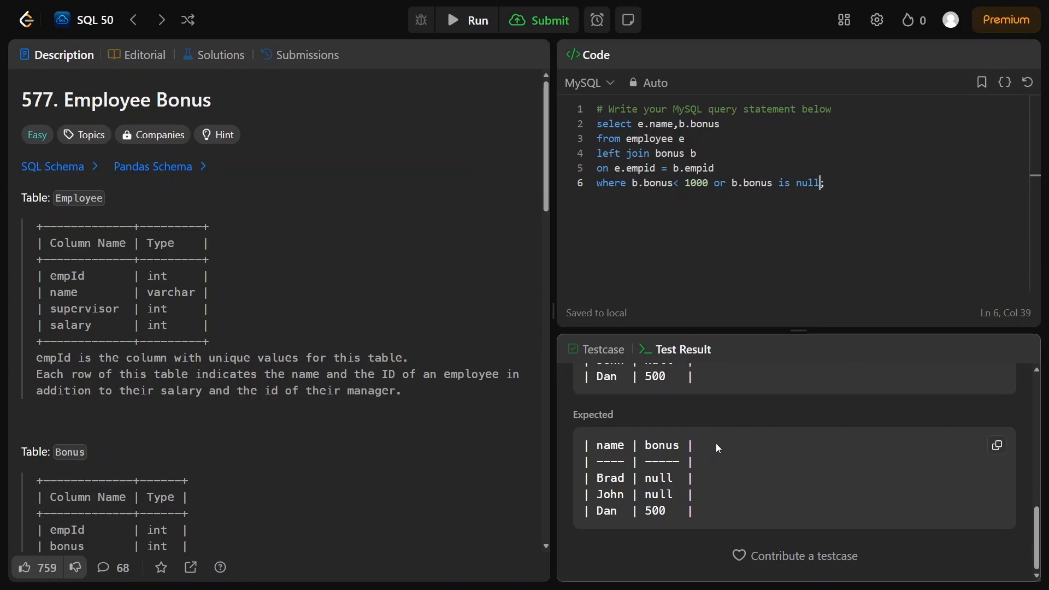
{"action": "scroll", "scroll_direction": "down", "scroll_amount": 3}
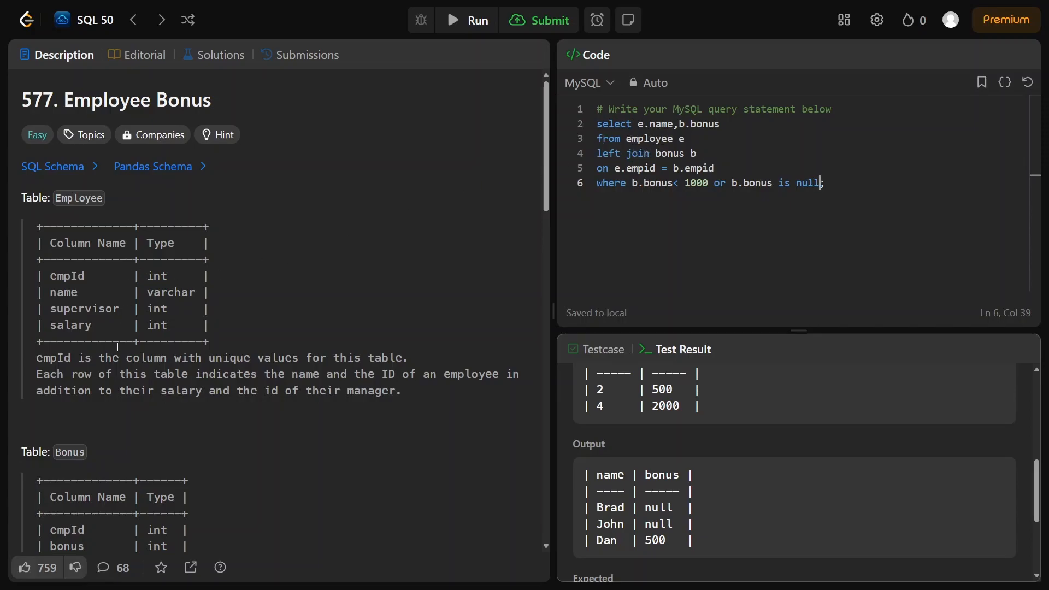
{"action": "scroll", "scroll_direction": "down", "scroll_amount": 3}
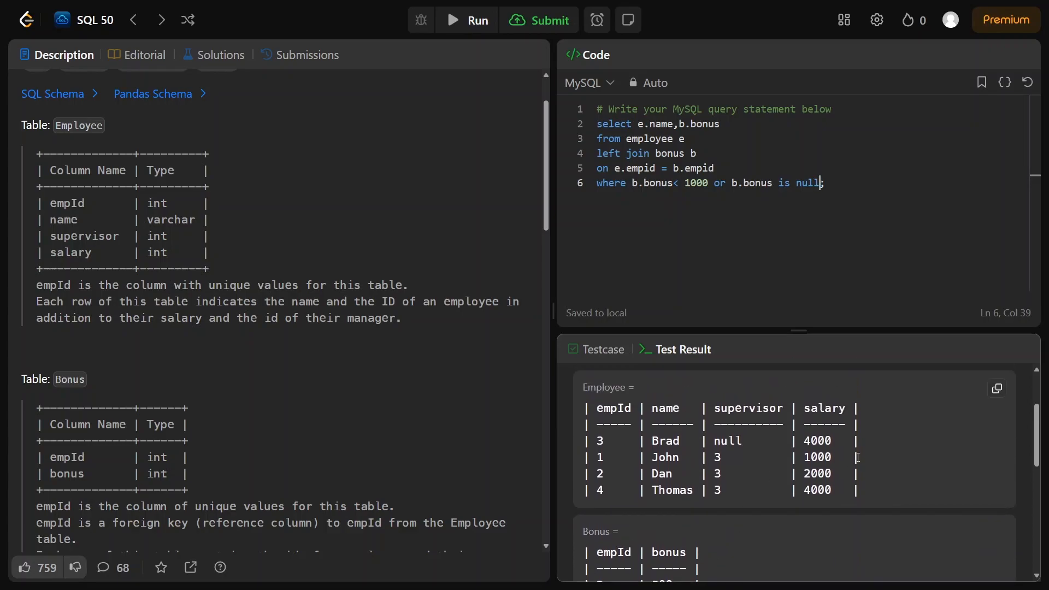
{"action": "mouse_move", "coordinate": [864, 421]}
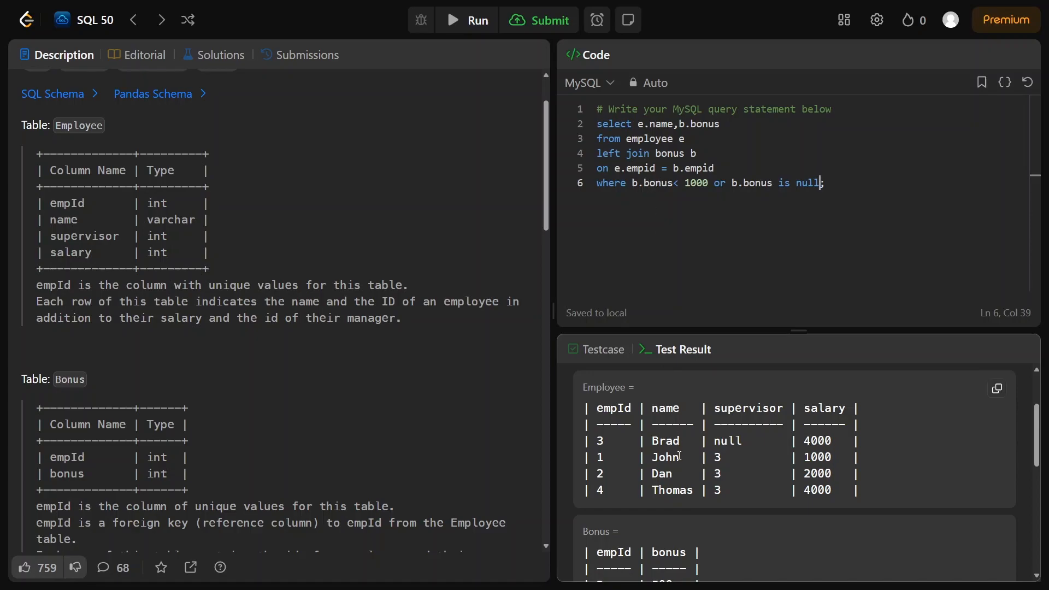
{"action": "mouse_move", "coordinate": [901, 497]}
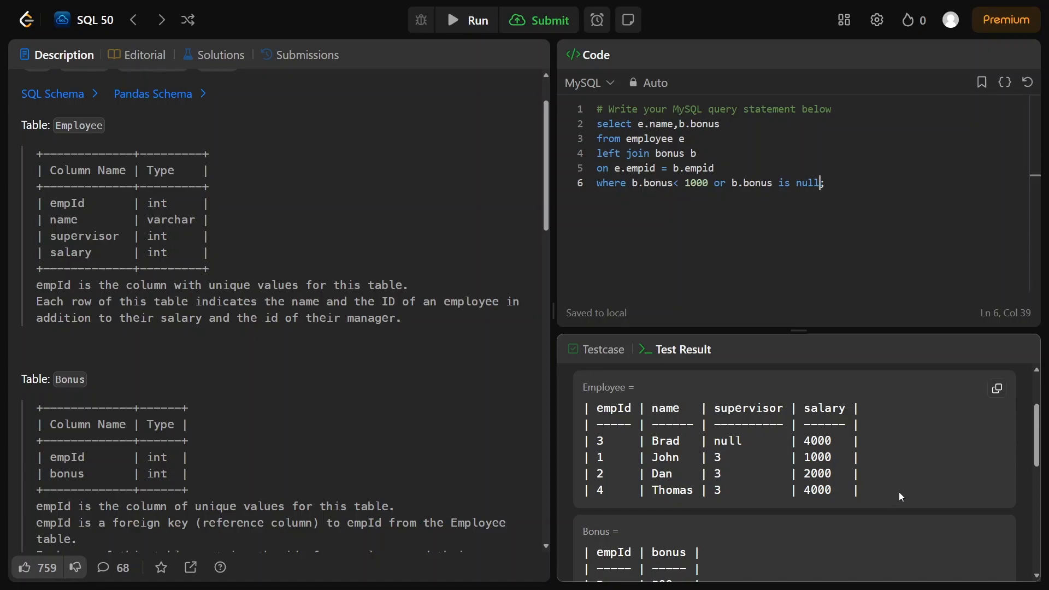
{"action": "mouse_move", "coordinate": [852, 470]}
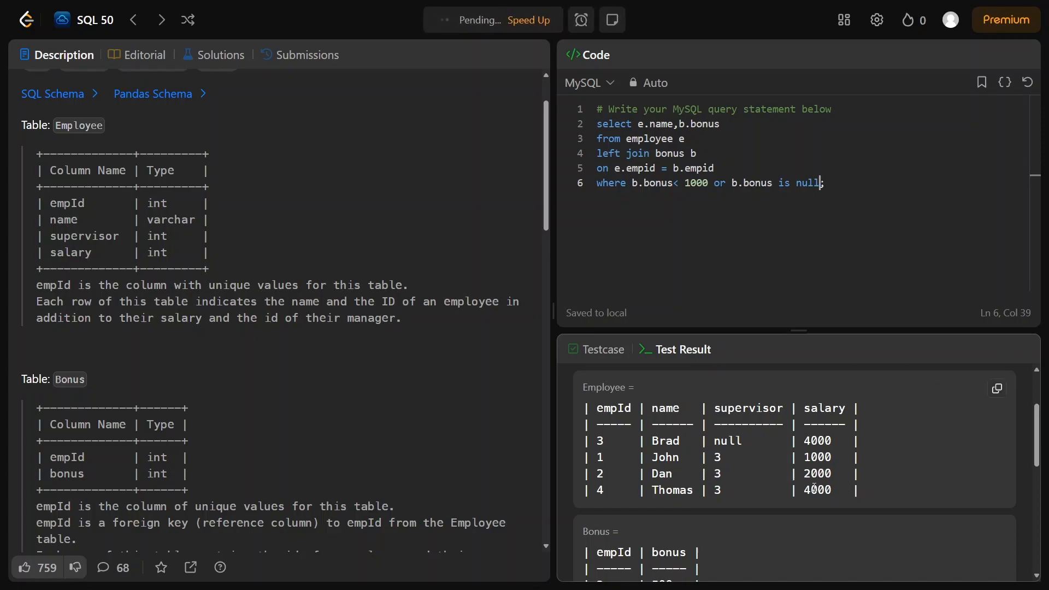
Submit the Employee Bonus solution, Accepted at 1555 ms beating 92.43% of MySQL users
{"action": "left_click", "coordinate": [307, 55]}
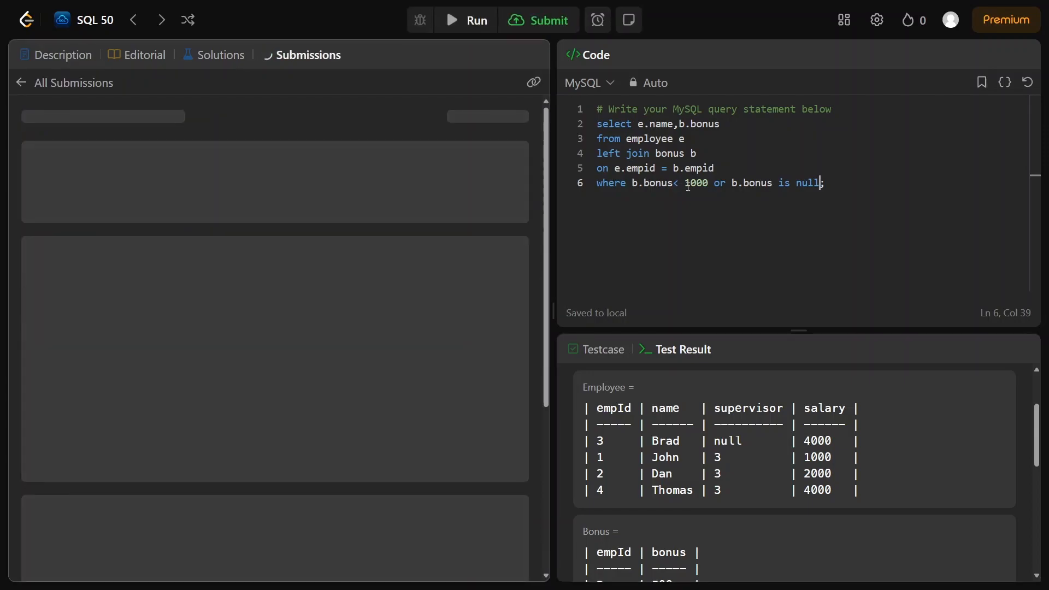
{"action": "left_click", "coordinate": [539, 20]}
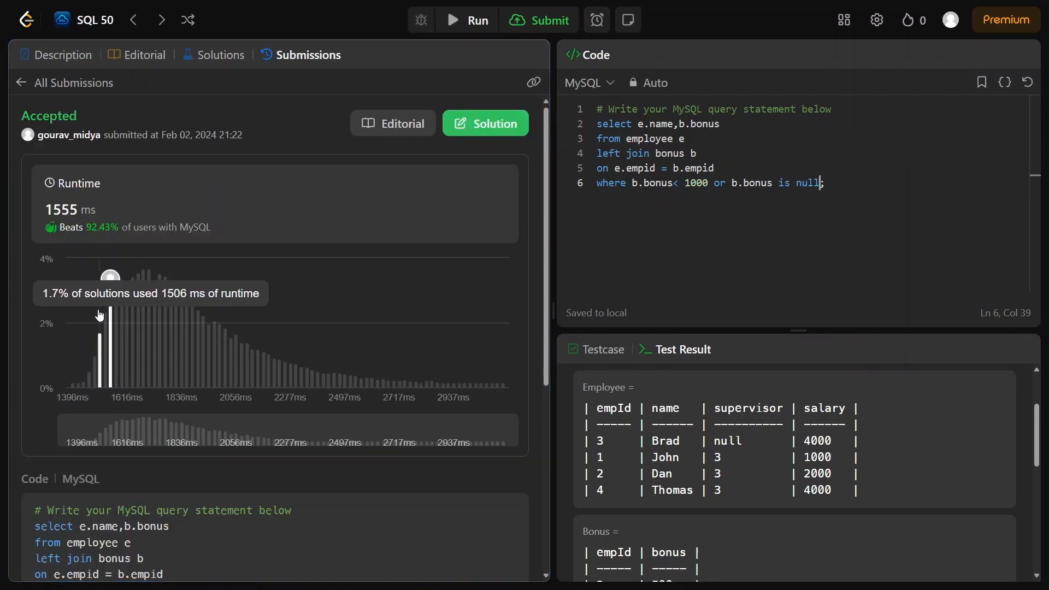
{"action": "mouse_move", "coordinate": [105, 348]}
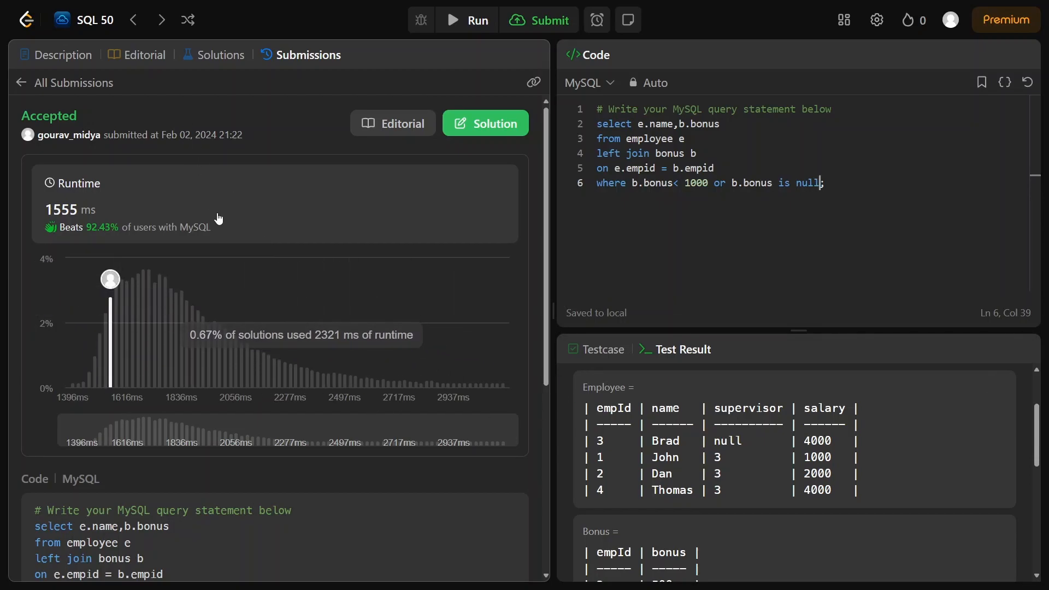
{"action": "mouse_move", "coordinate": [569, 253]}
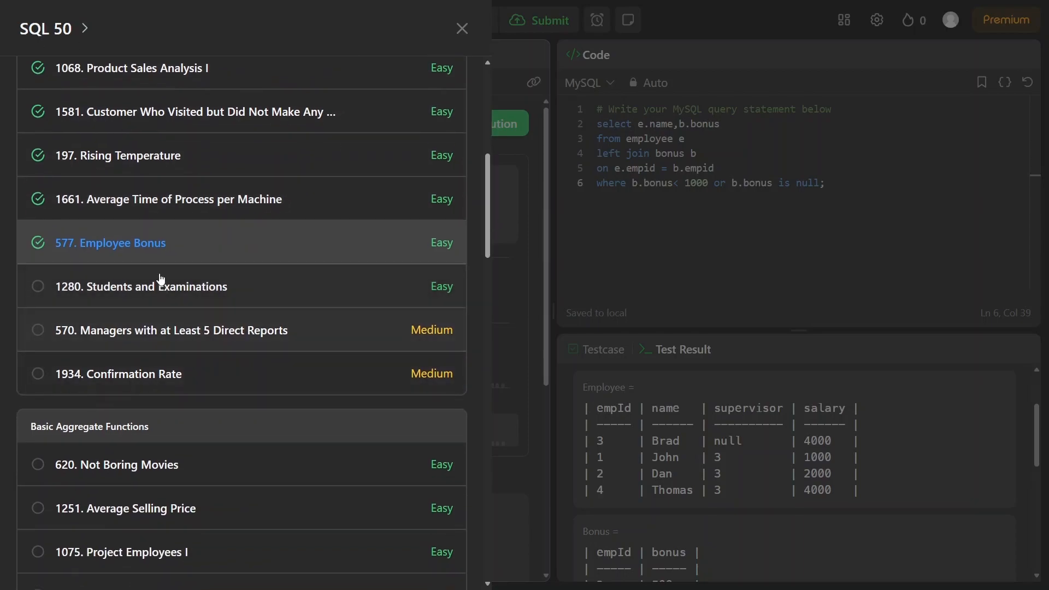
{"action": "mouse_move", "coordinate": [136, 311]}
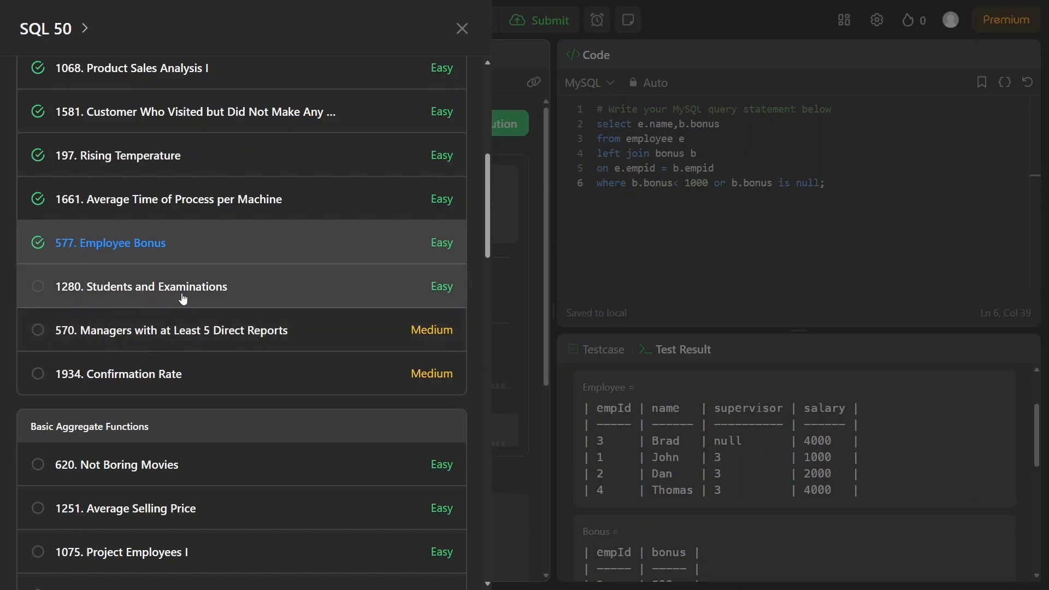
{"action": "mouse_move", "coordinate": [153, 338]}
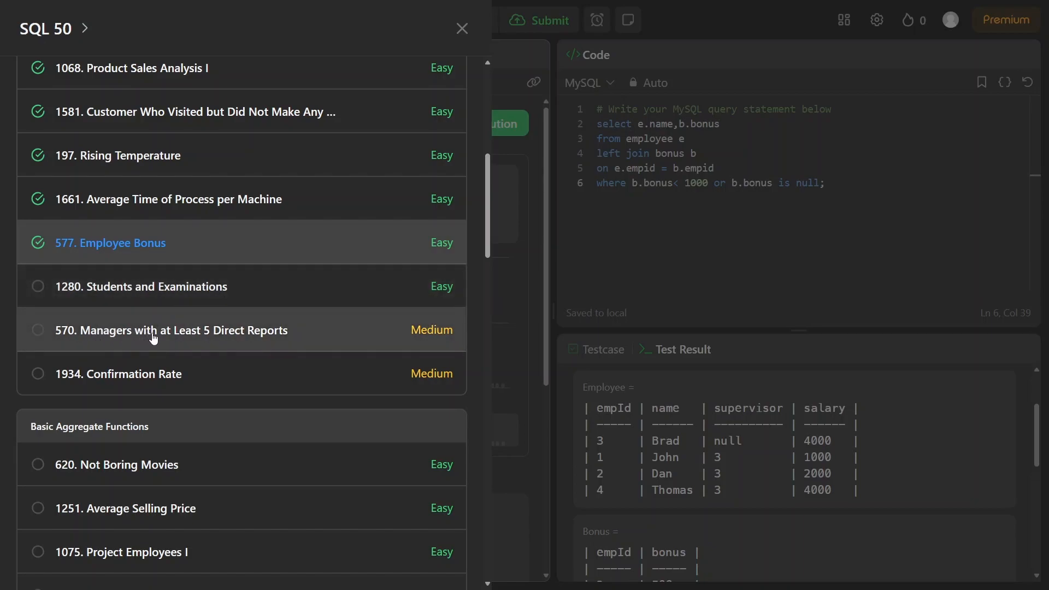
{"action": "mouse_move", "coordinate": [424, 343]}
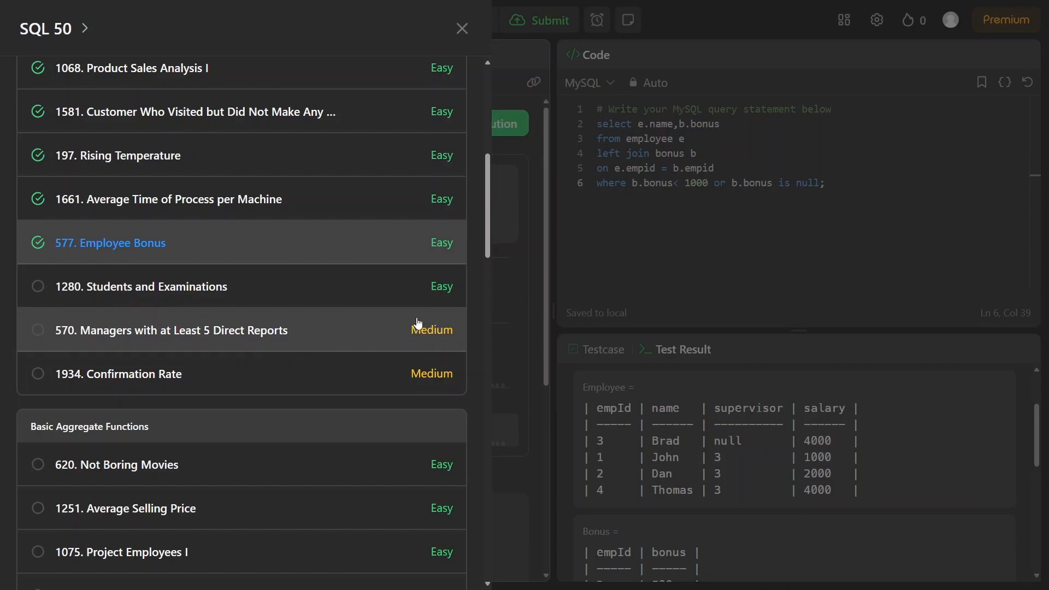
{"action": "mouse_move", "coordinate": [278, 296]}
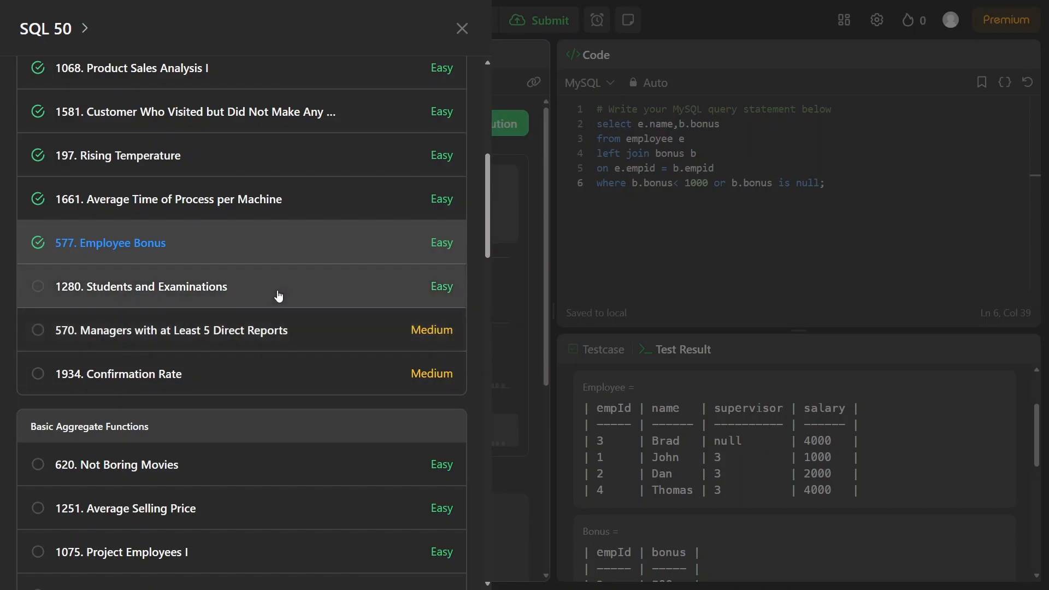
{"action": "mouse_move", "coordinate": [288, 349]}
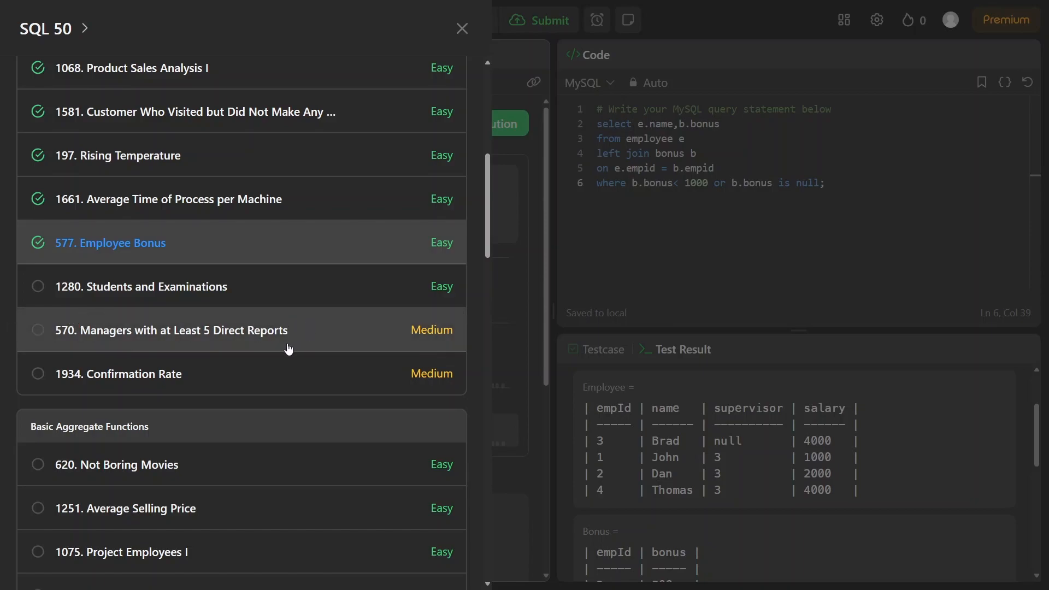
{"action": "mouse_move", "coordinate": [166, 334]}
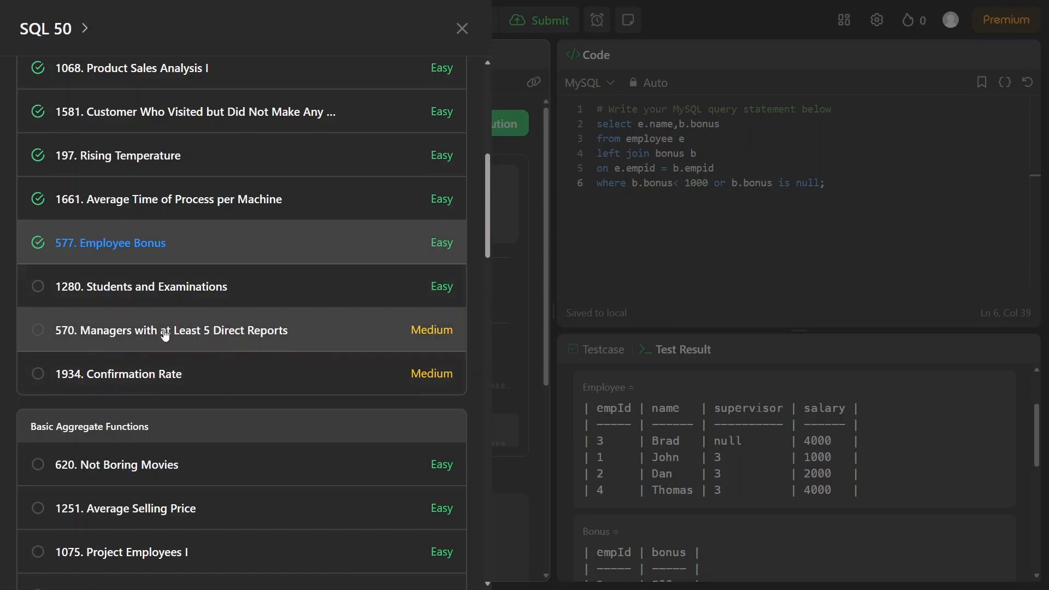